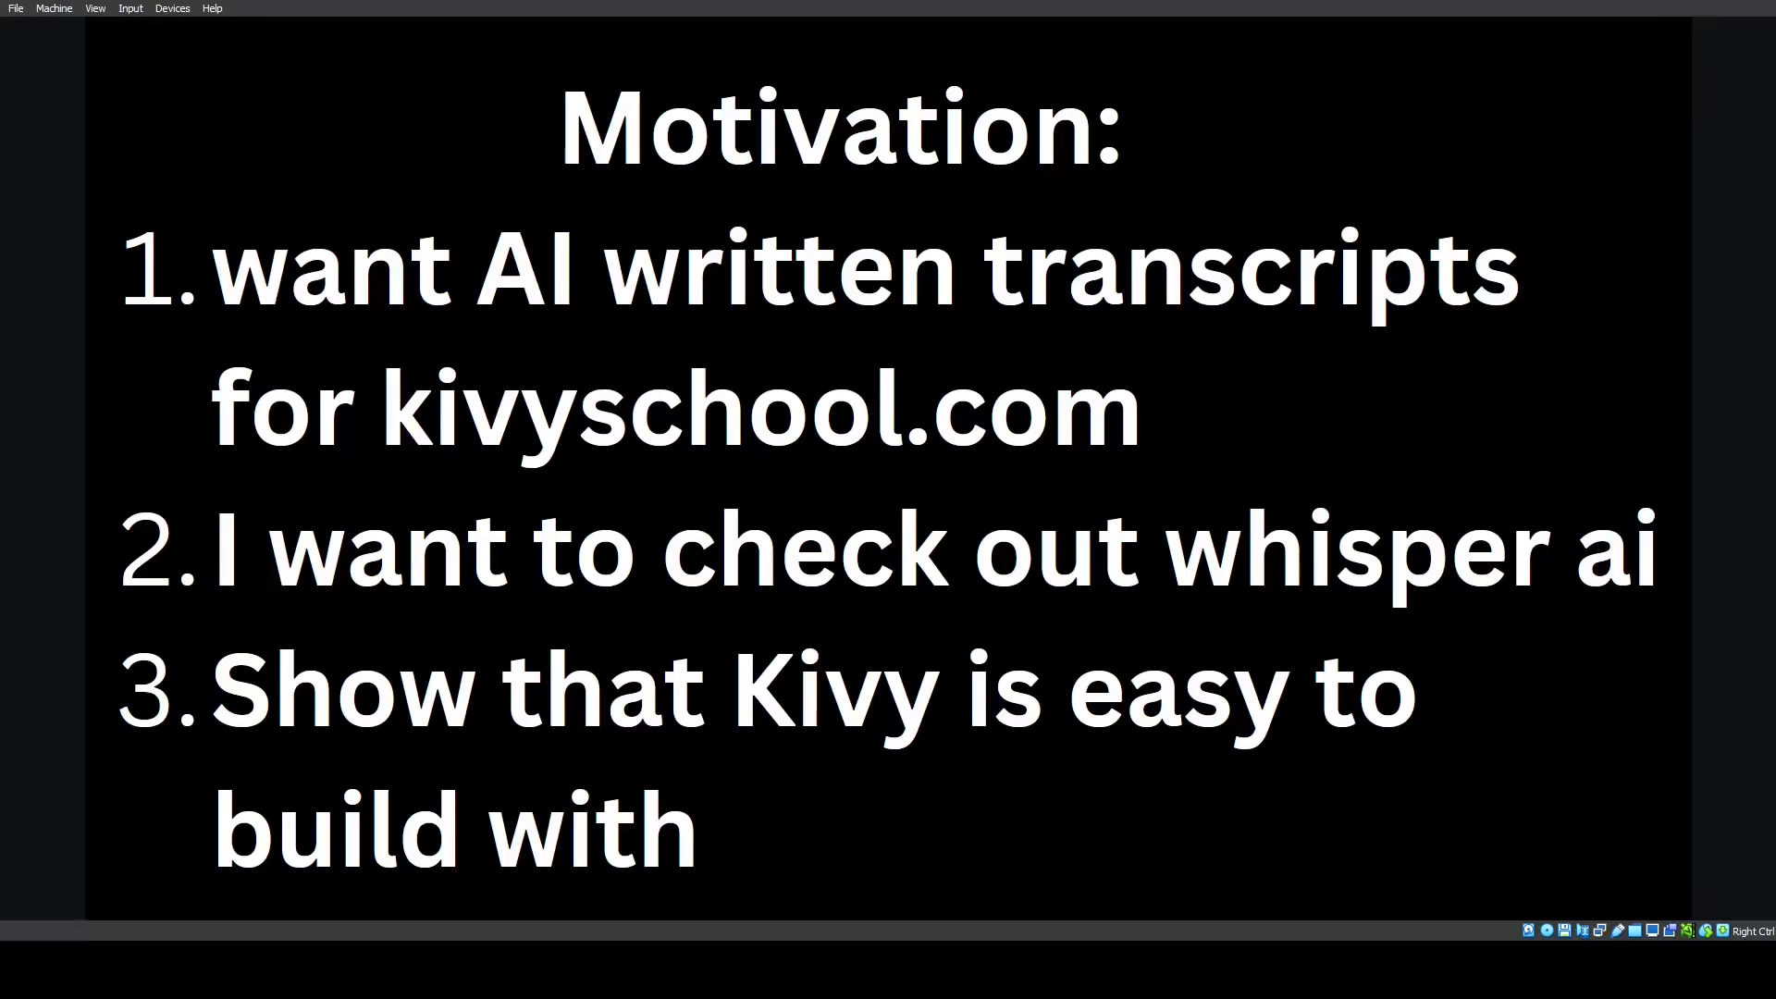
Advance the presentation to the 'If you would like to check it out' slide
key(Right)
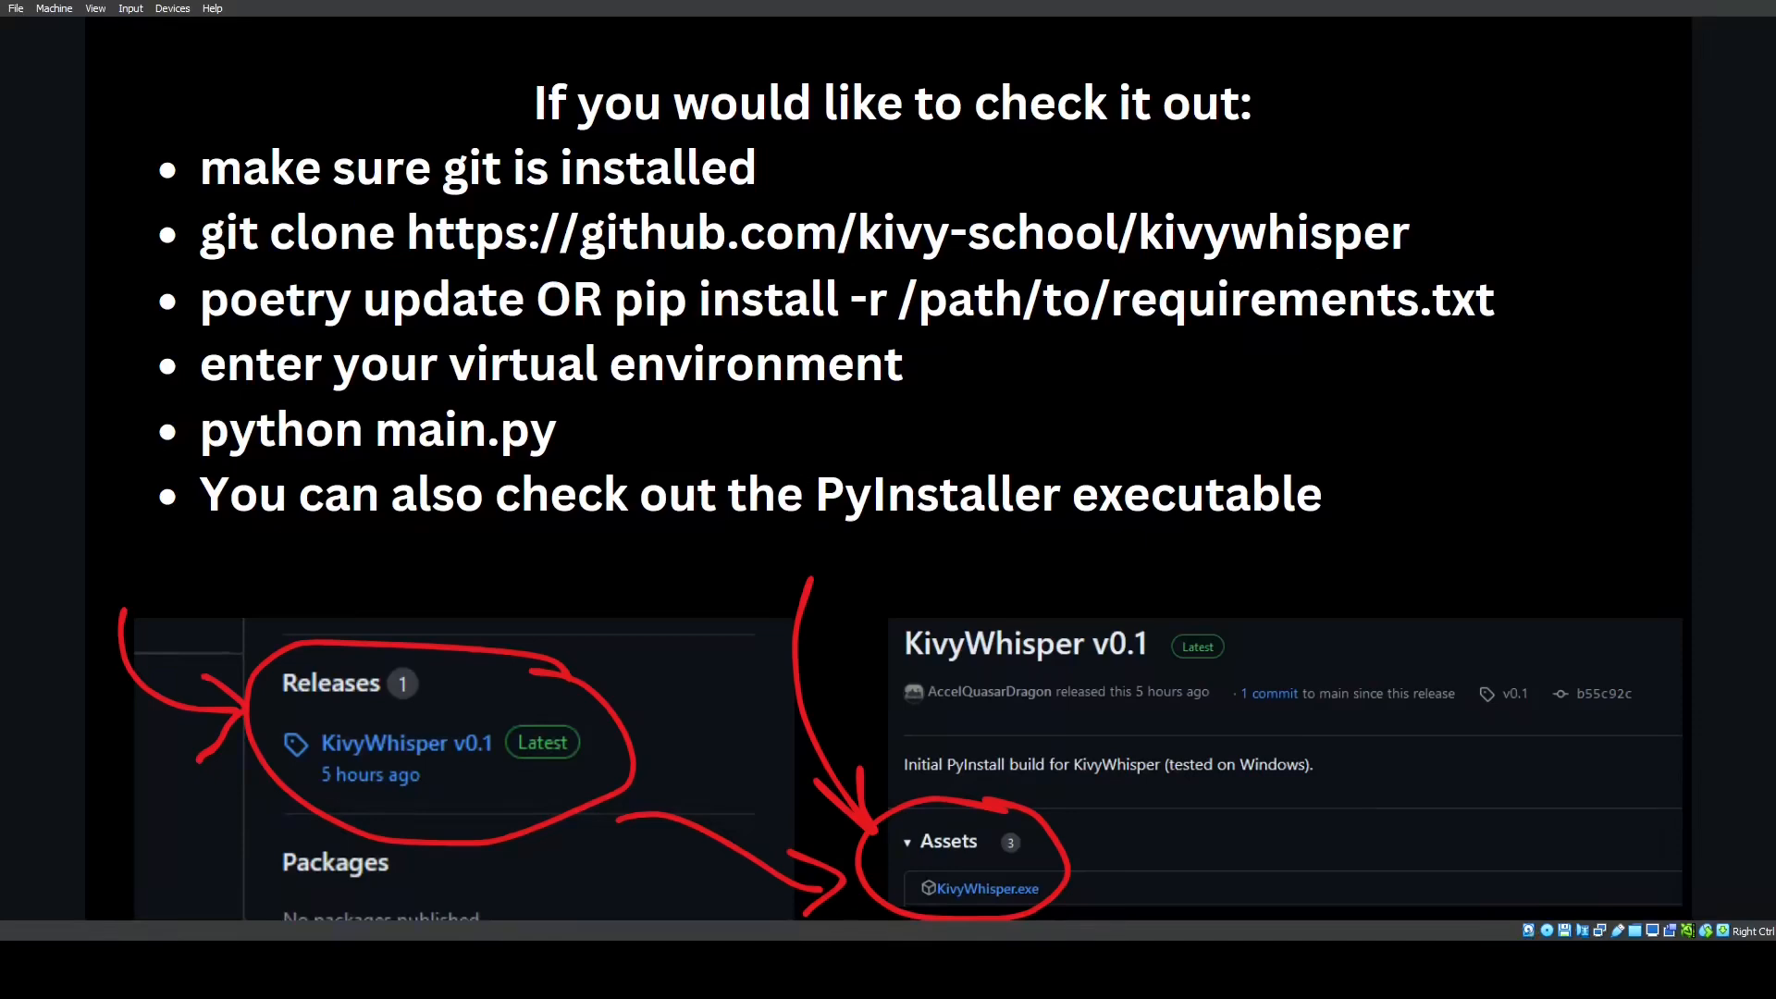
mouse_move(1047, 344)
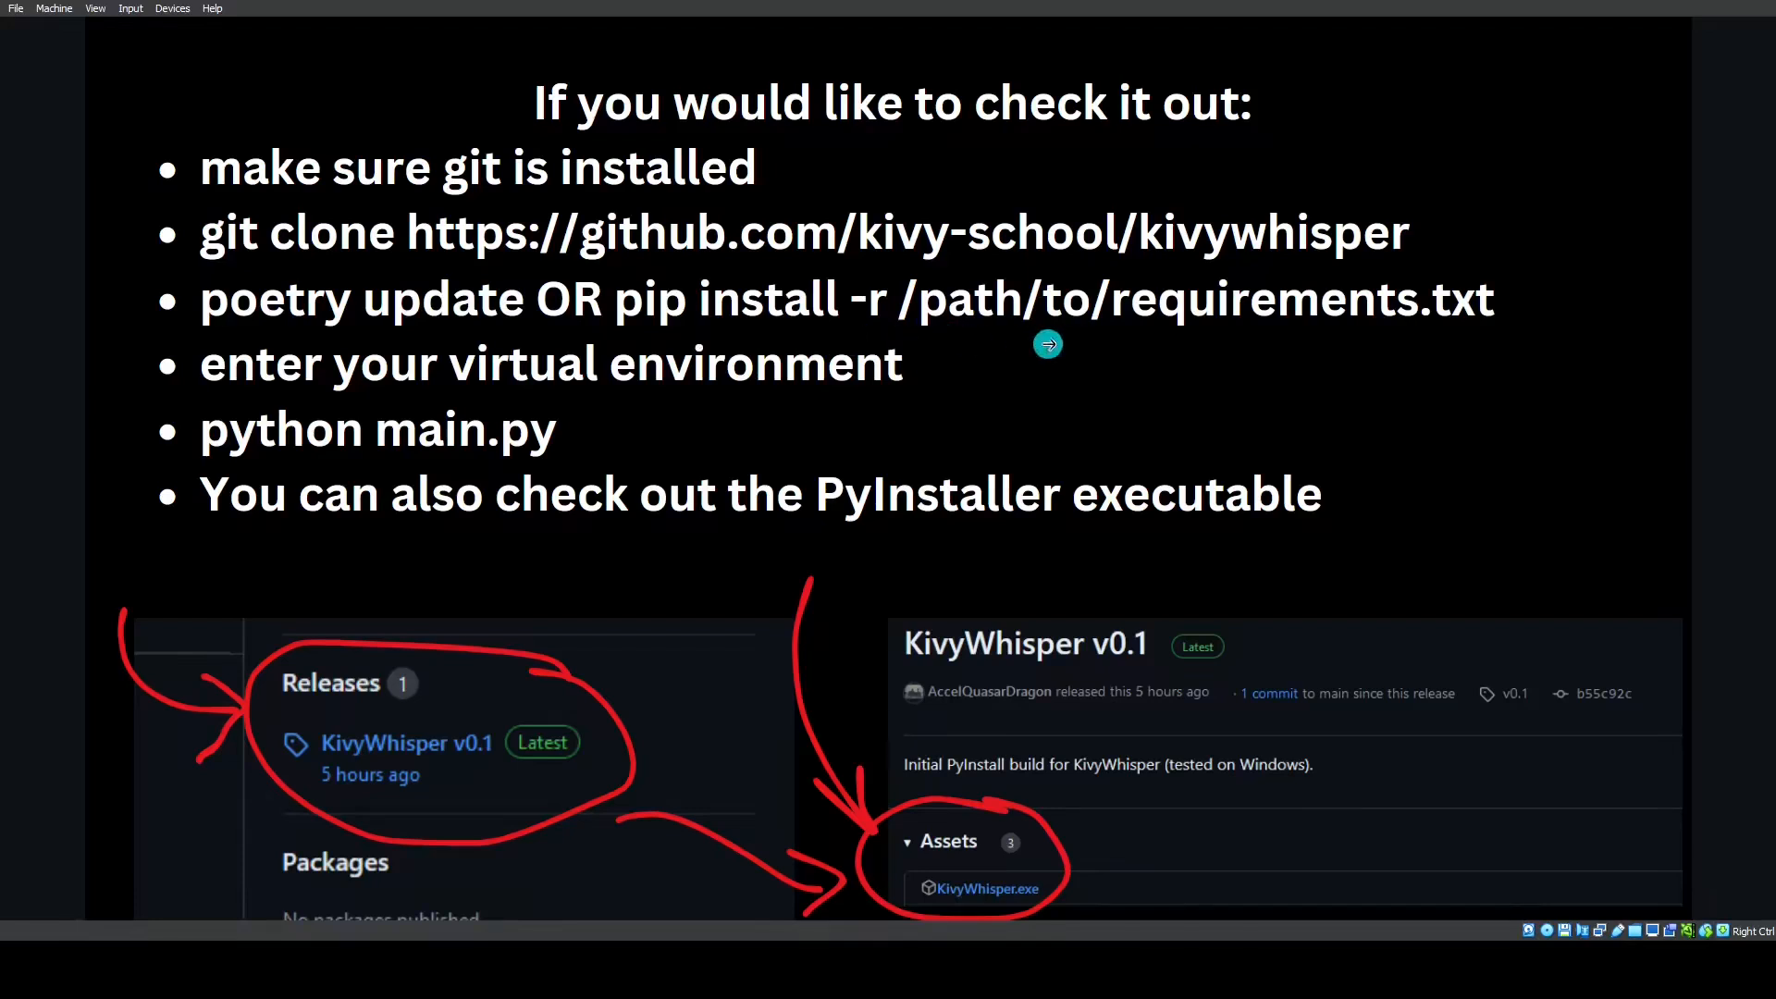
mouse_move(1480, 340)
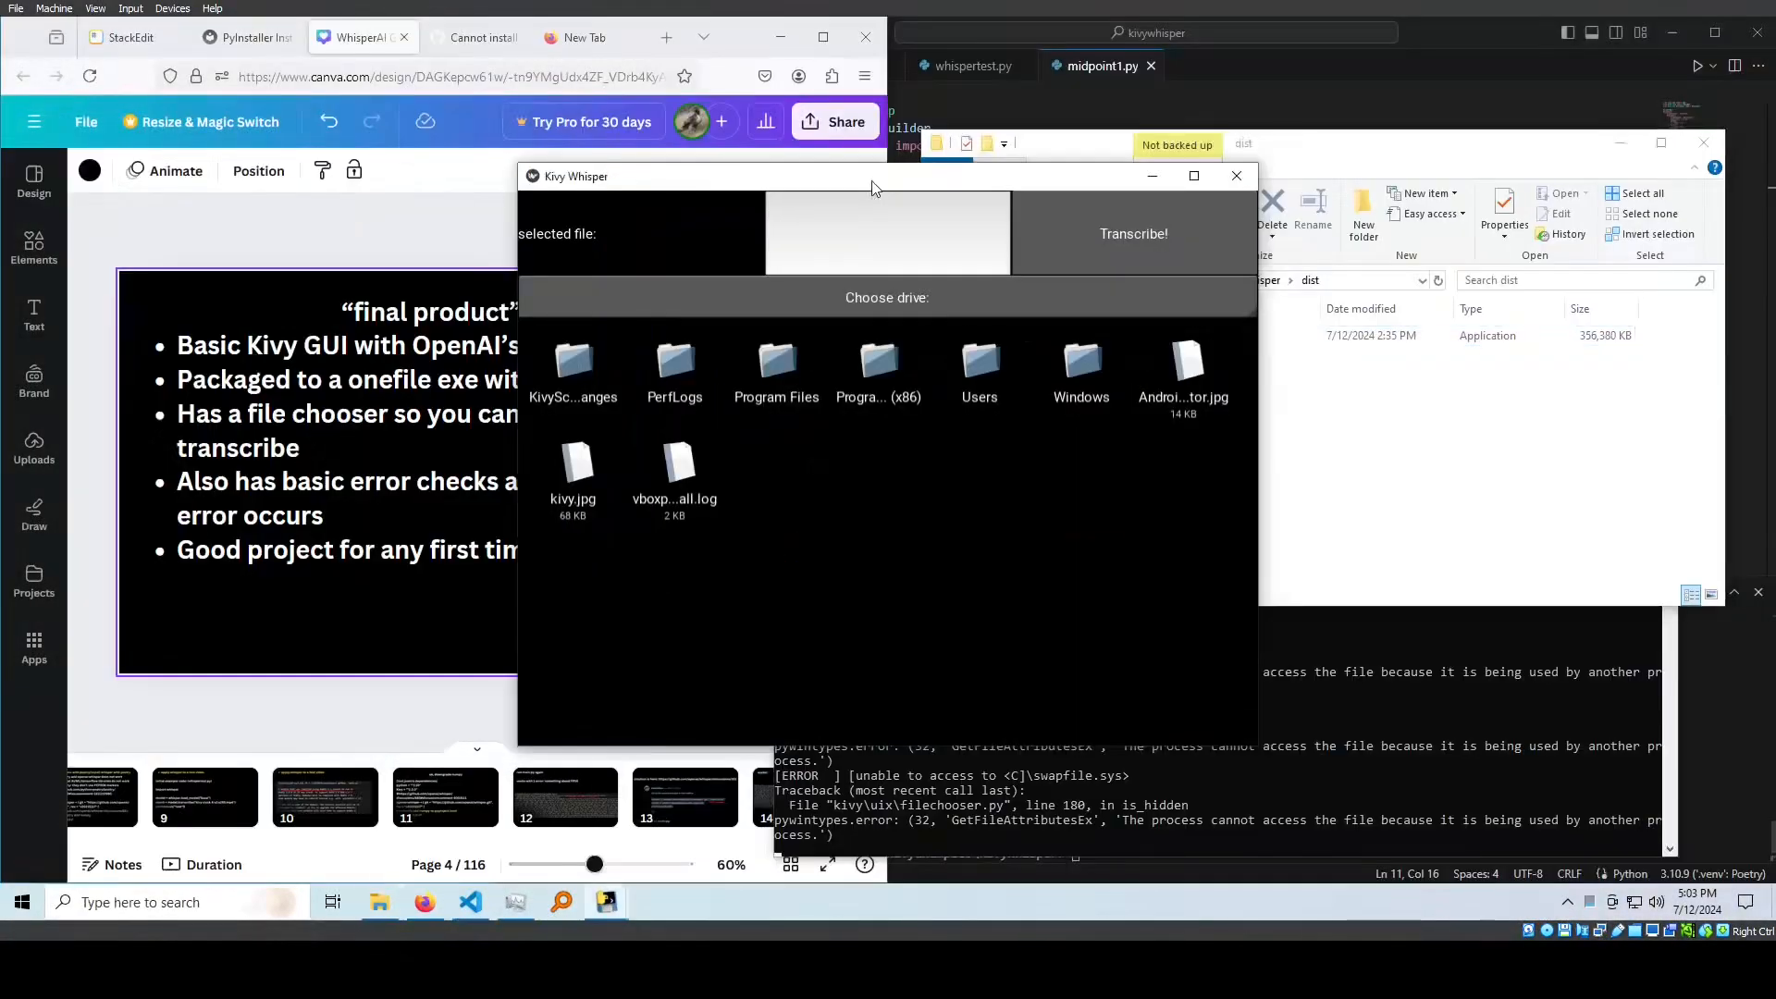
Move the Kivy Whisper window to the right half beside the final-product slide
drag(872, 176, 779, 163)
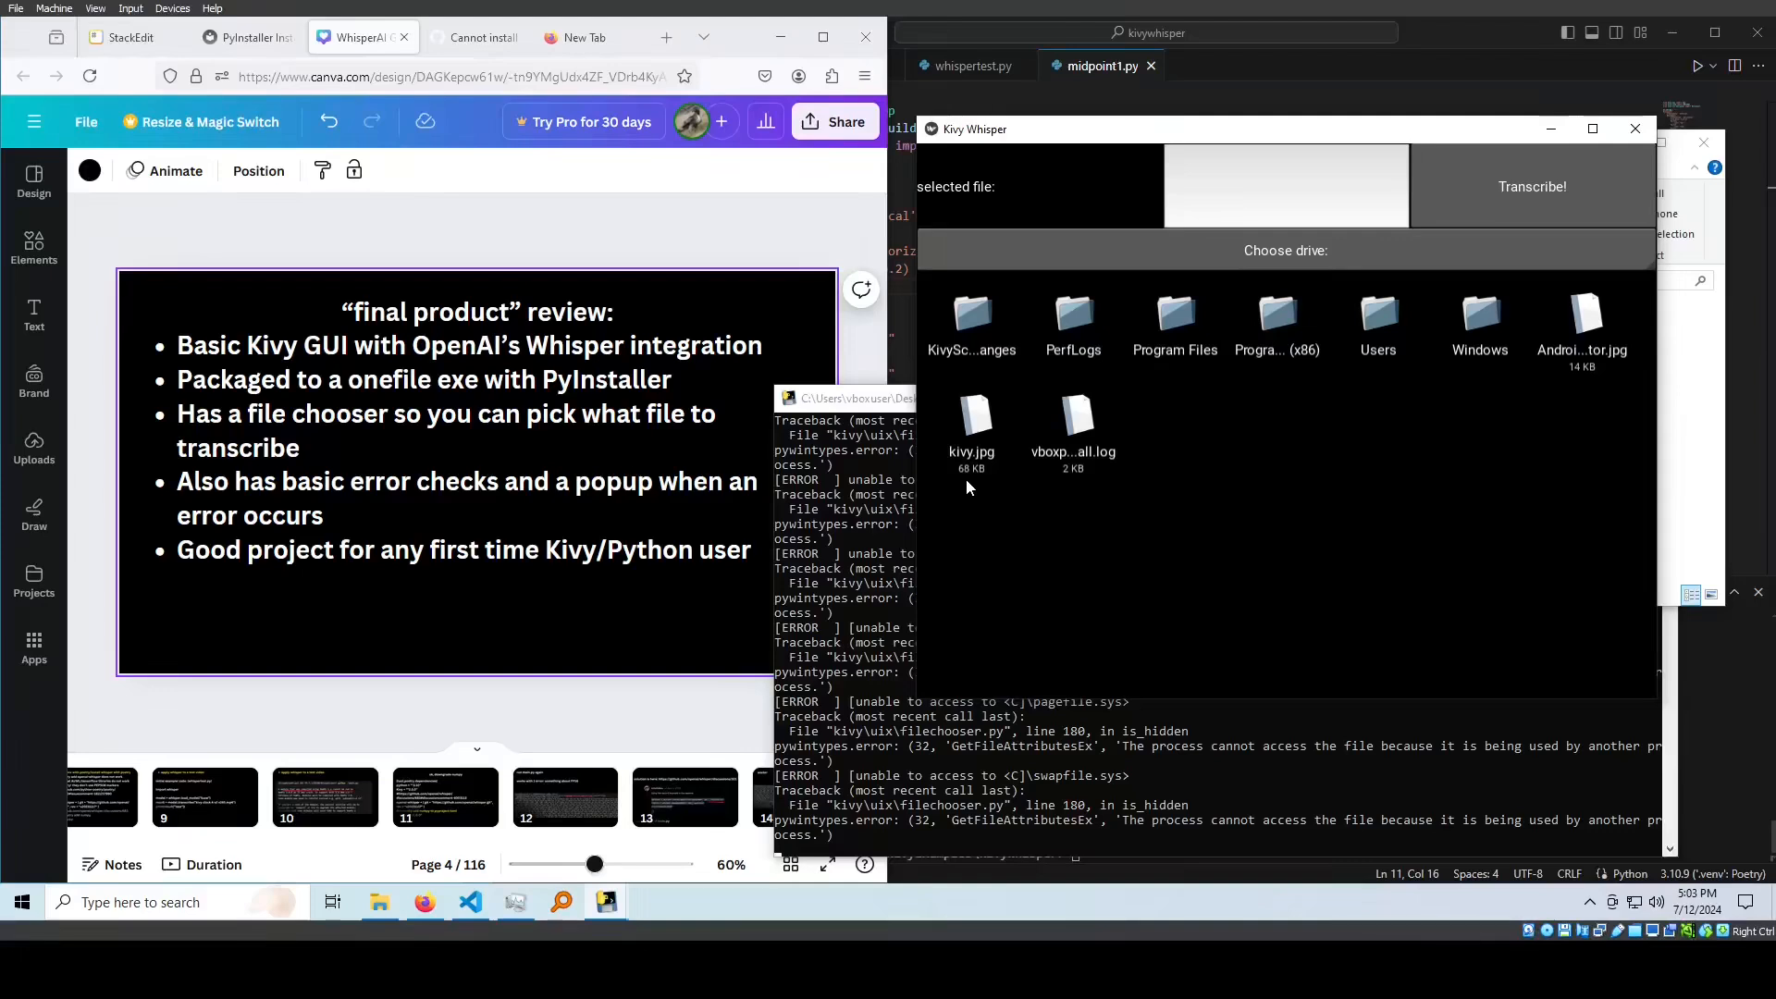
mouse_move(1275, 252)
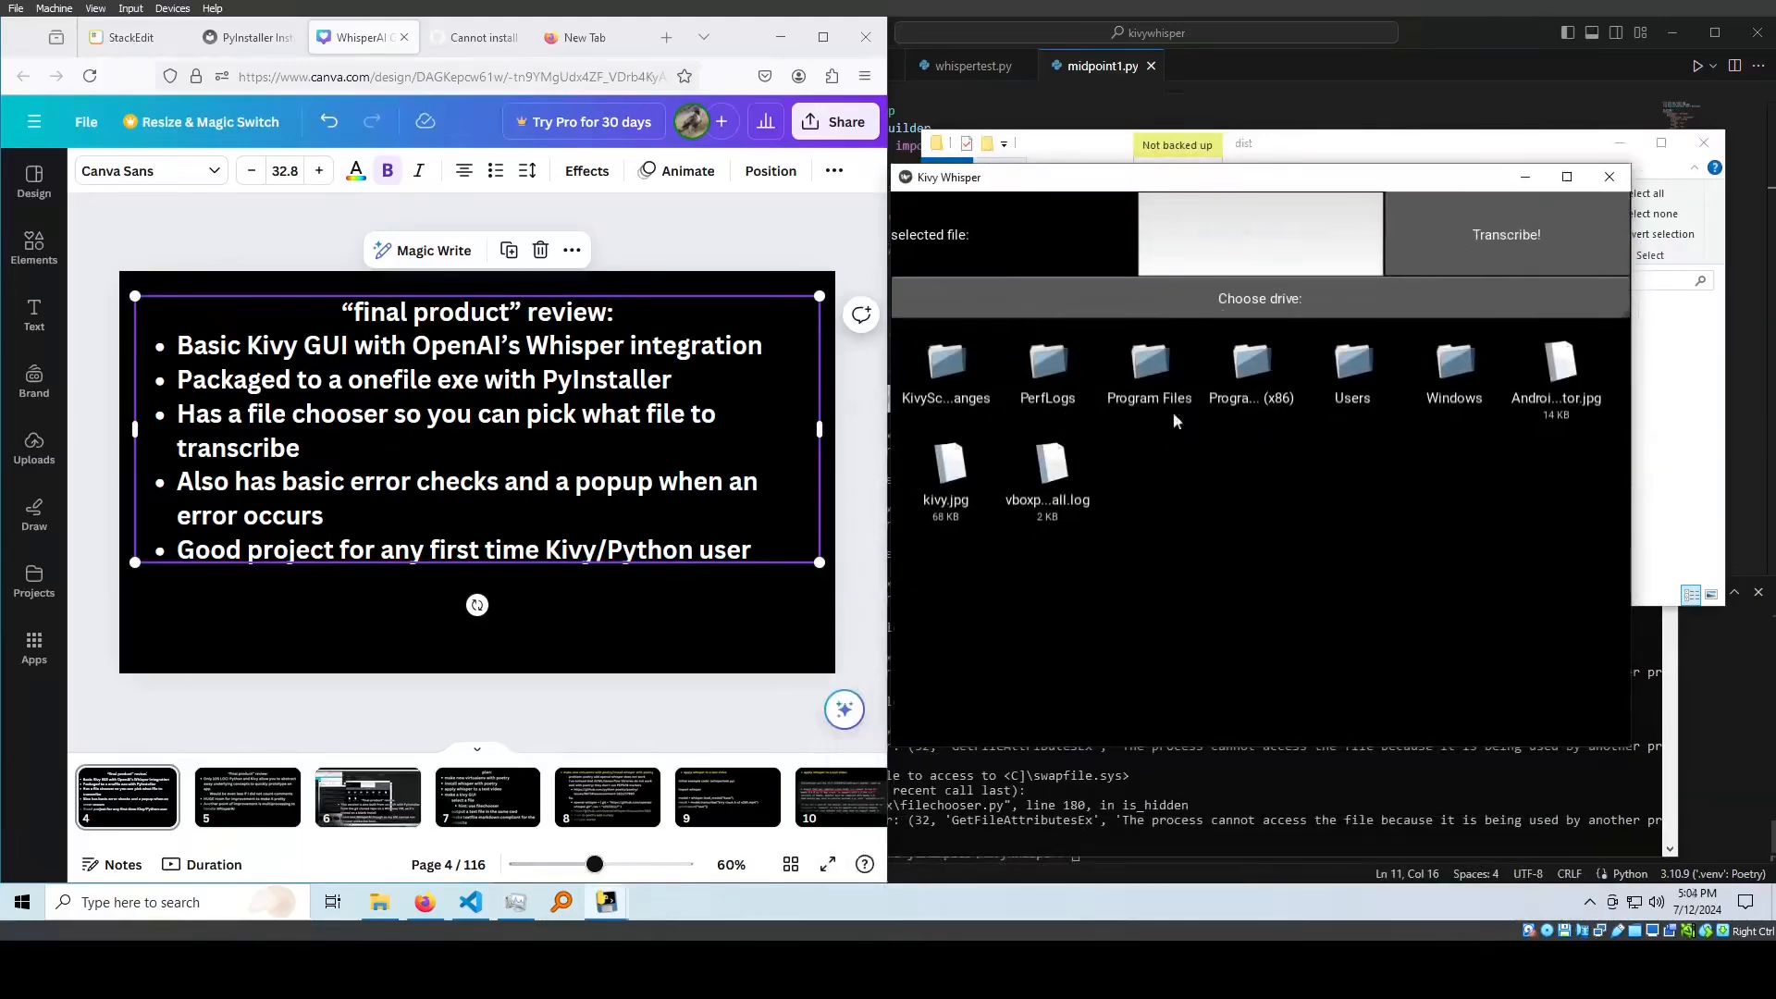
Choose the C: drive, trigger Transcribe! with no file to show the error popup, then dismiss it
click(1259, 298)
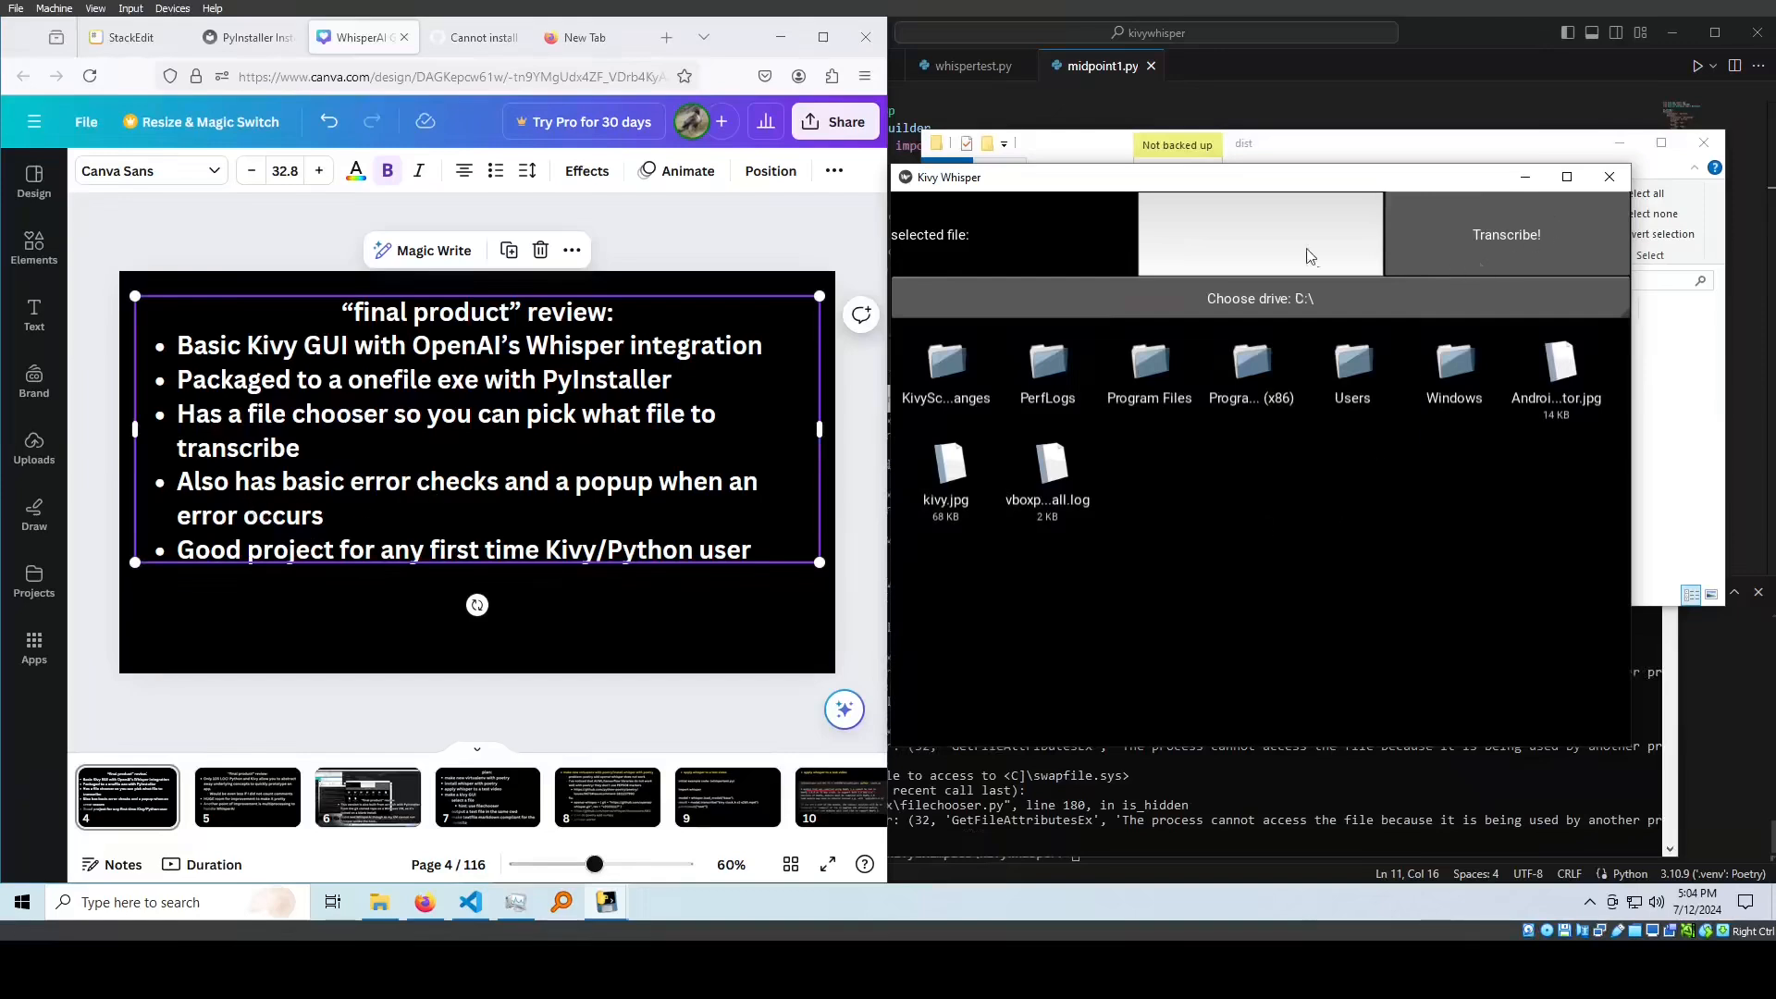
click(1506, 235)
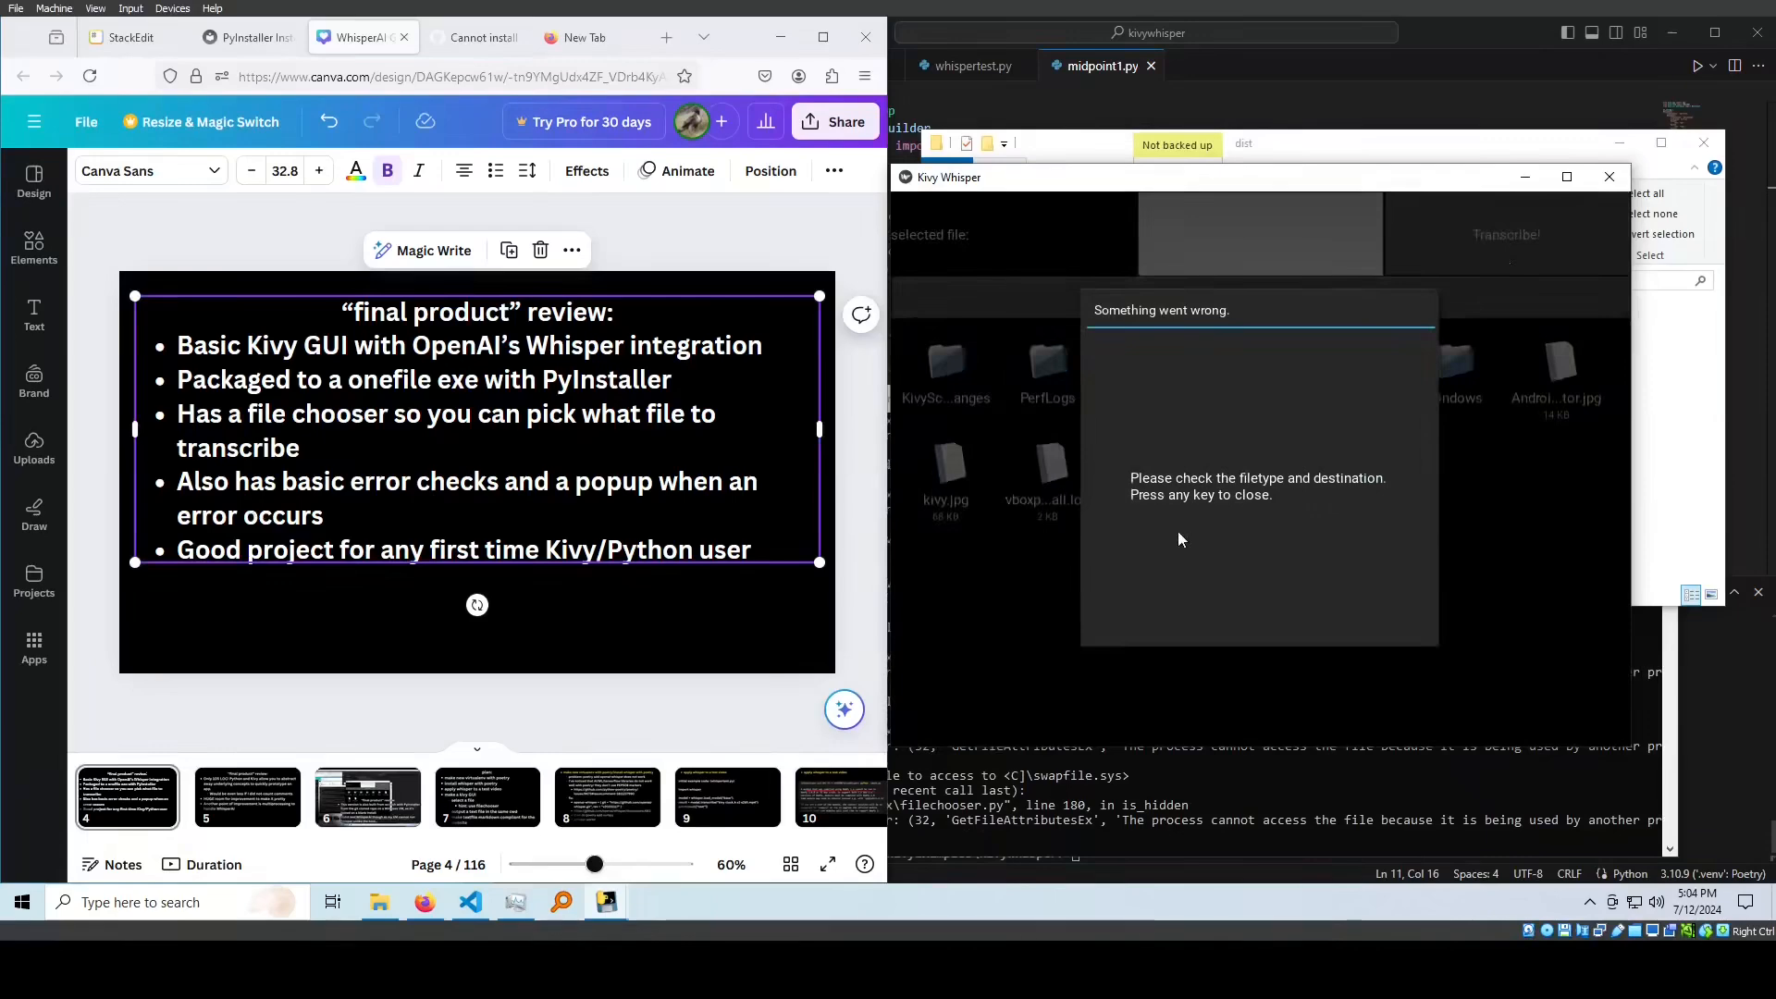
mouse_move(1049, 610)
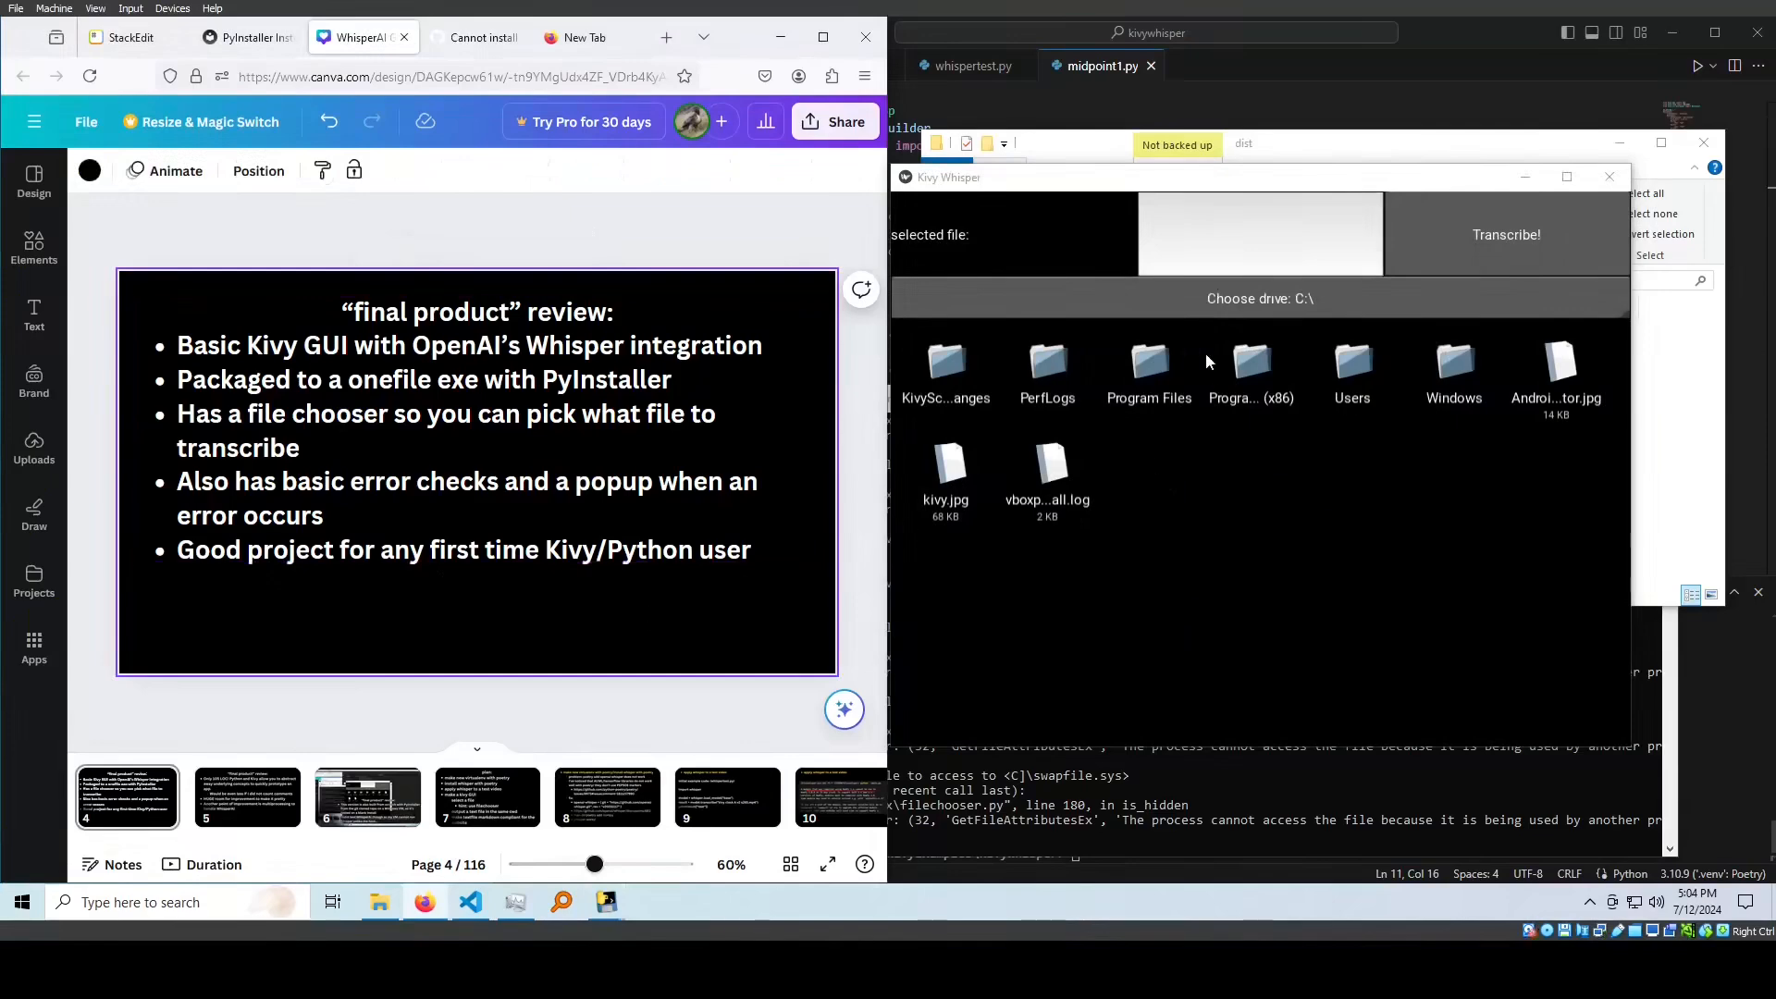
click(247, 796)
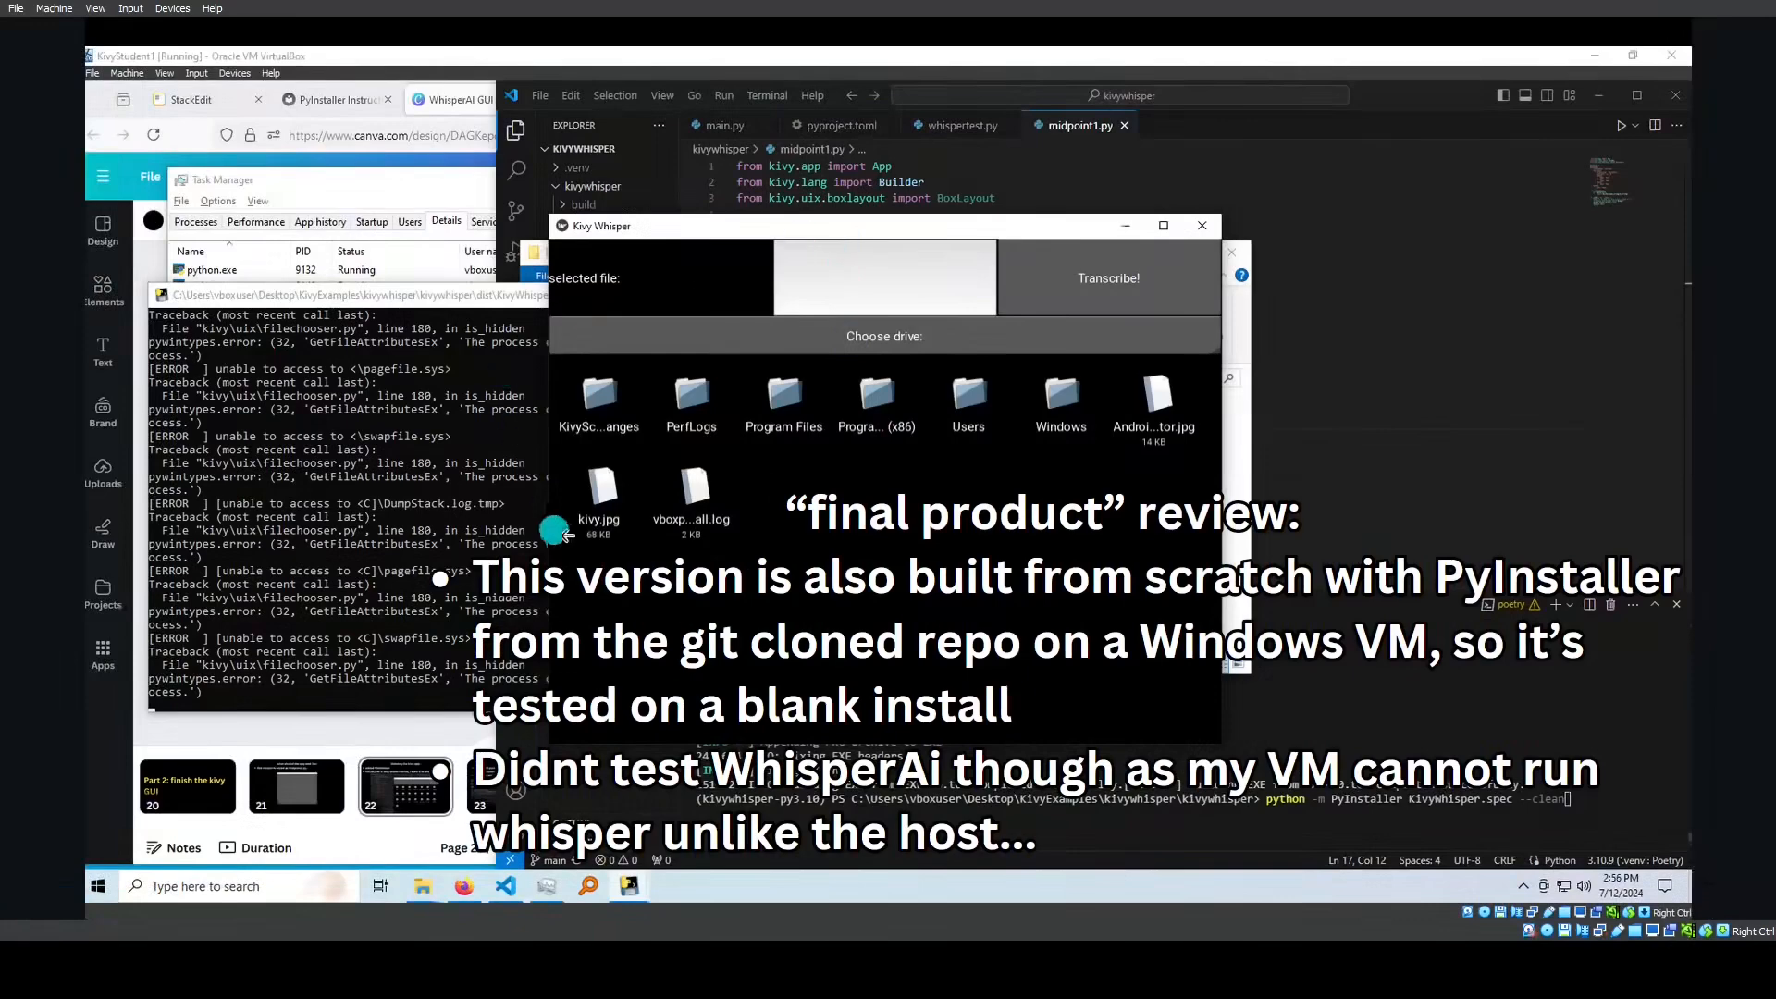
mouse_move(1104, 554)
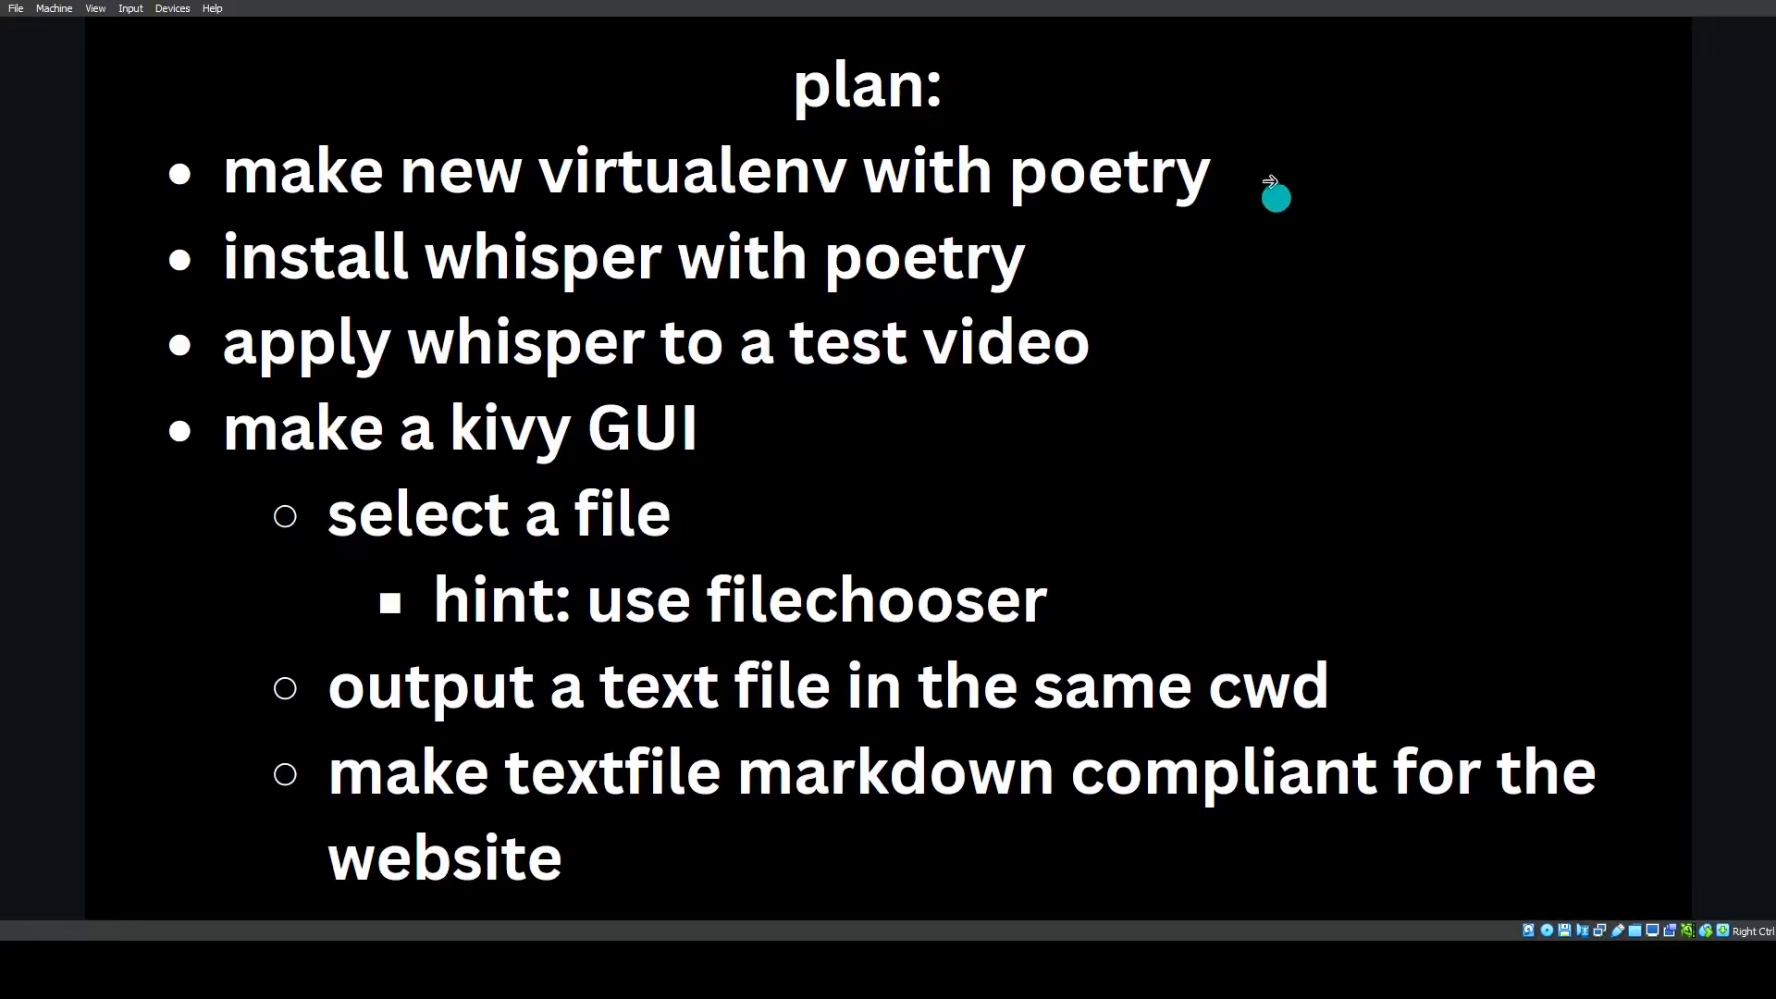
mouse_move(1114, 291)
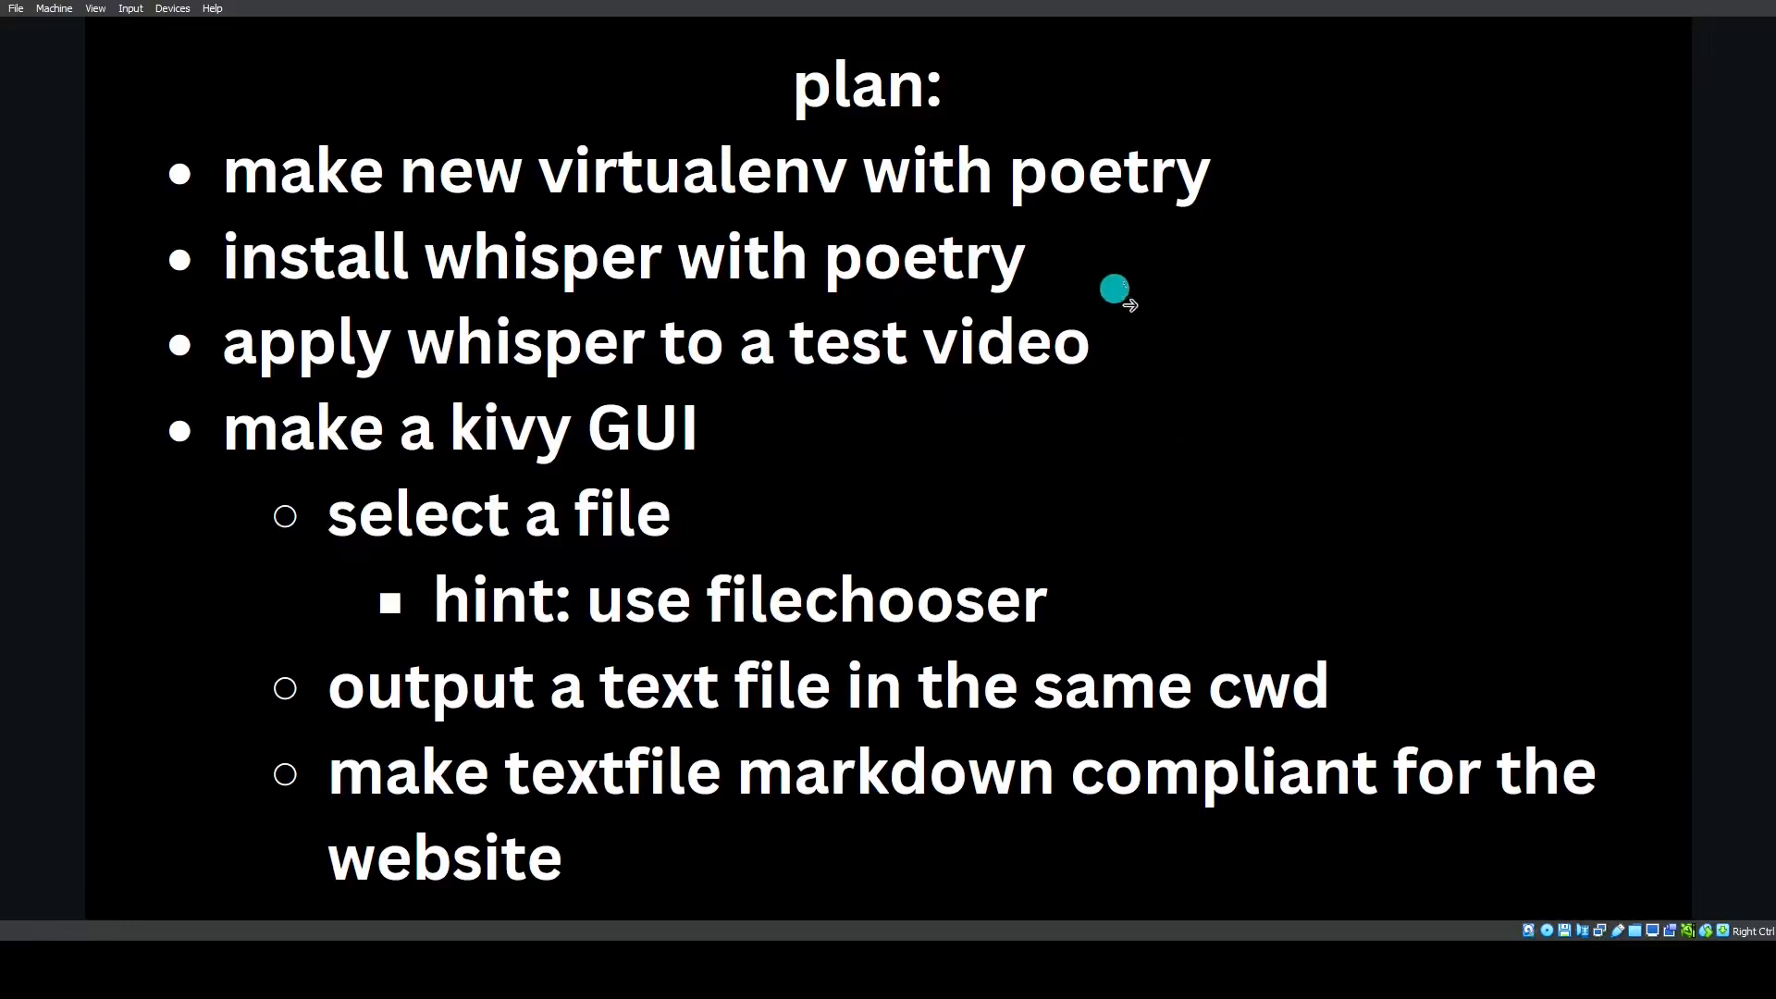
mouse_move(1116, 346)
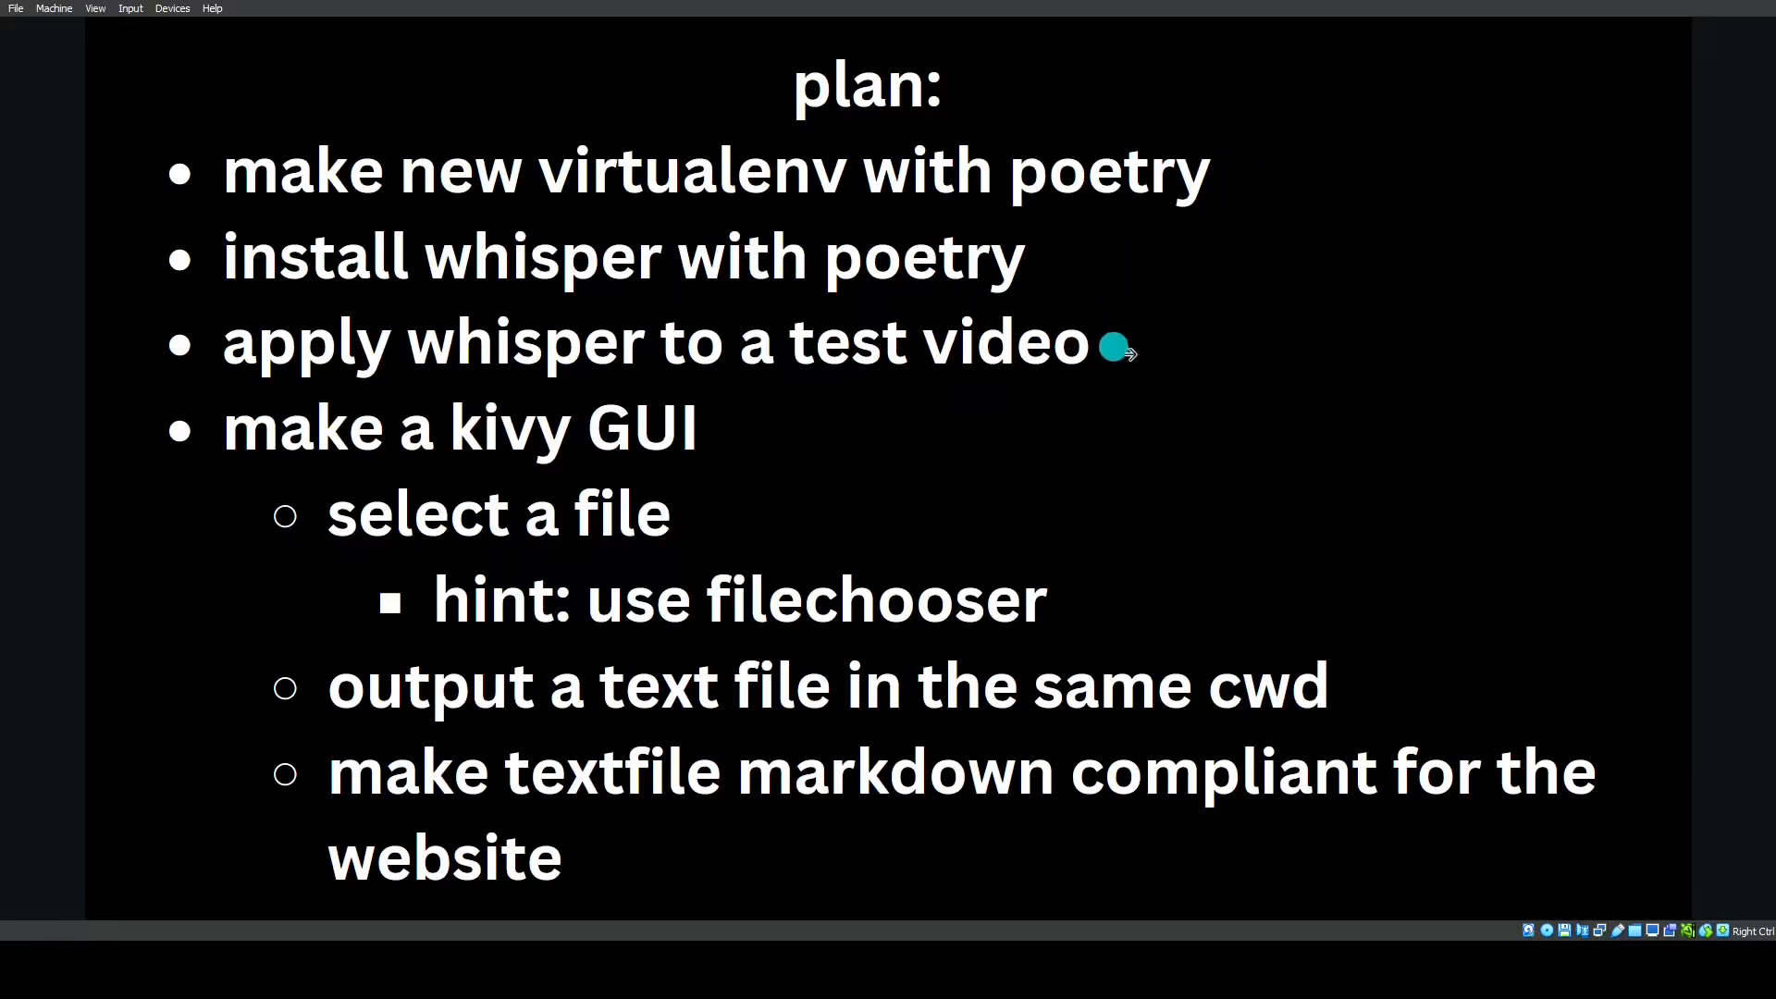
mouse_move(794, 442)
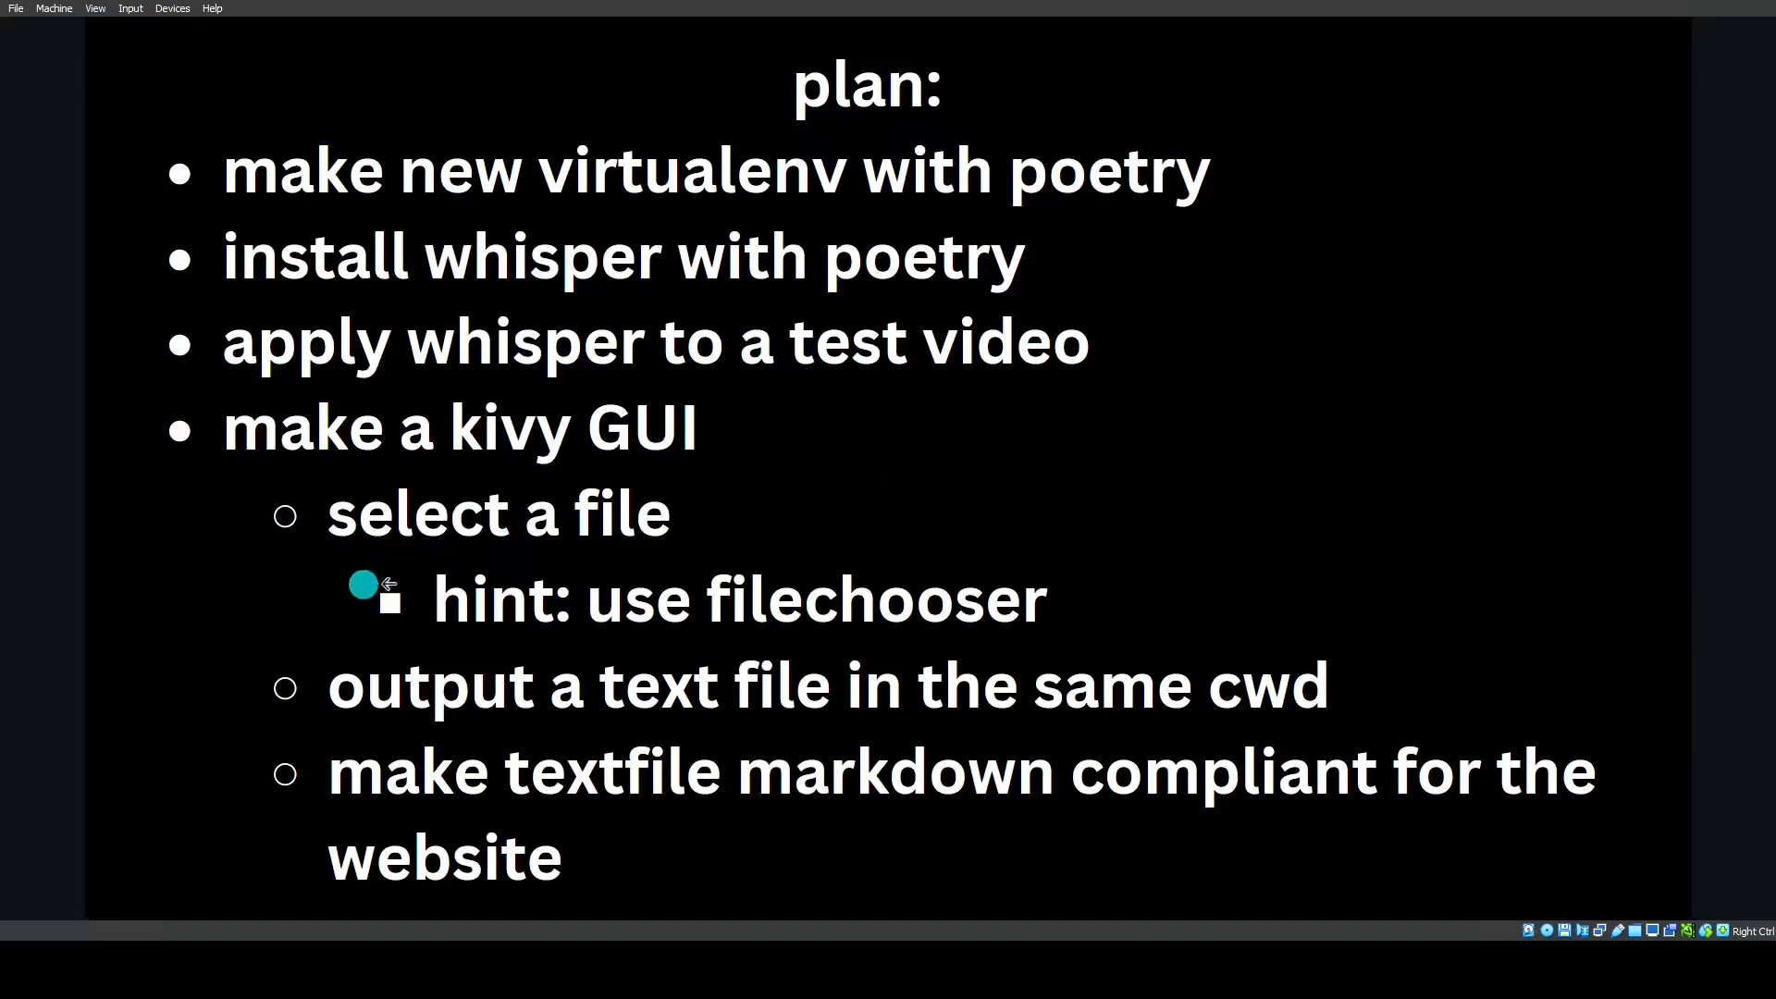
mouse_move(1116, 609)
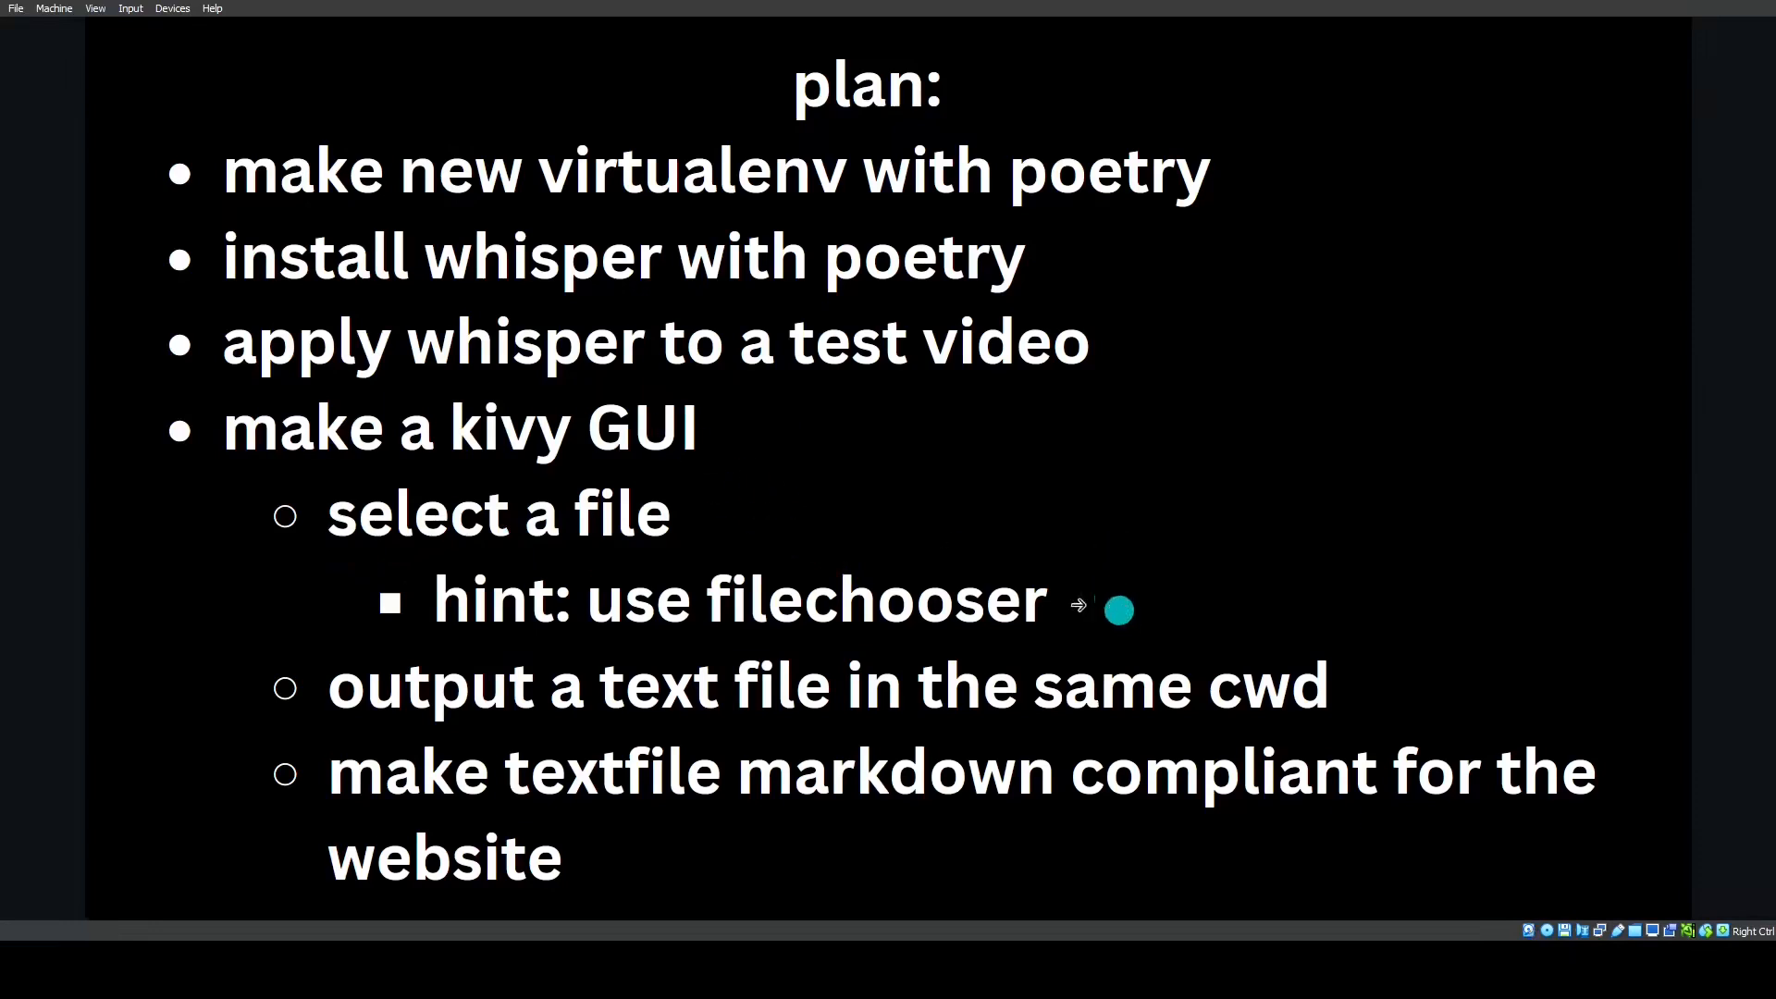
mouse_move(866, 753)
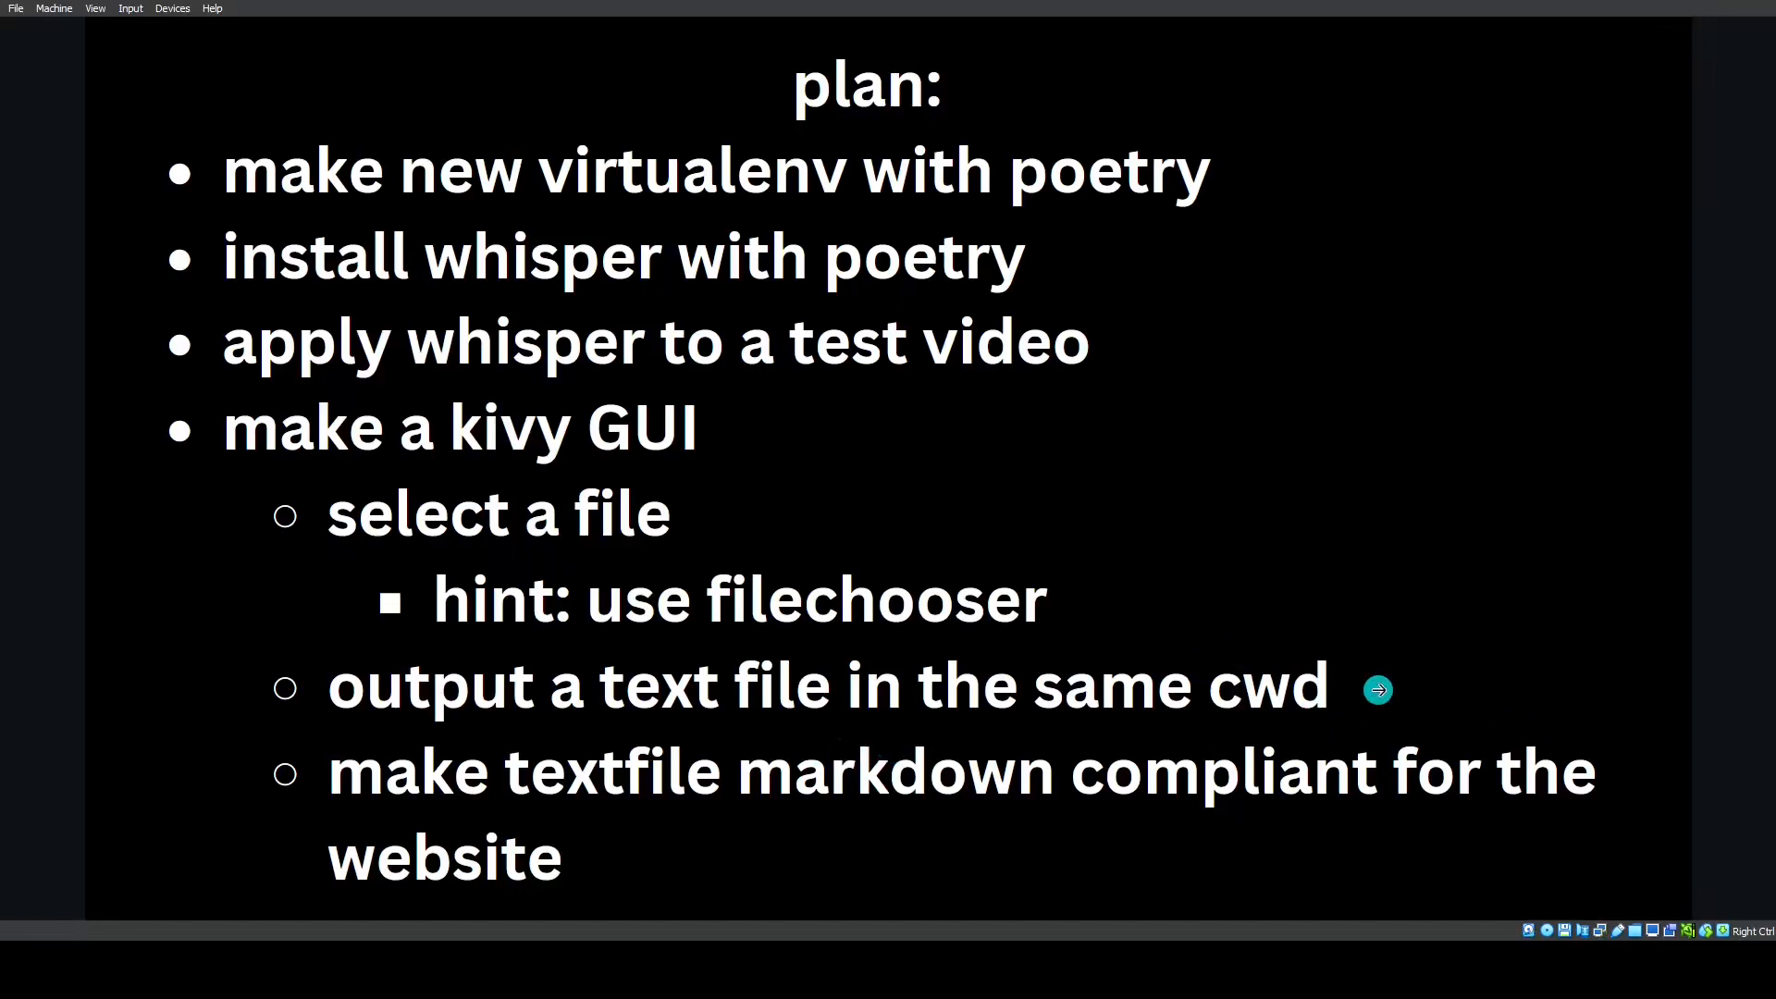
mouse_move(744, 816)
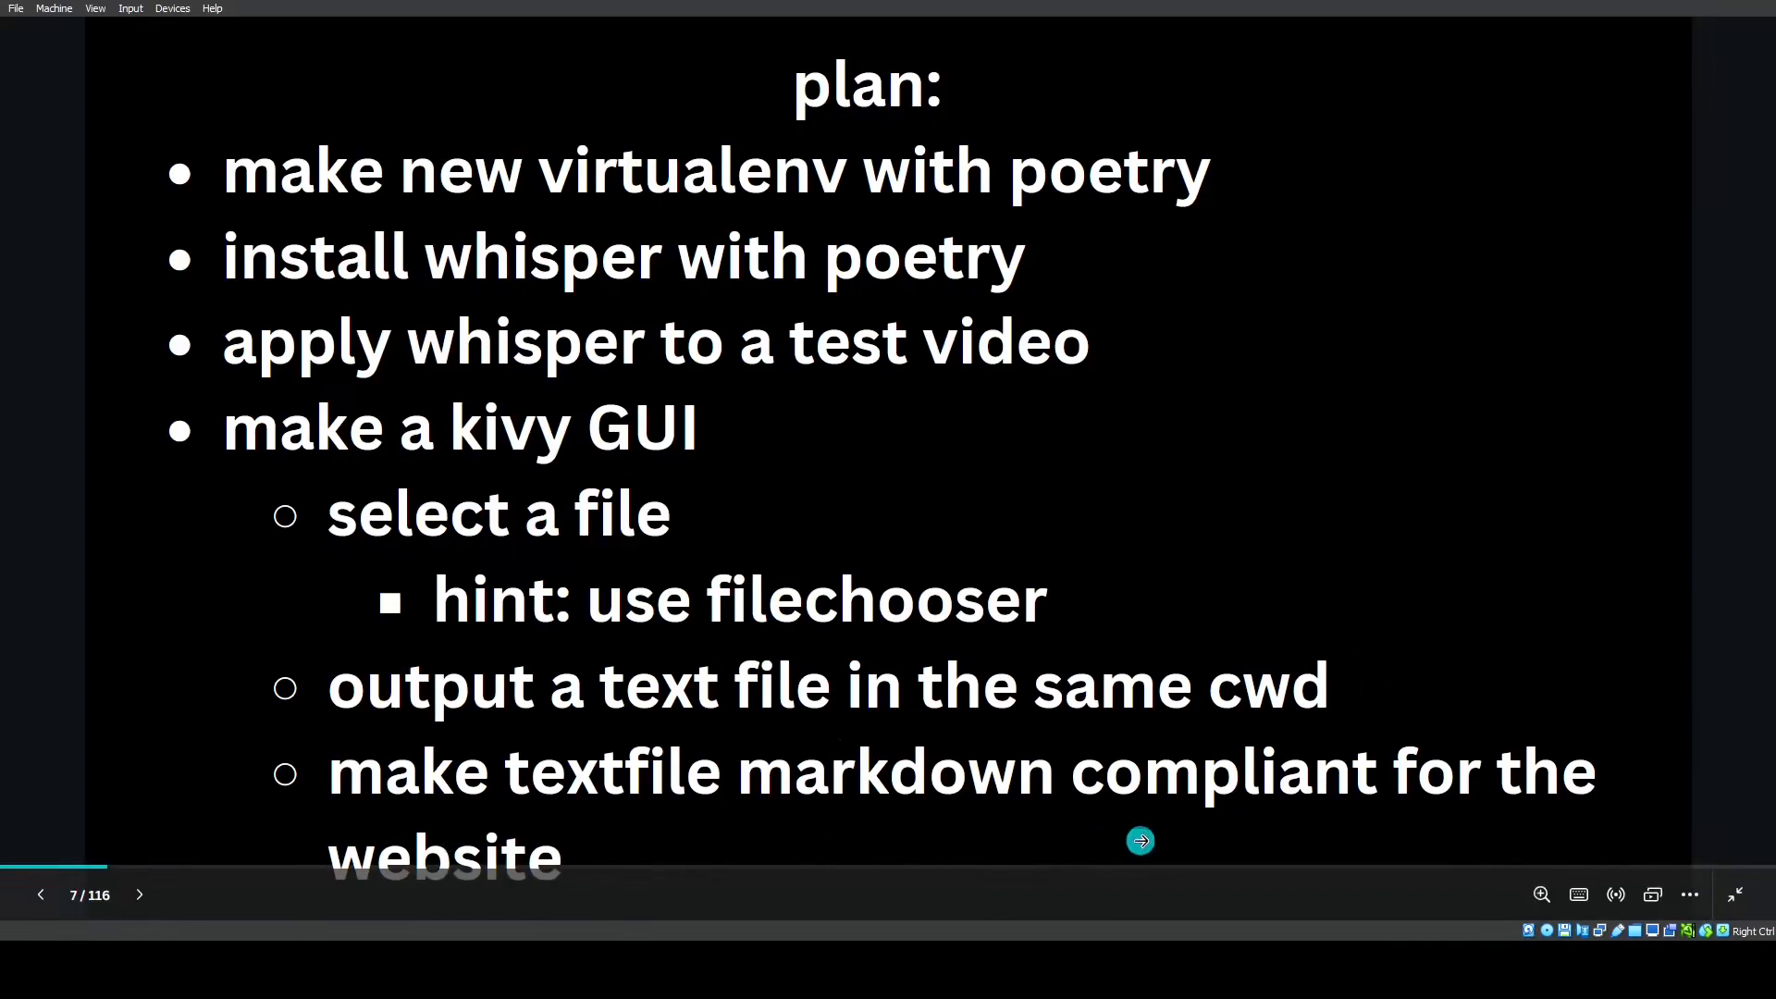
mouse_move(679, 781)
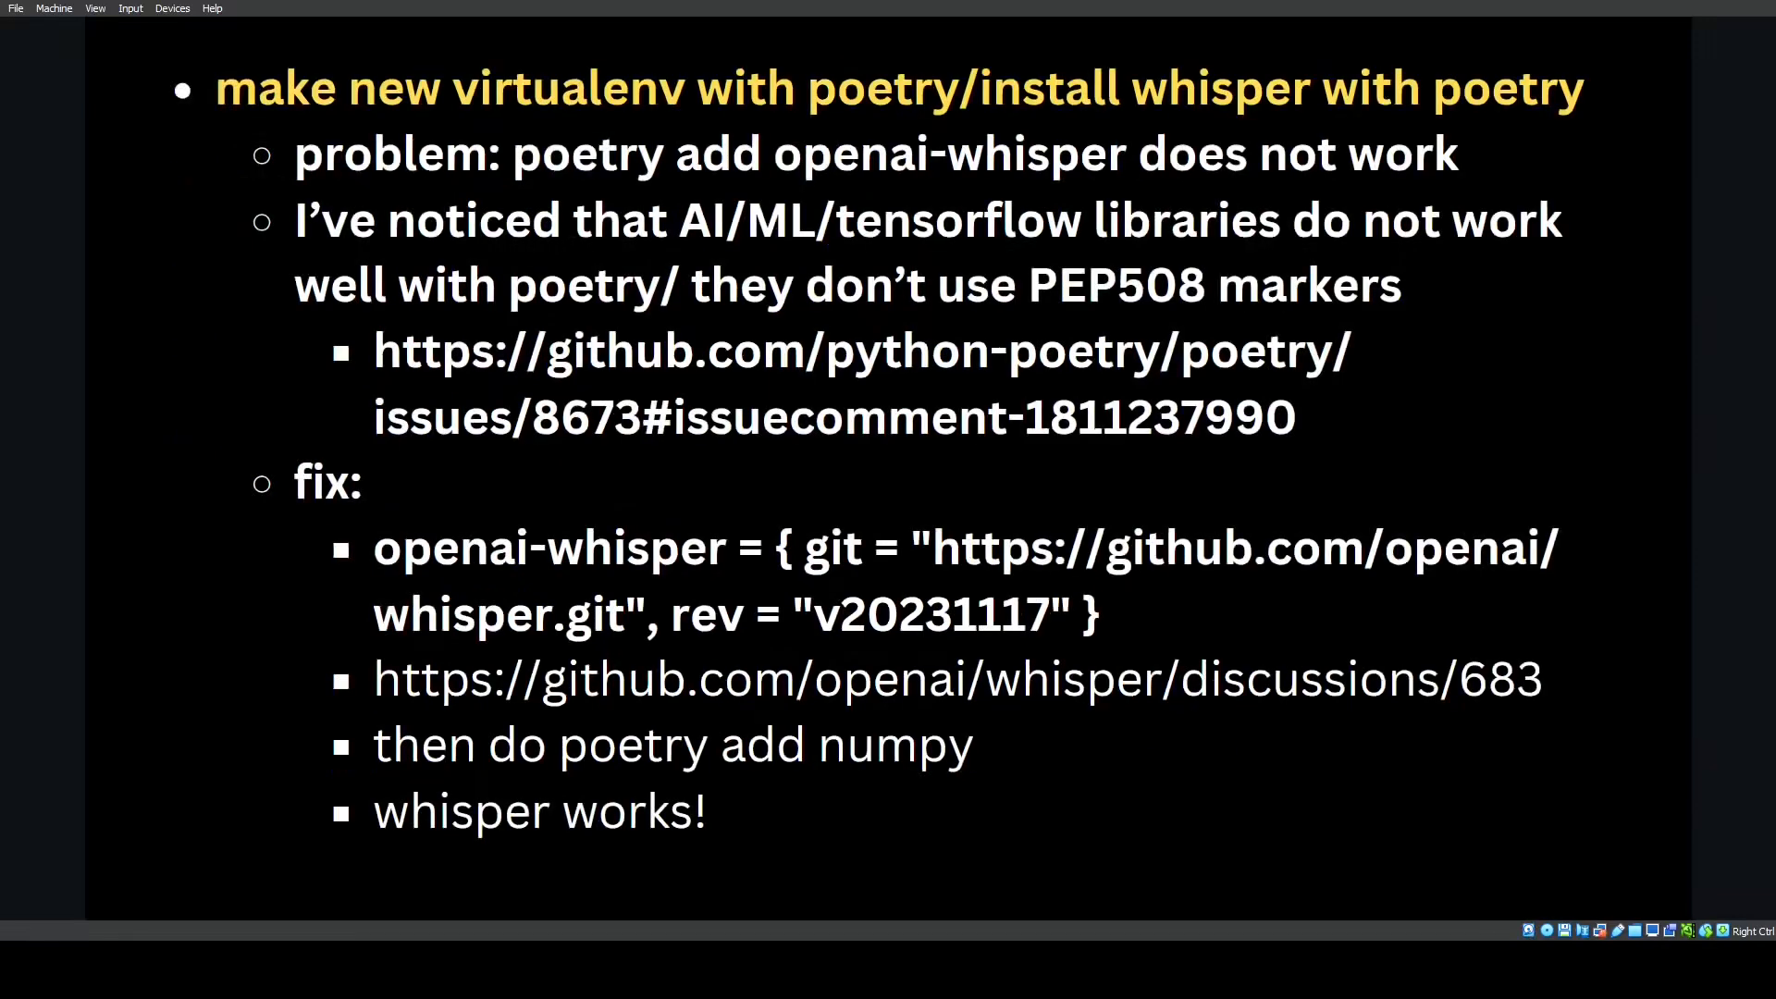
mouse_move(839, 135)
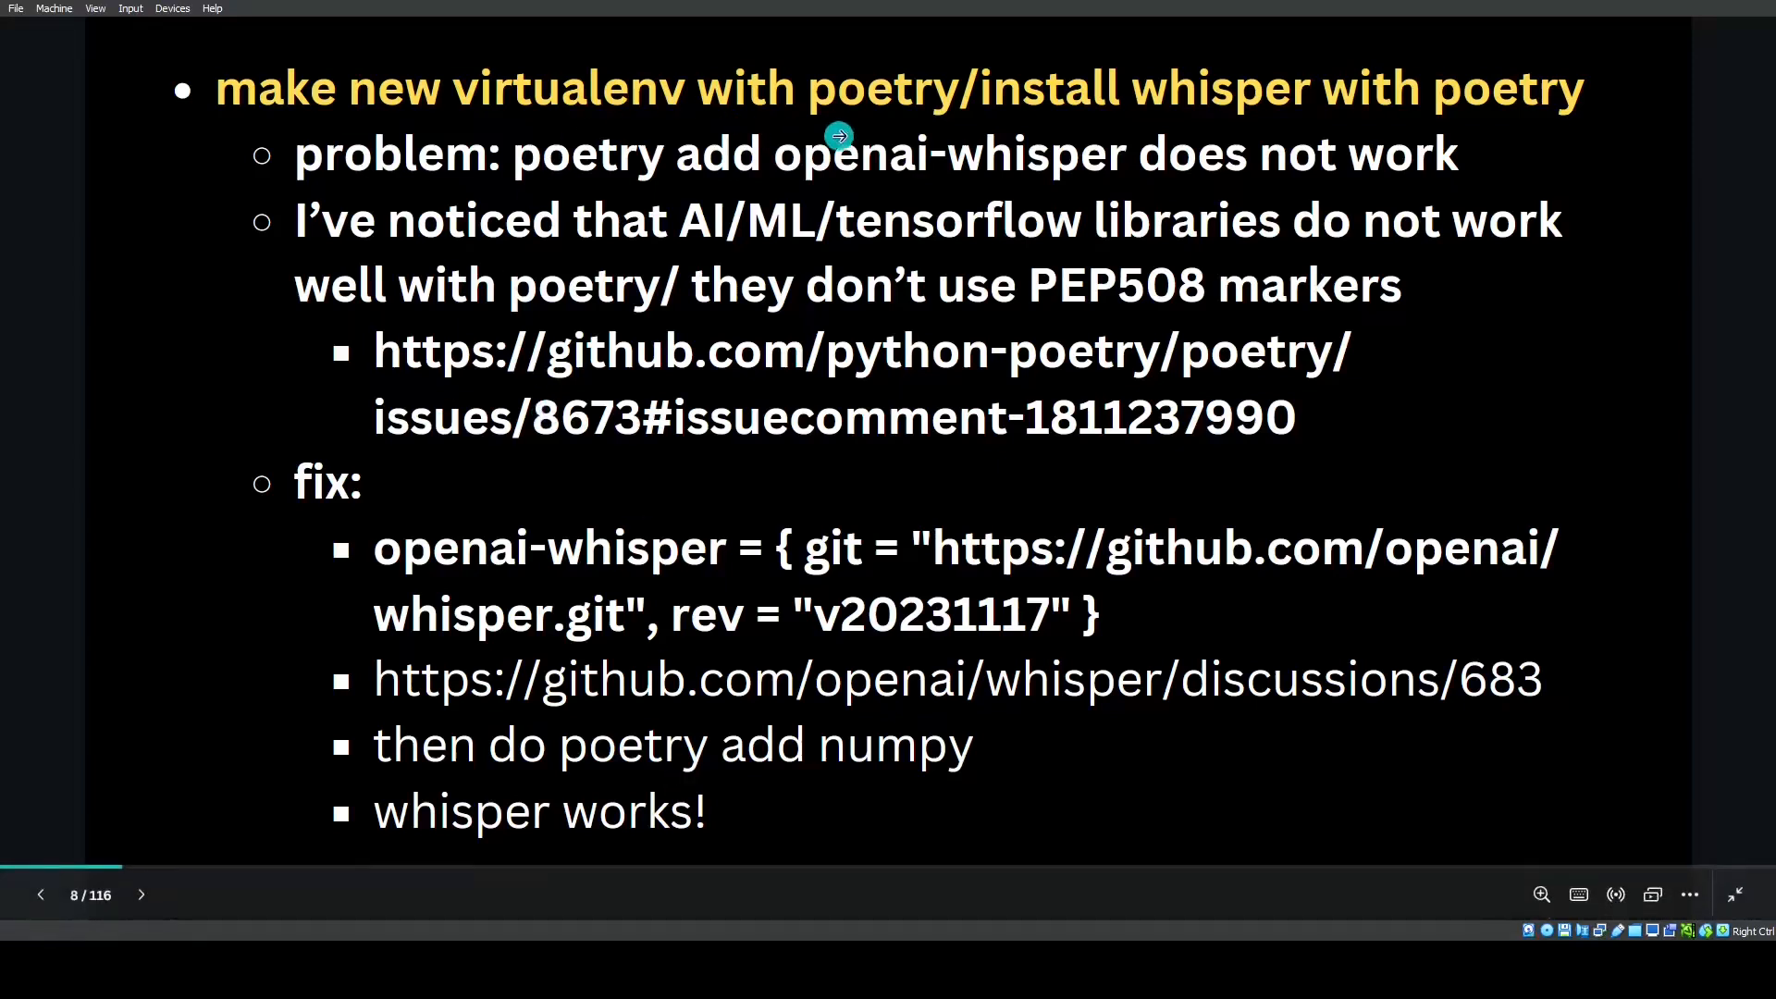
mouse_move(1558, 122)
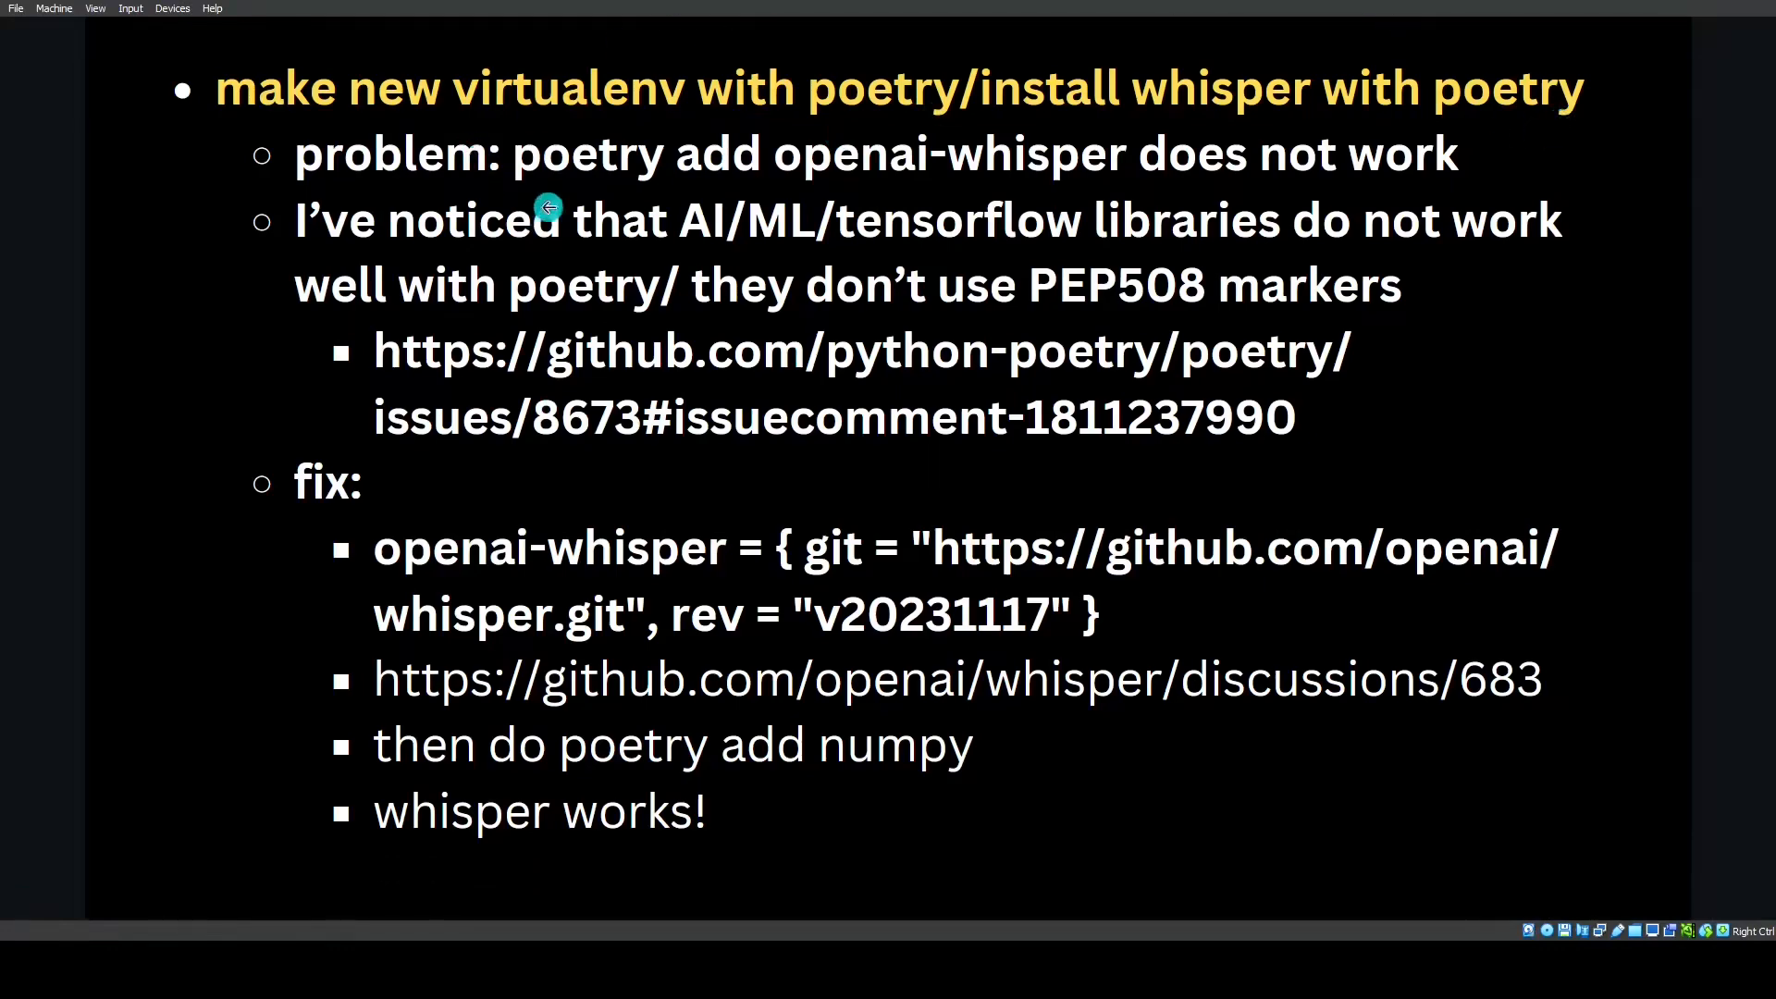
mouse_move(1386, 200)
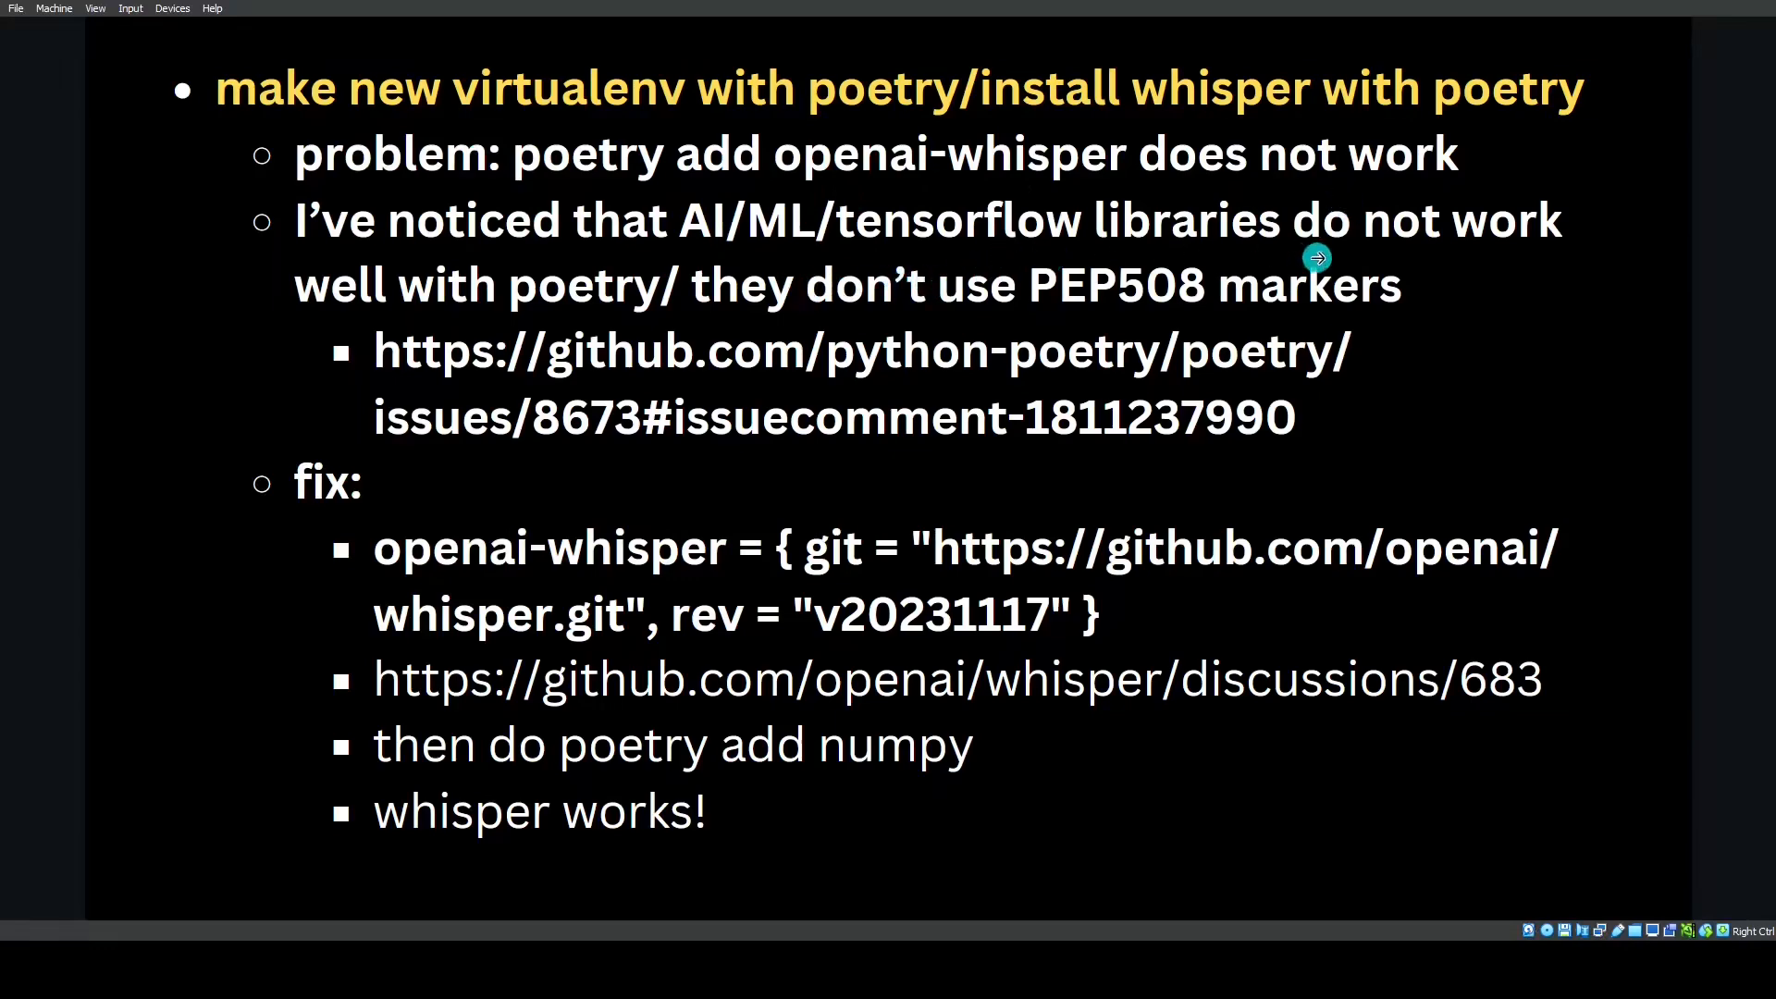
mouse_move(1316, 259)
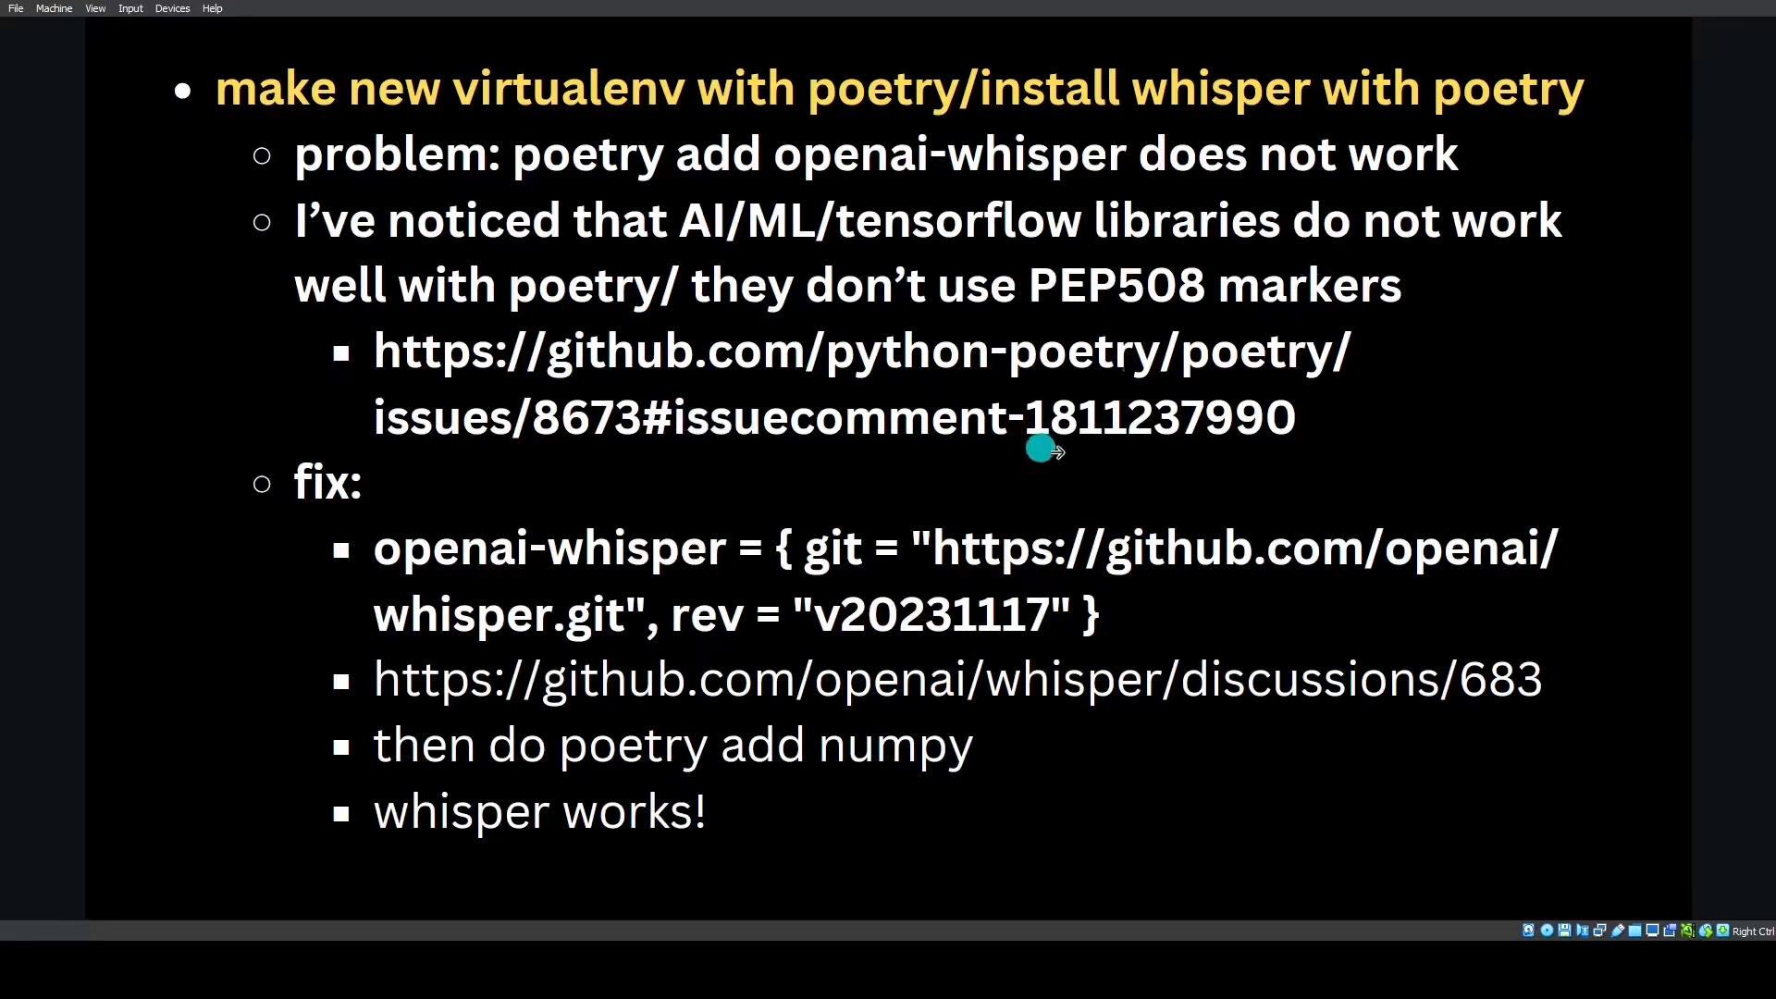
mouse_move(1375, 387)
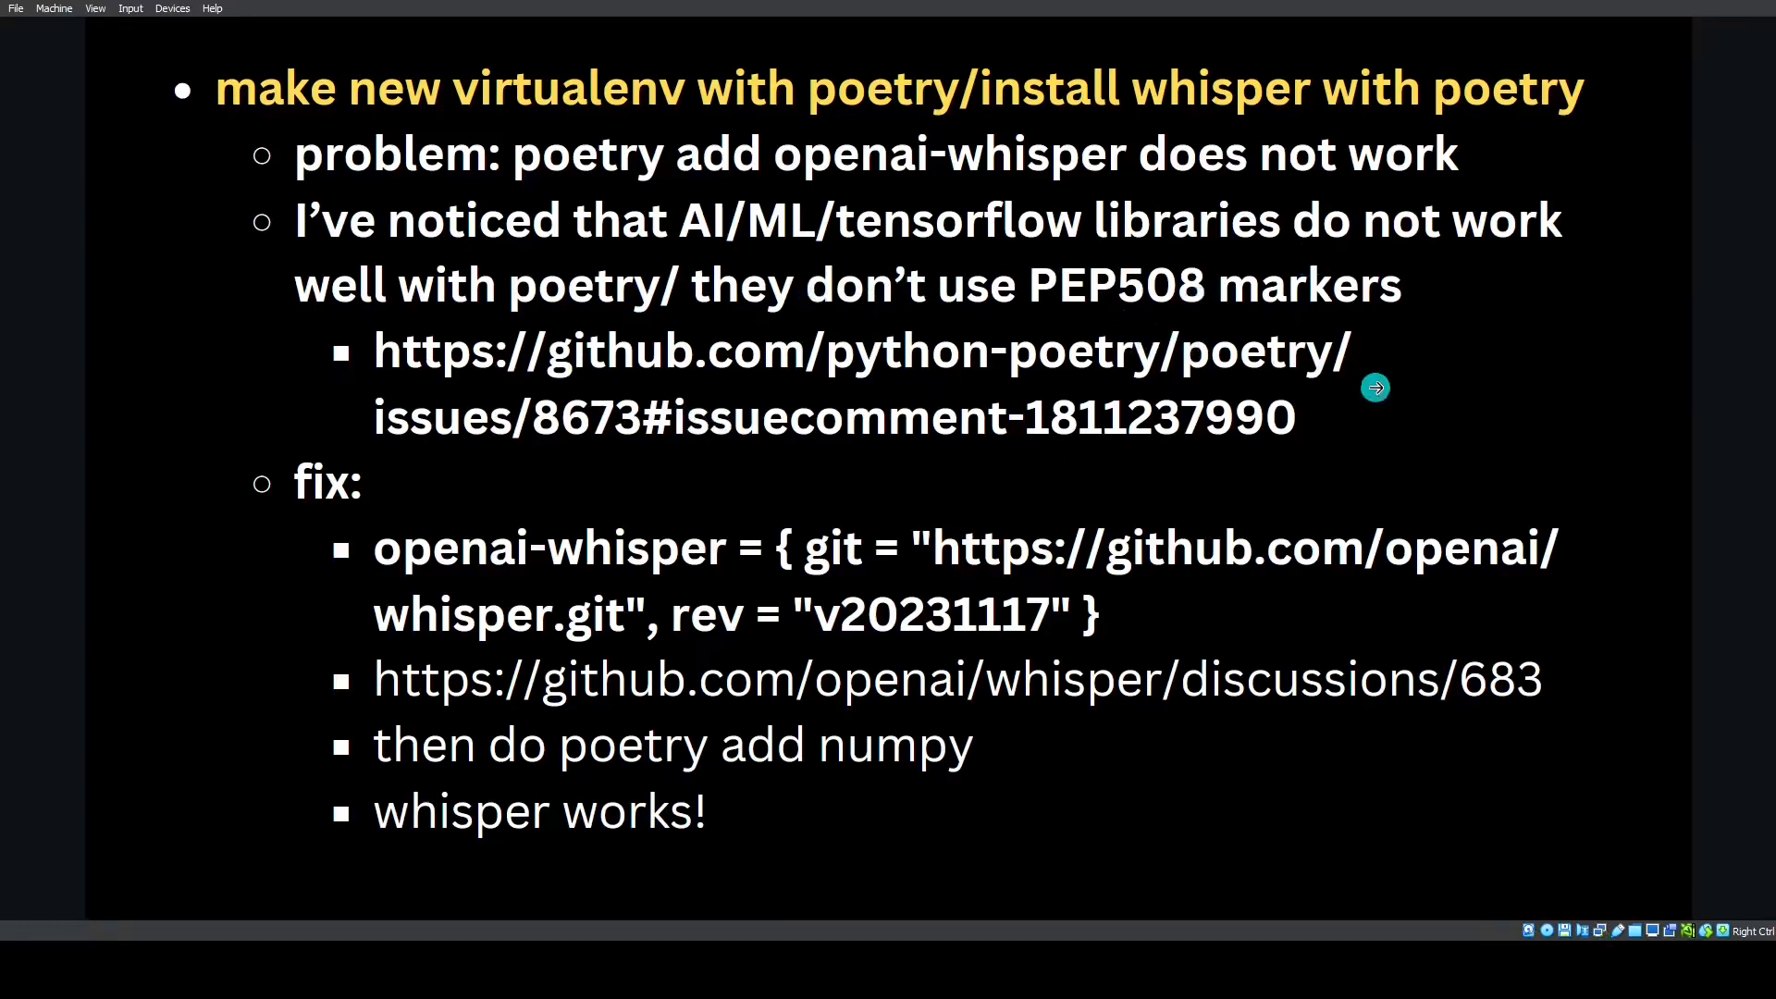
mouse_move(784, 235)
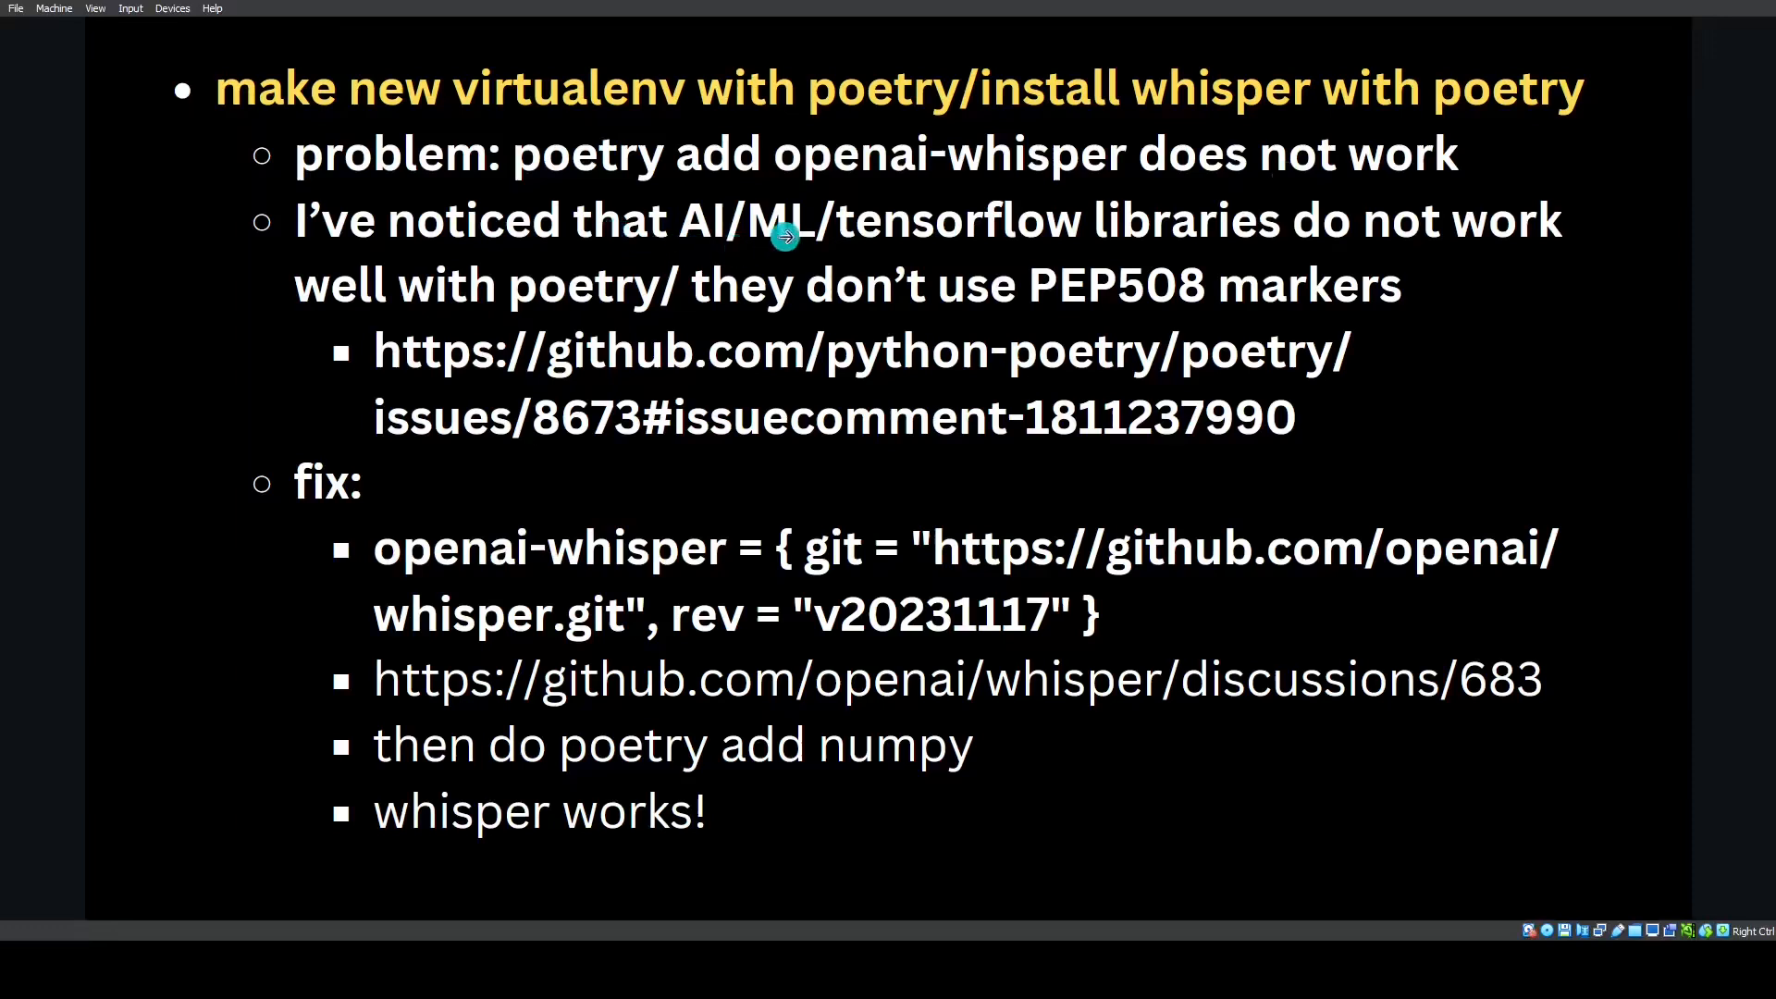
mouse_move(977, 243)
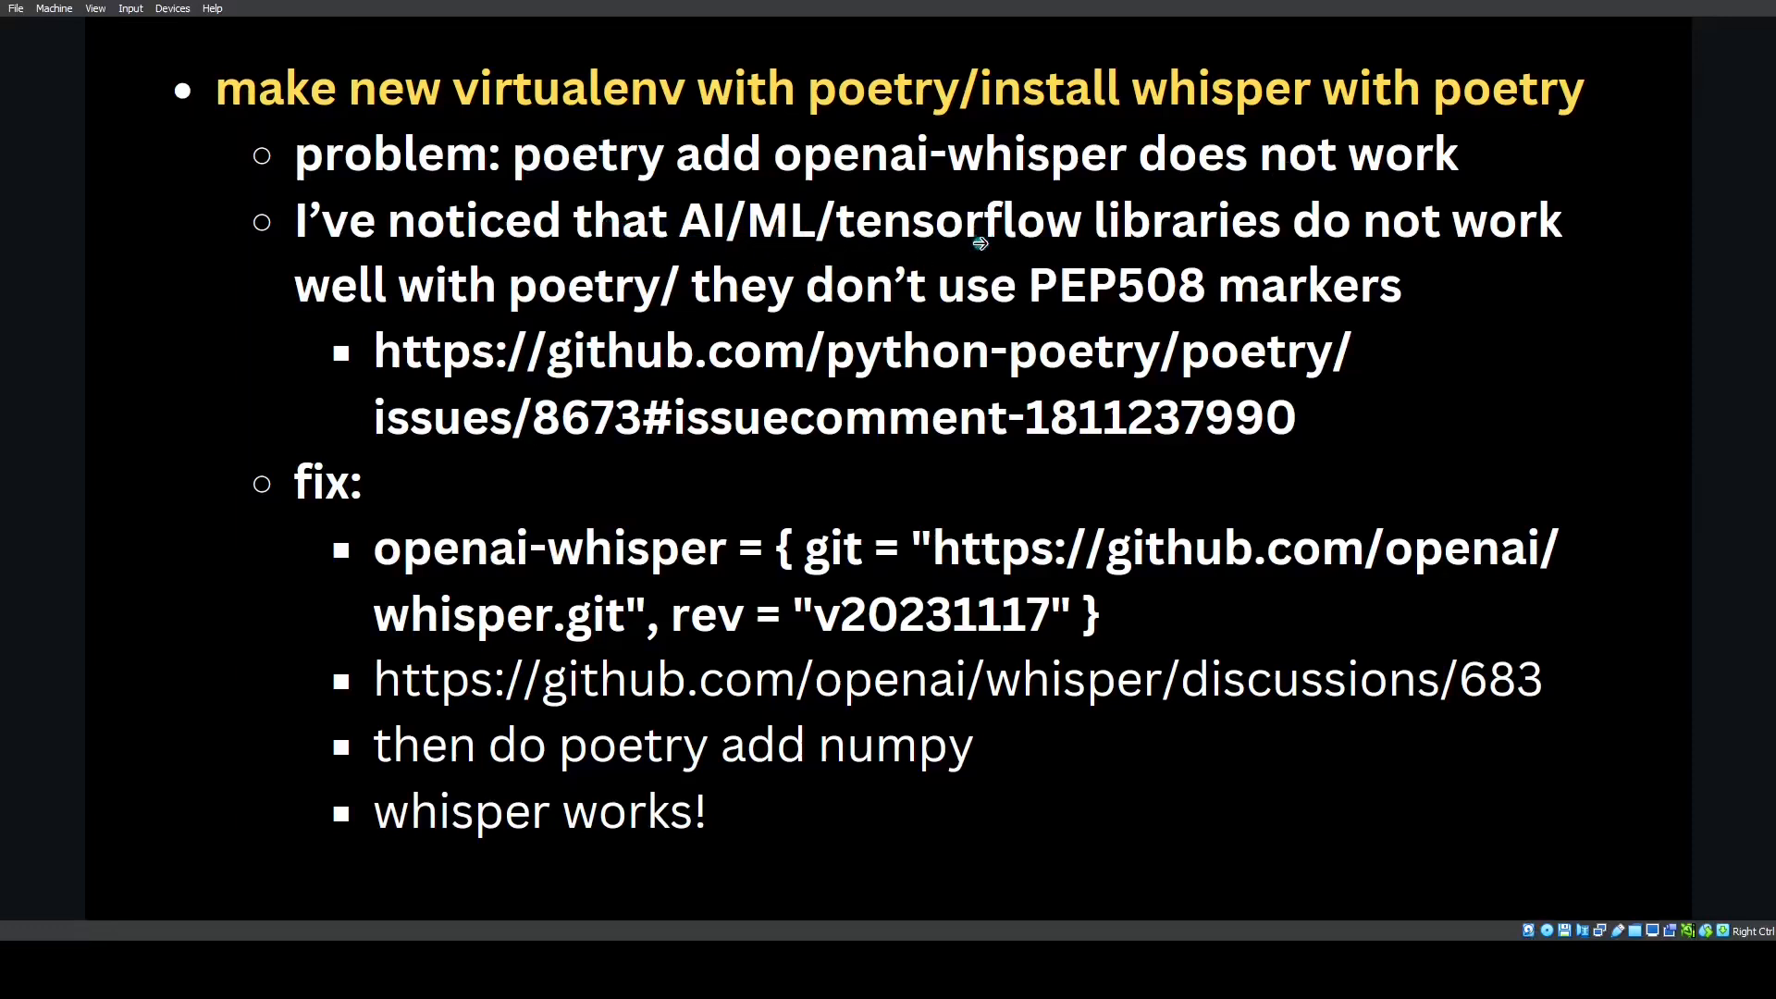
mouse_move(977, 243)
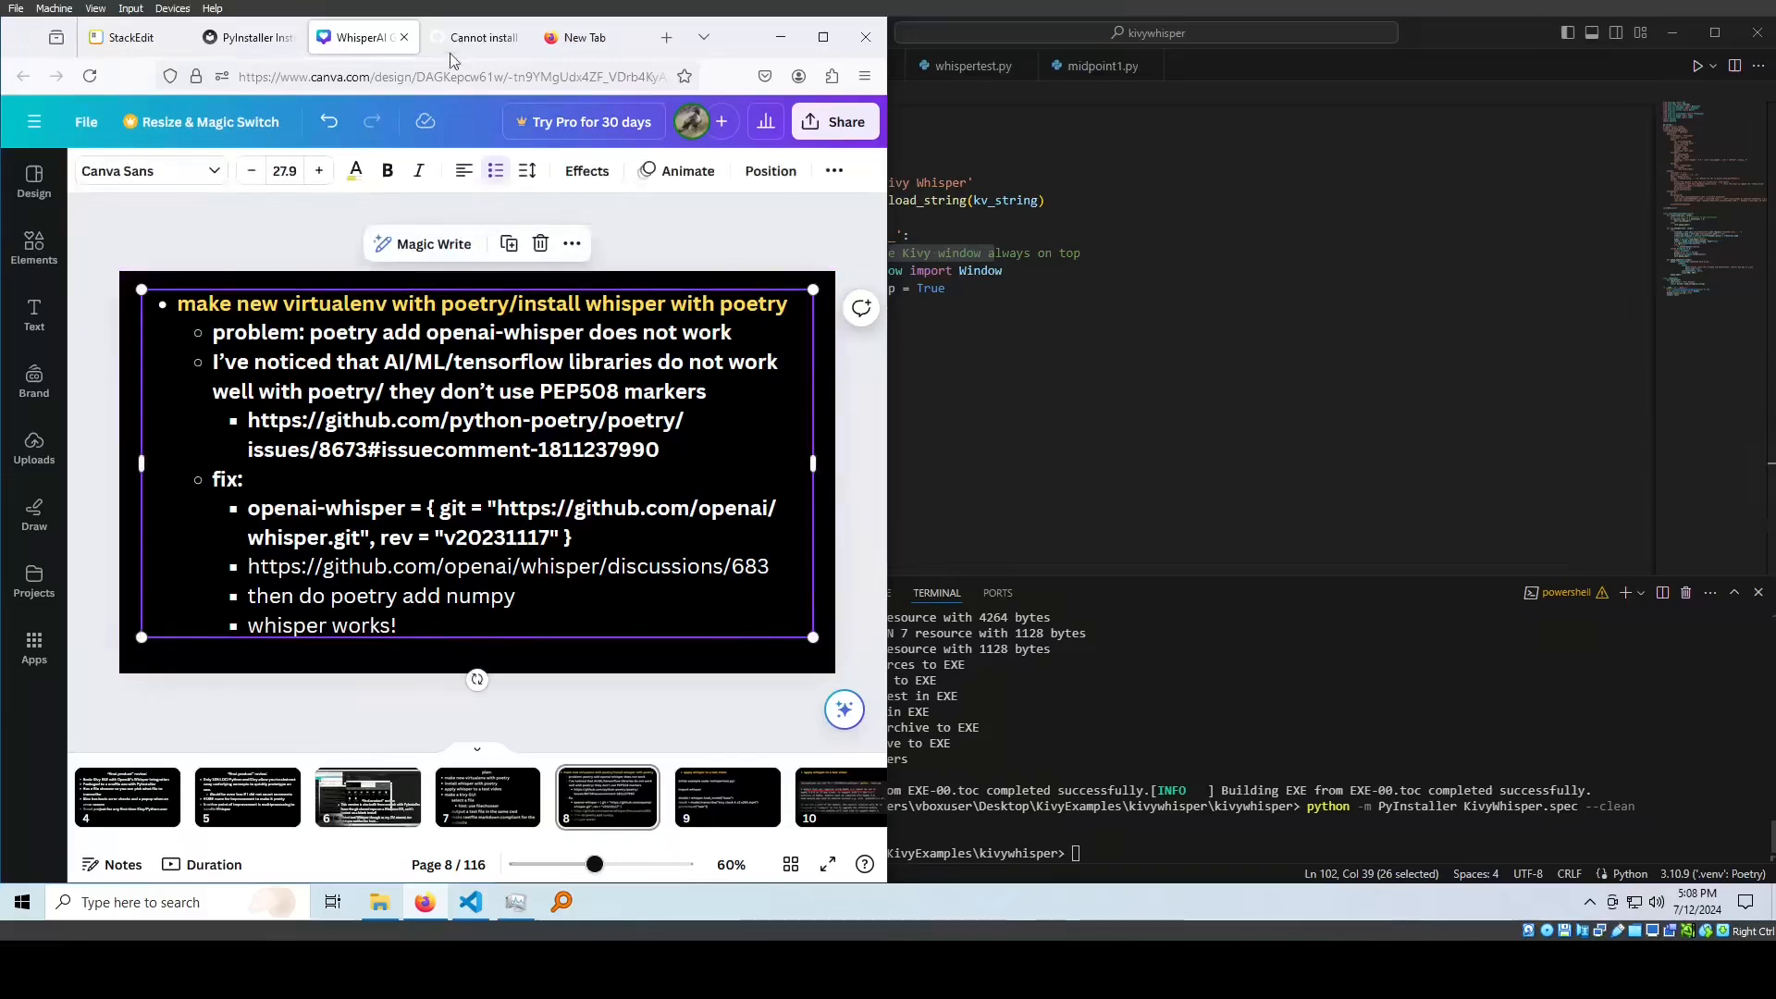
Read through poetry issue #8673 on openai-whisper's triton dependency, then return to the slide deck
click(475, 37)
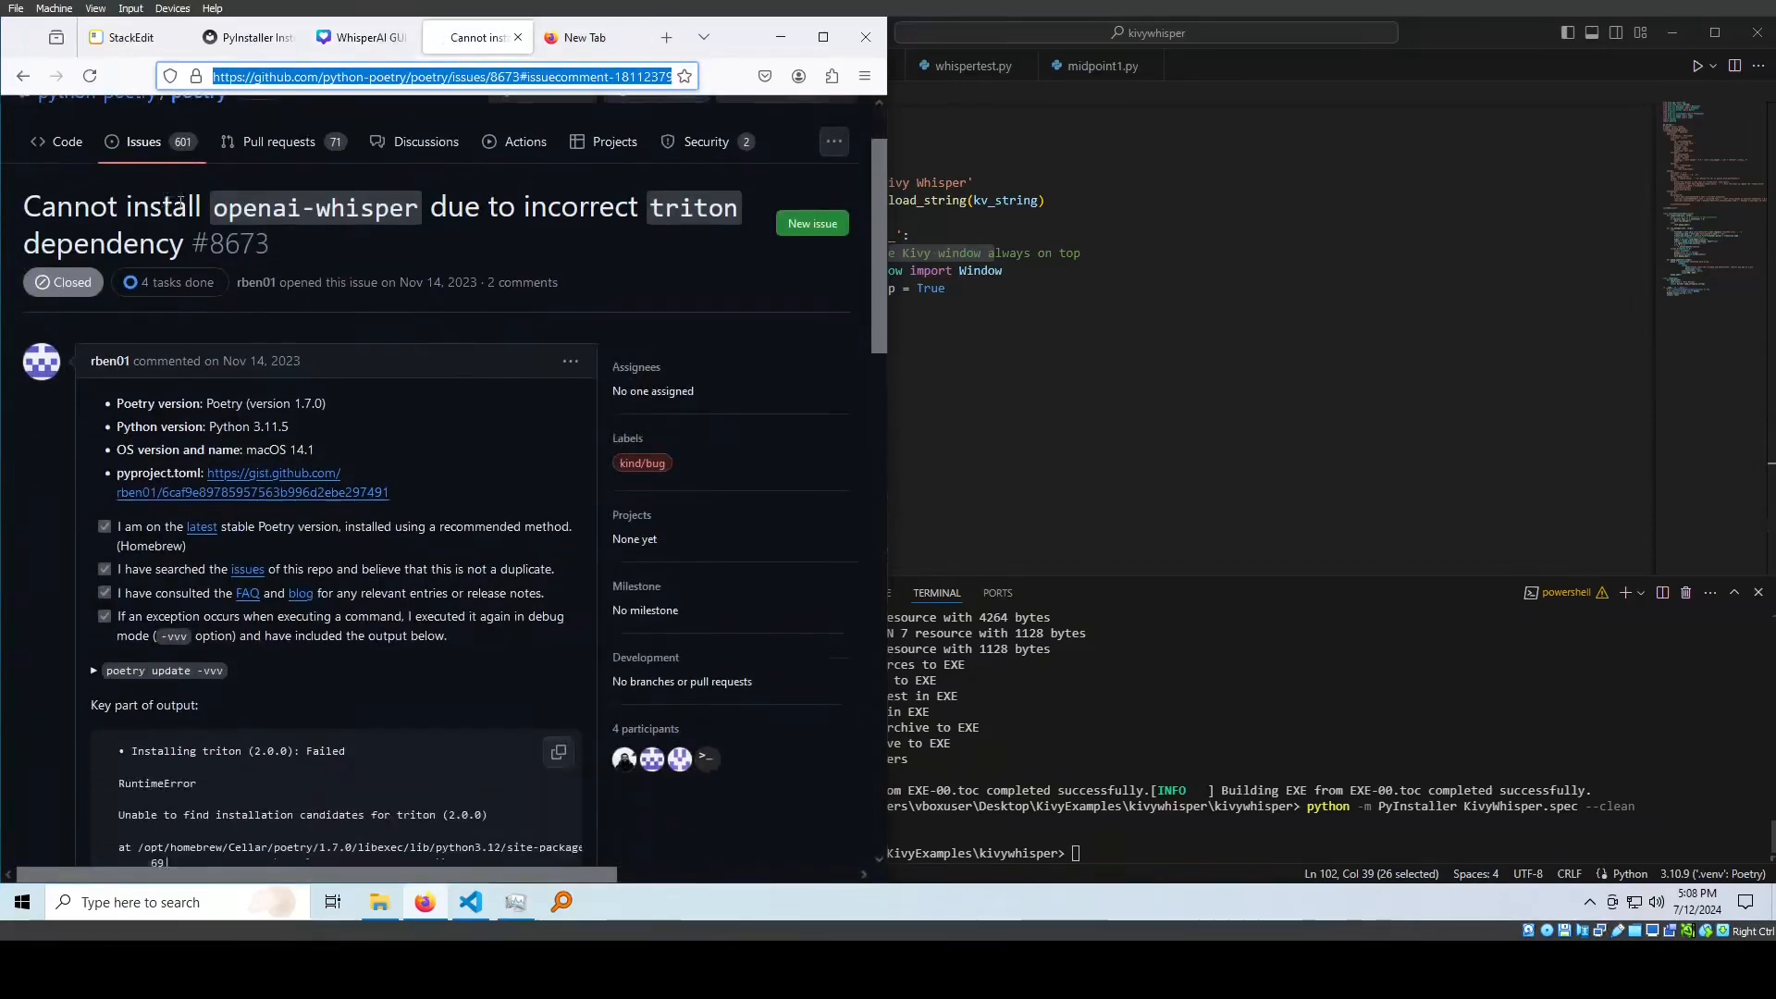
scroll(down, 3)
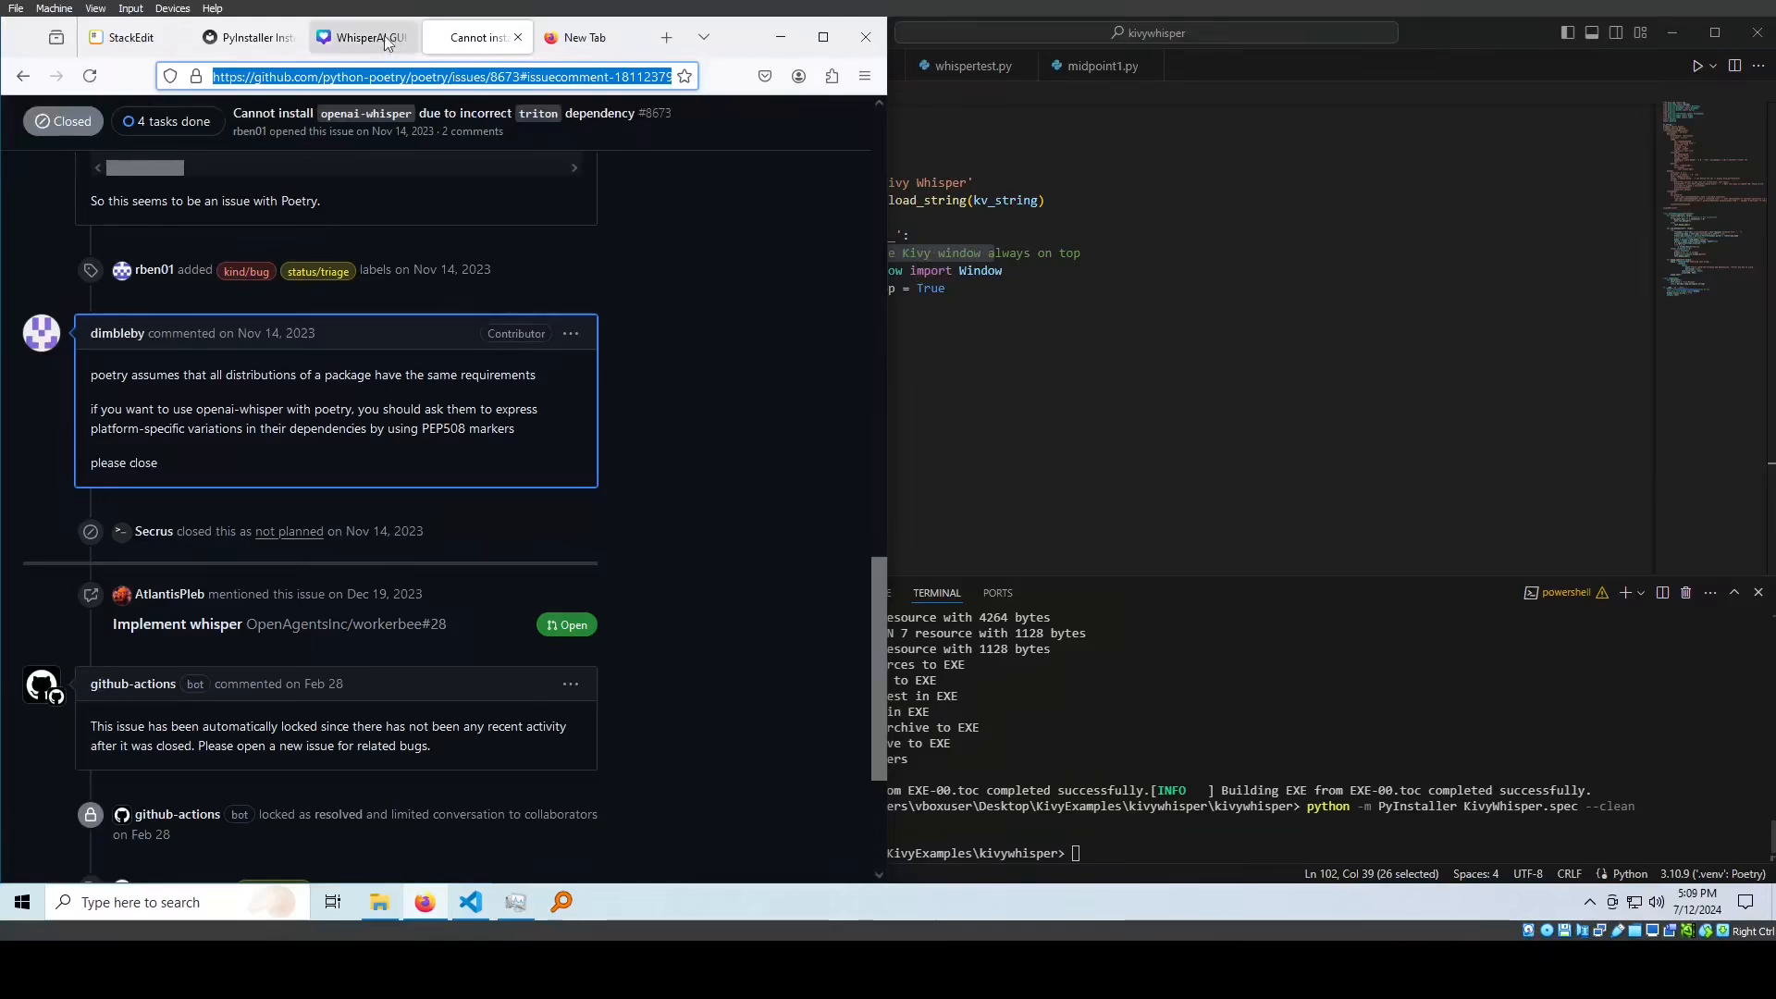
click(361, 37)
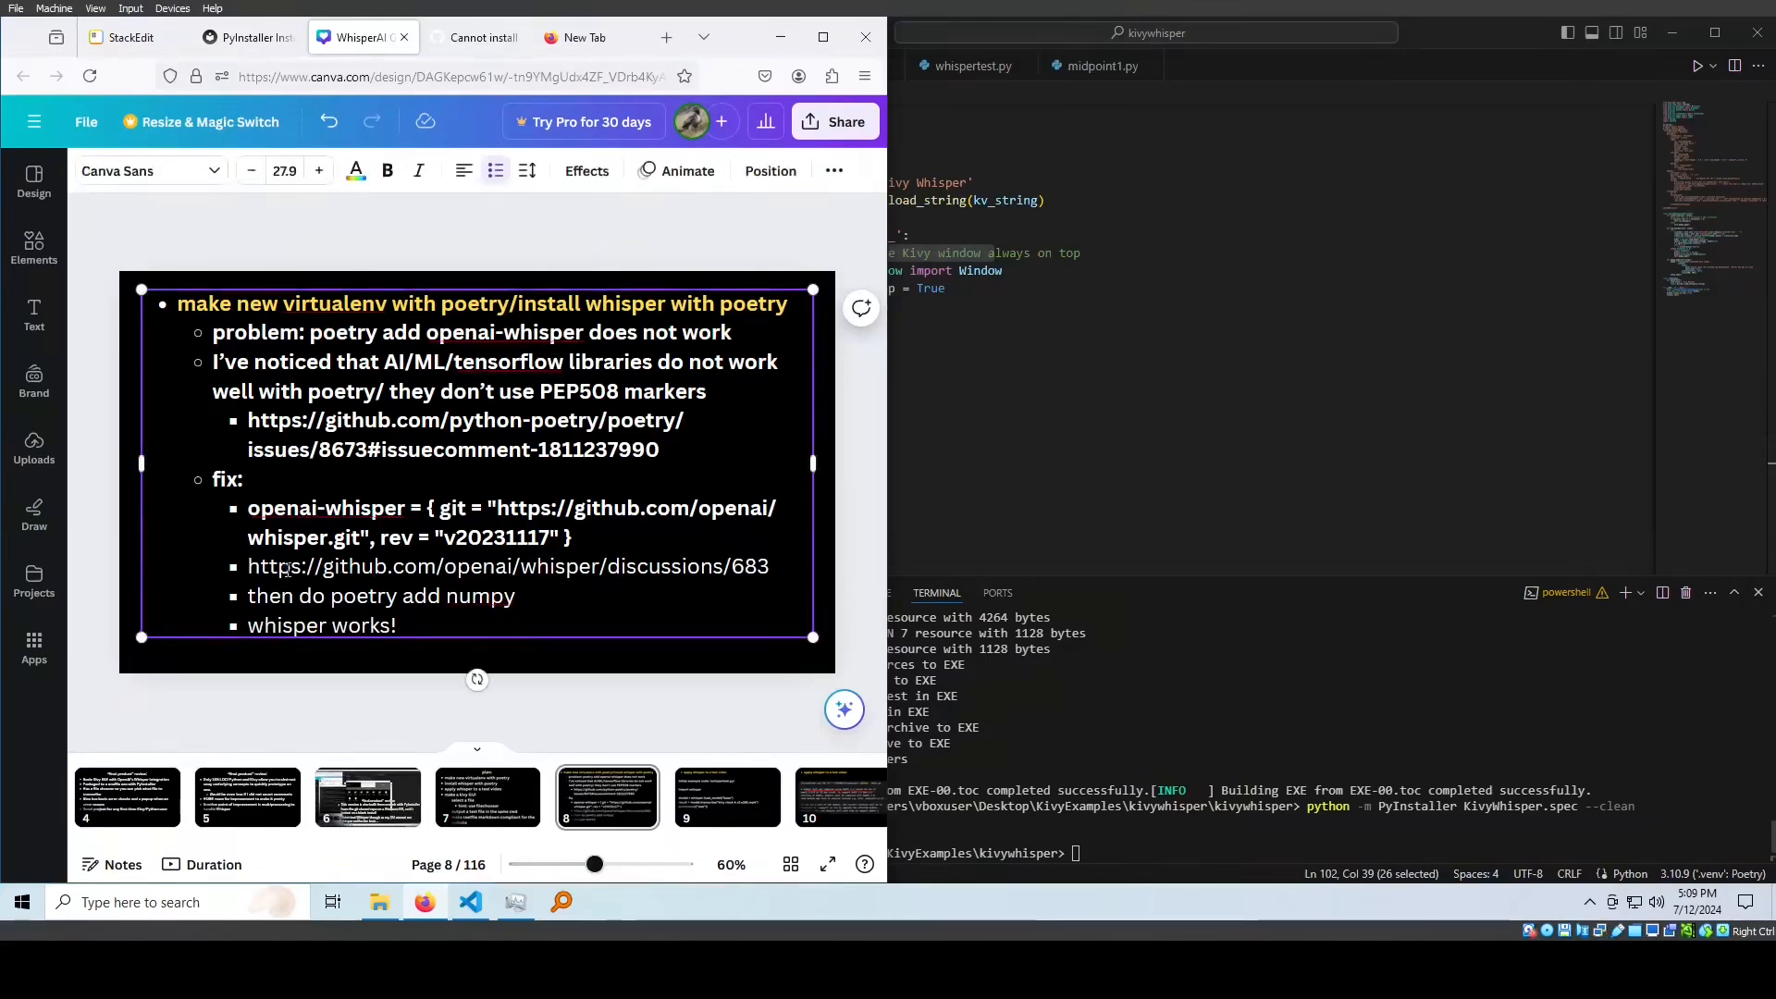
Select the Whisper discussions link on the install-fix slide and follow it to discussion #683
triple_click(507, 566)
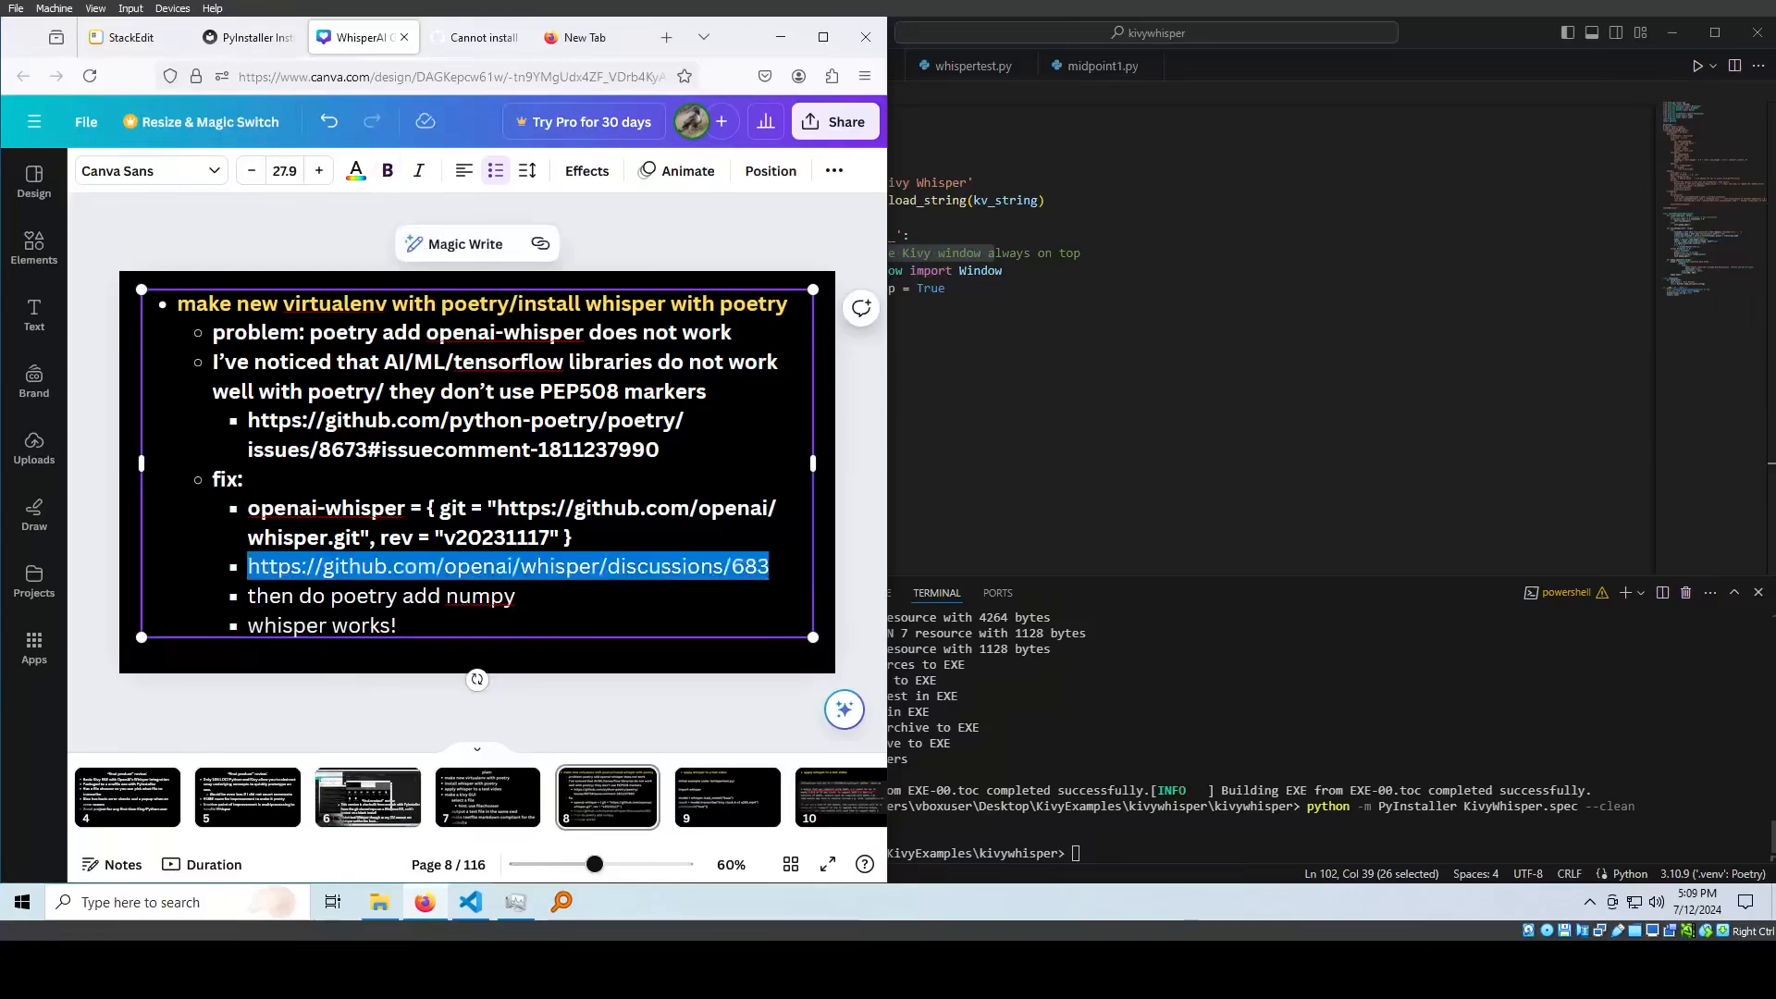
click(475, 37)
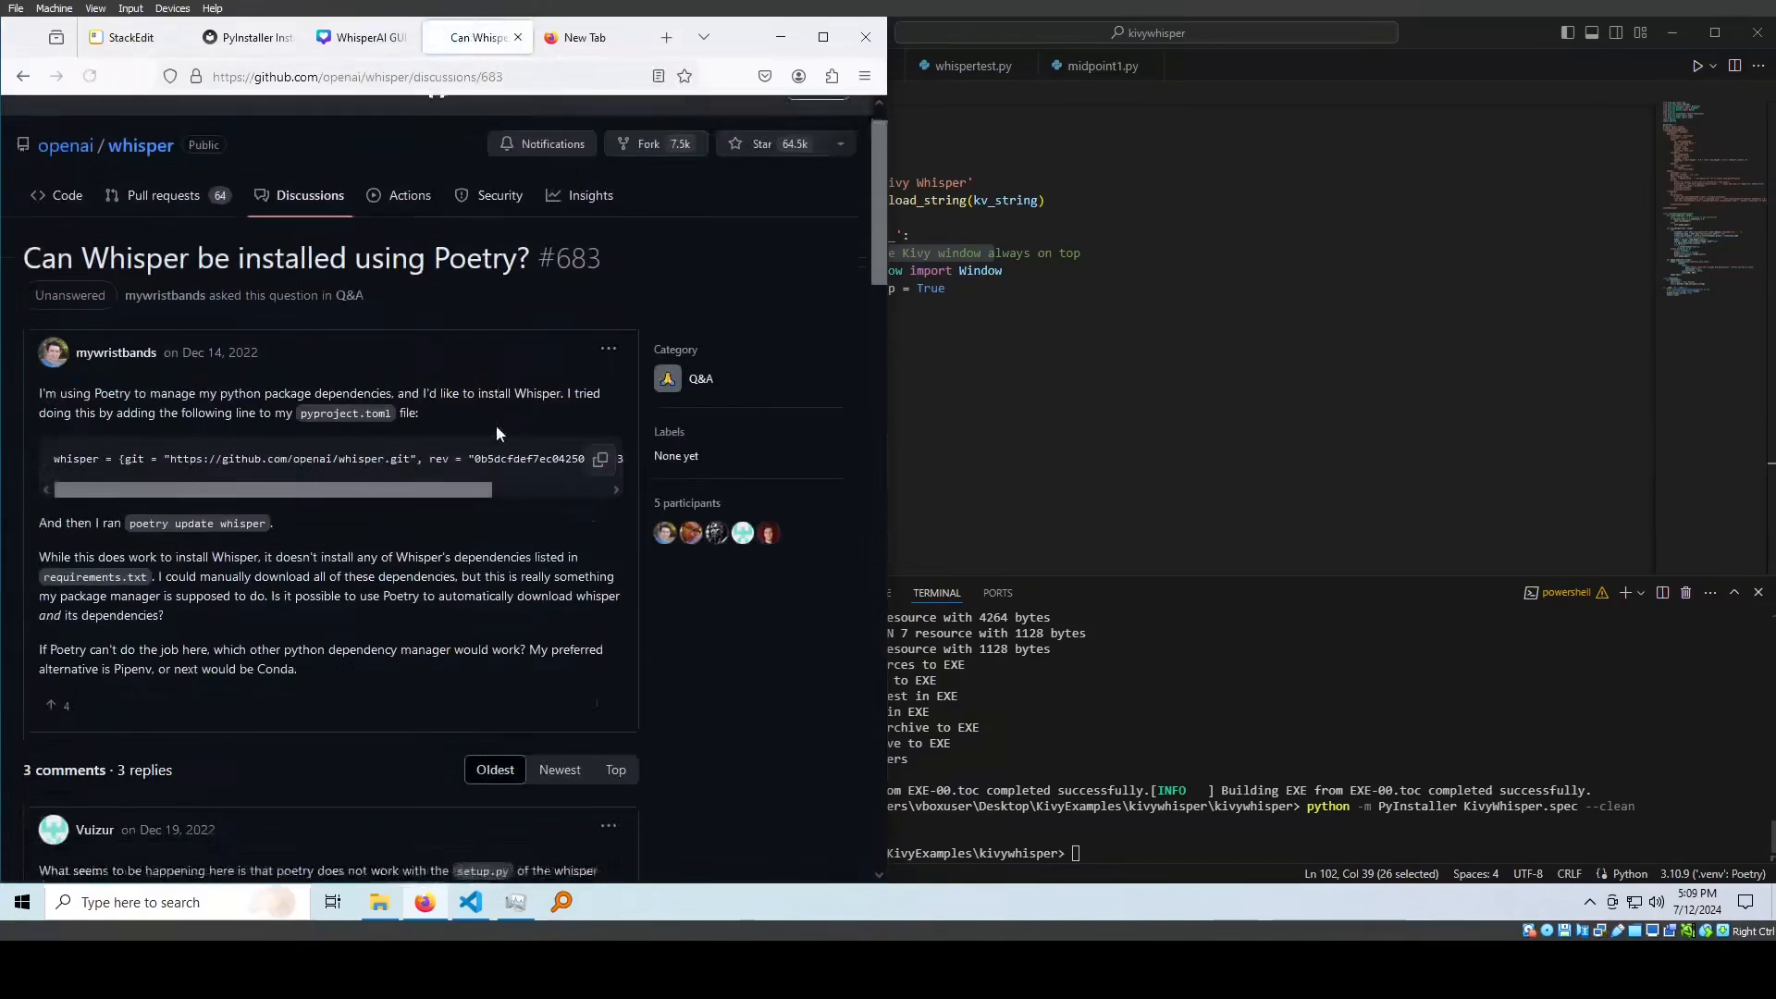
Scroll discussion #683 down to the openai-whisper git dependency answer, then switch back to pyproject.toml
scroll(down, 3)
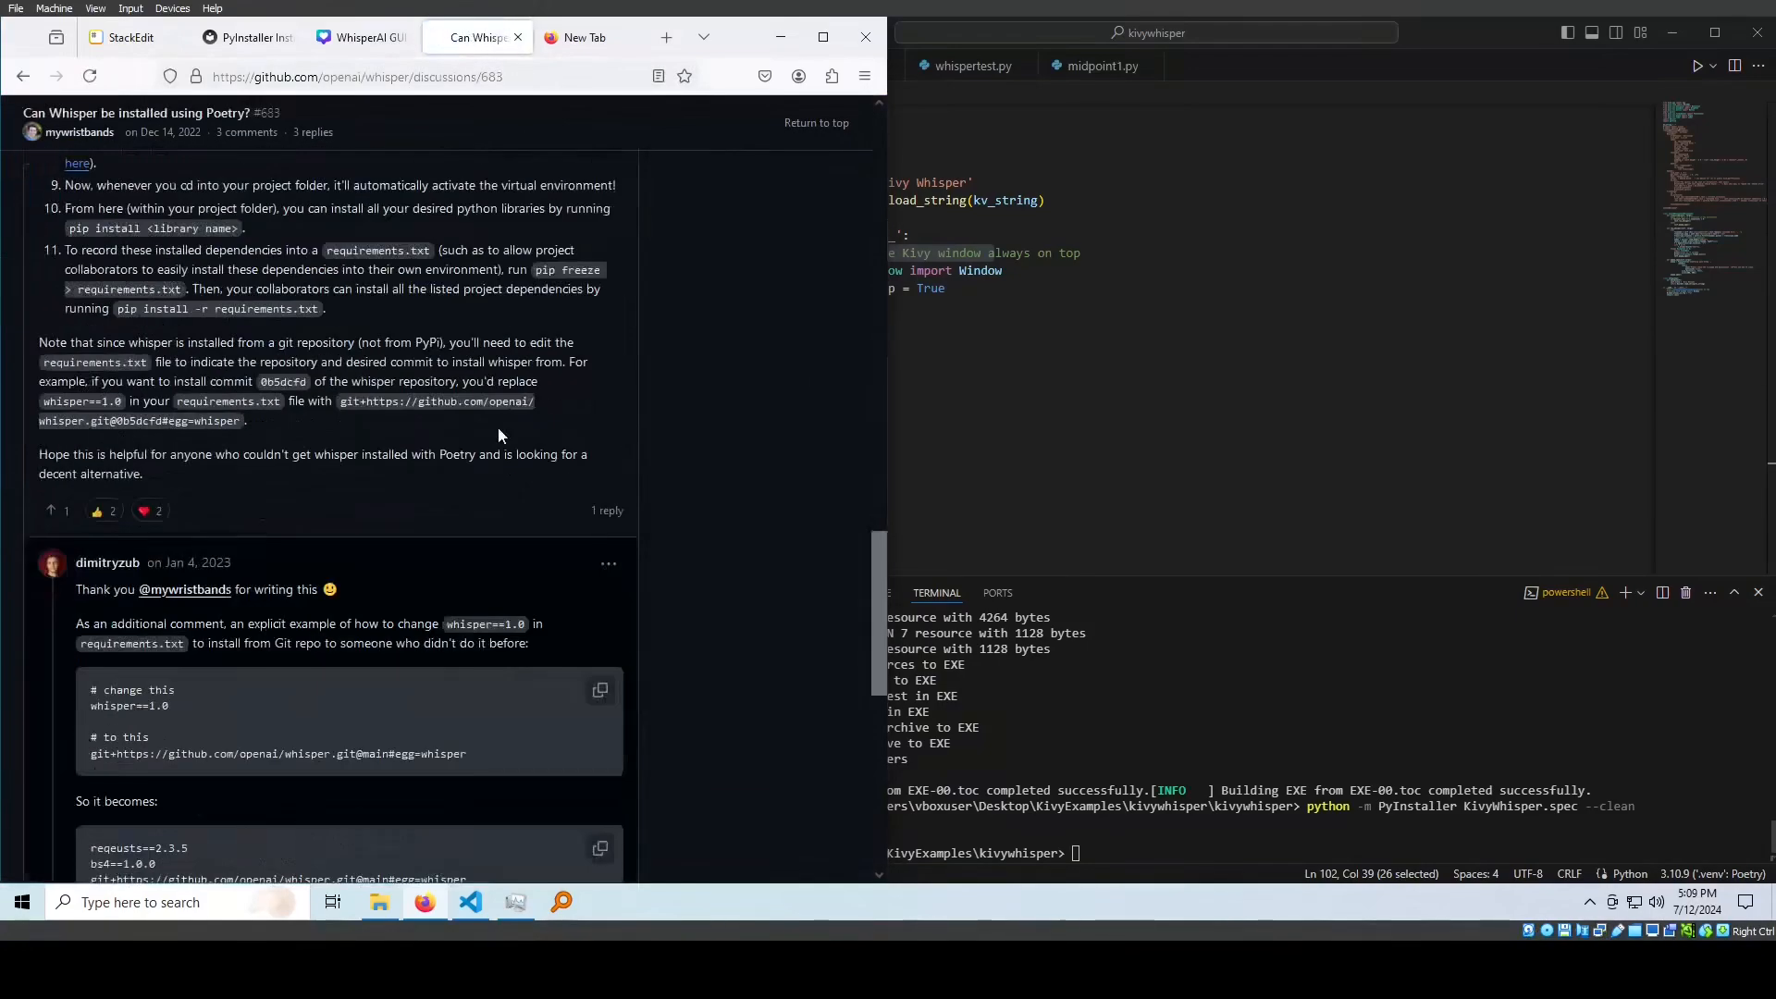
scroll(down, 3)
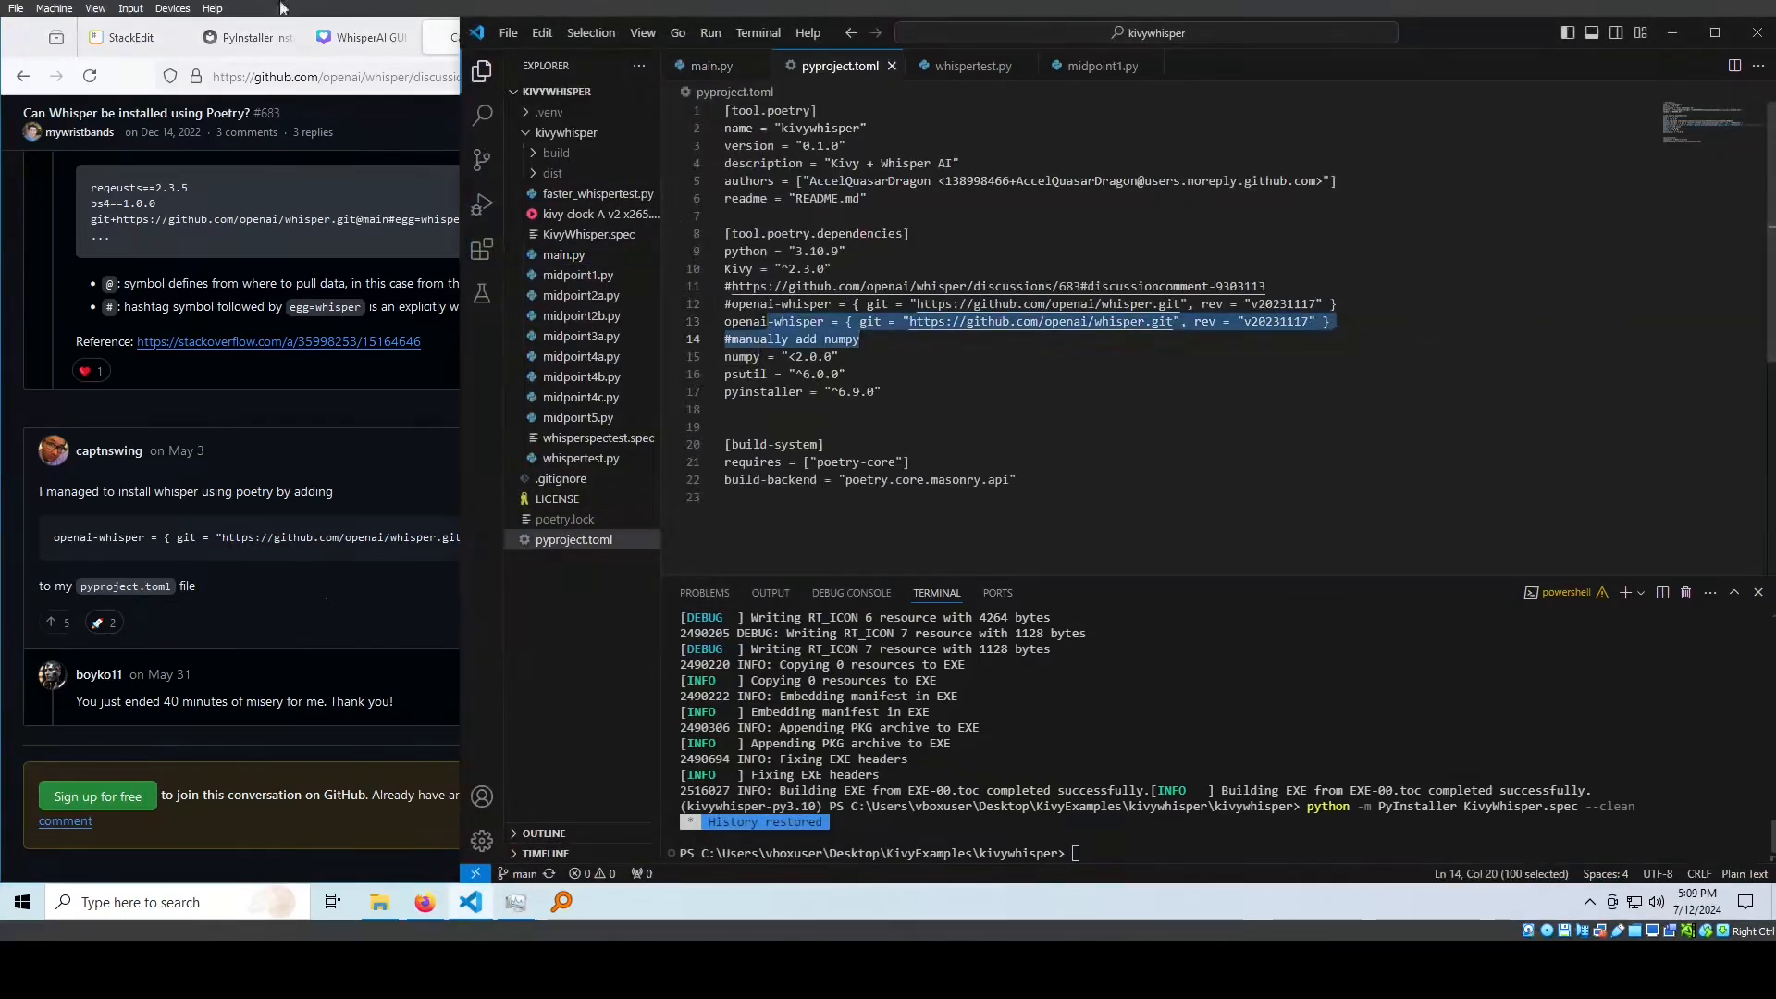
click(361, 37)
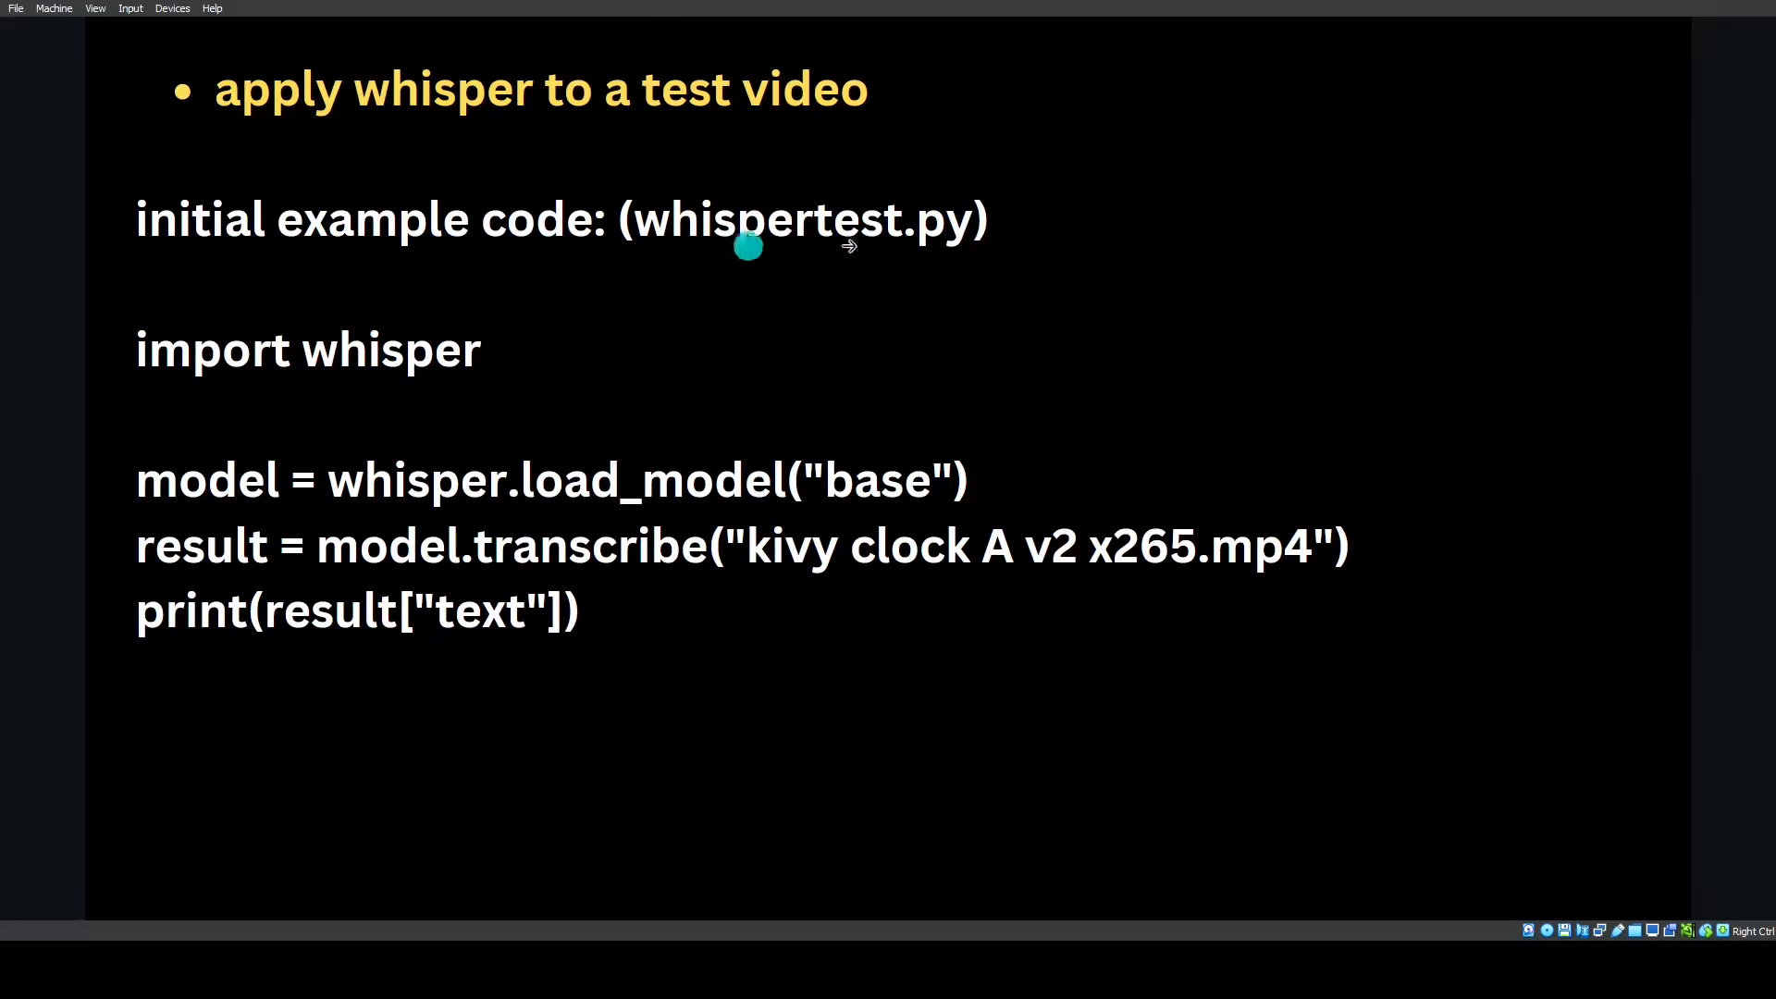
mouse_move(446, 376)
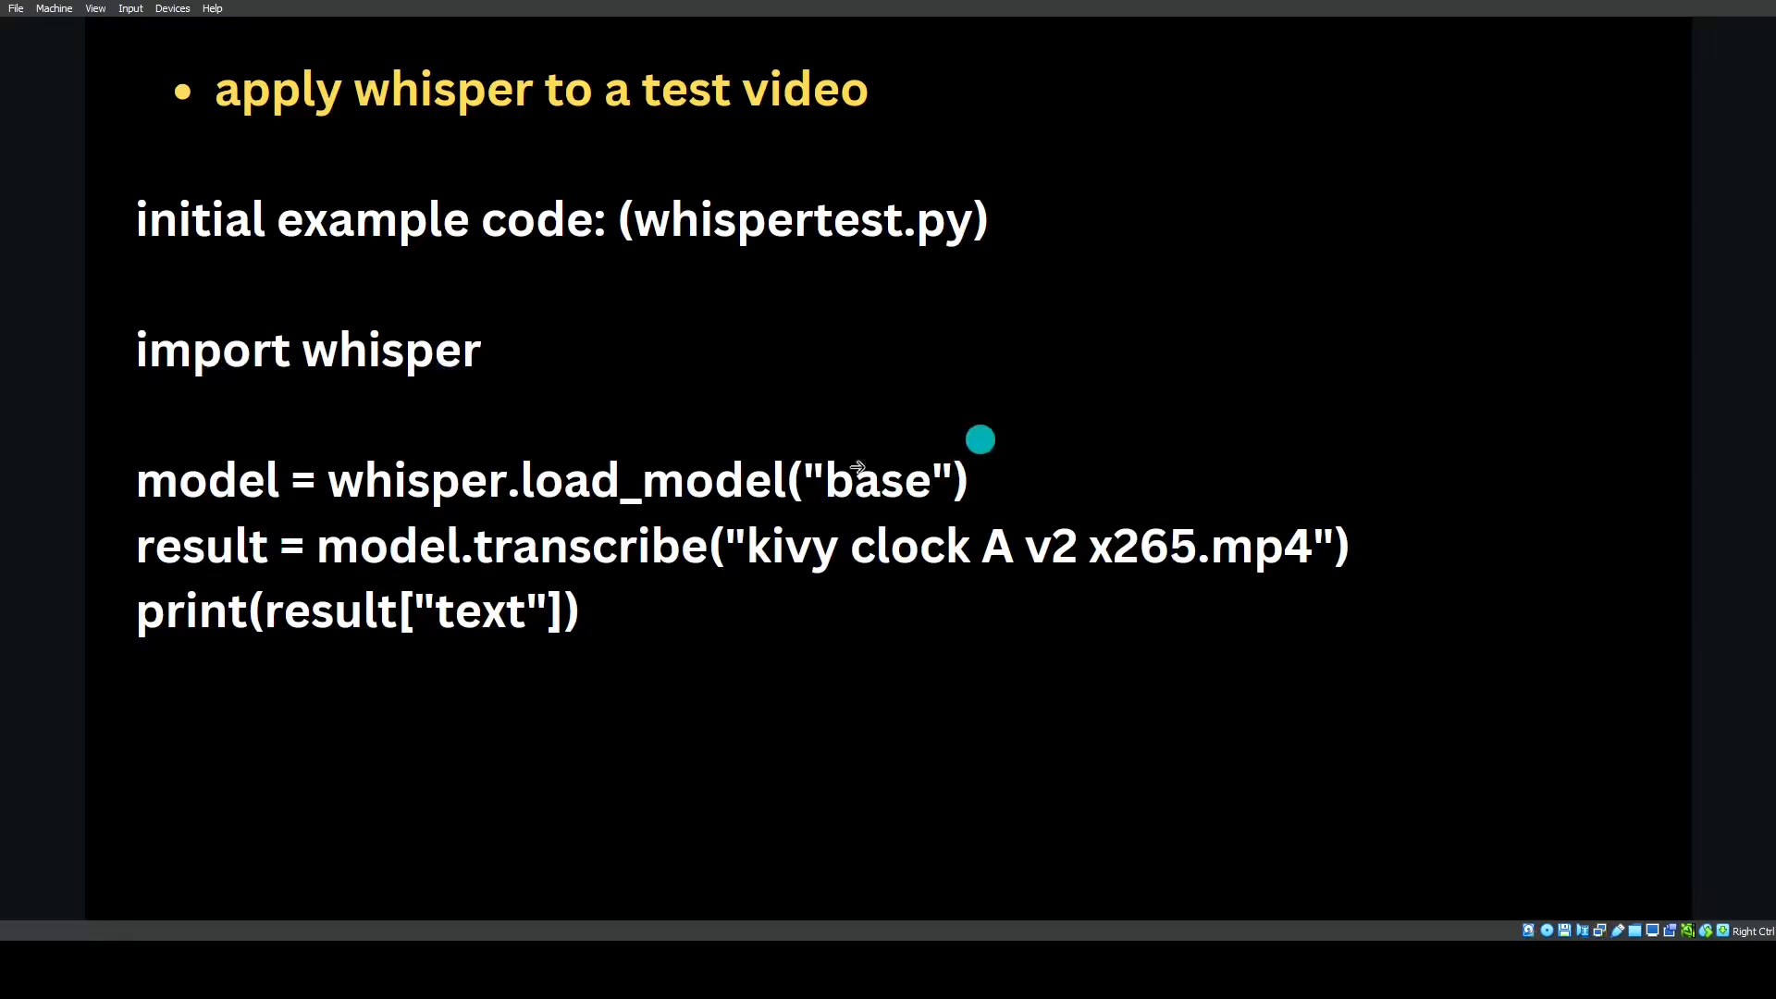
mouse_move(381, 567)
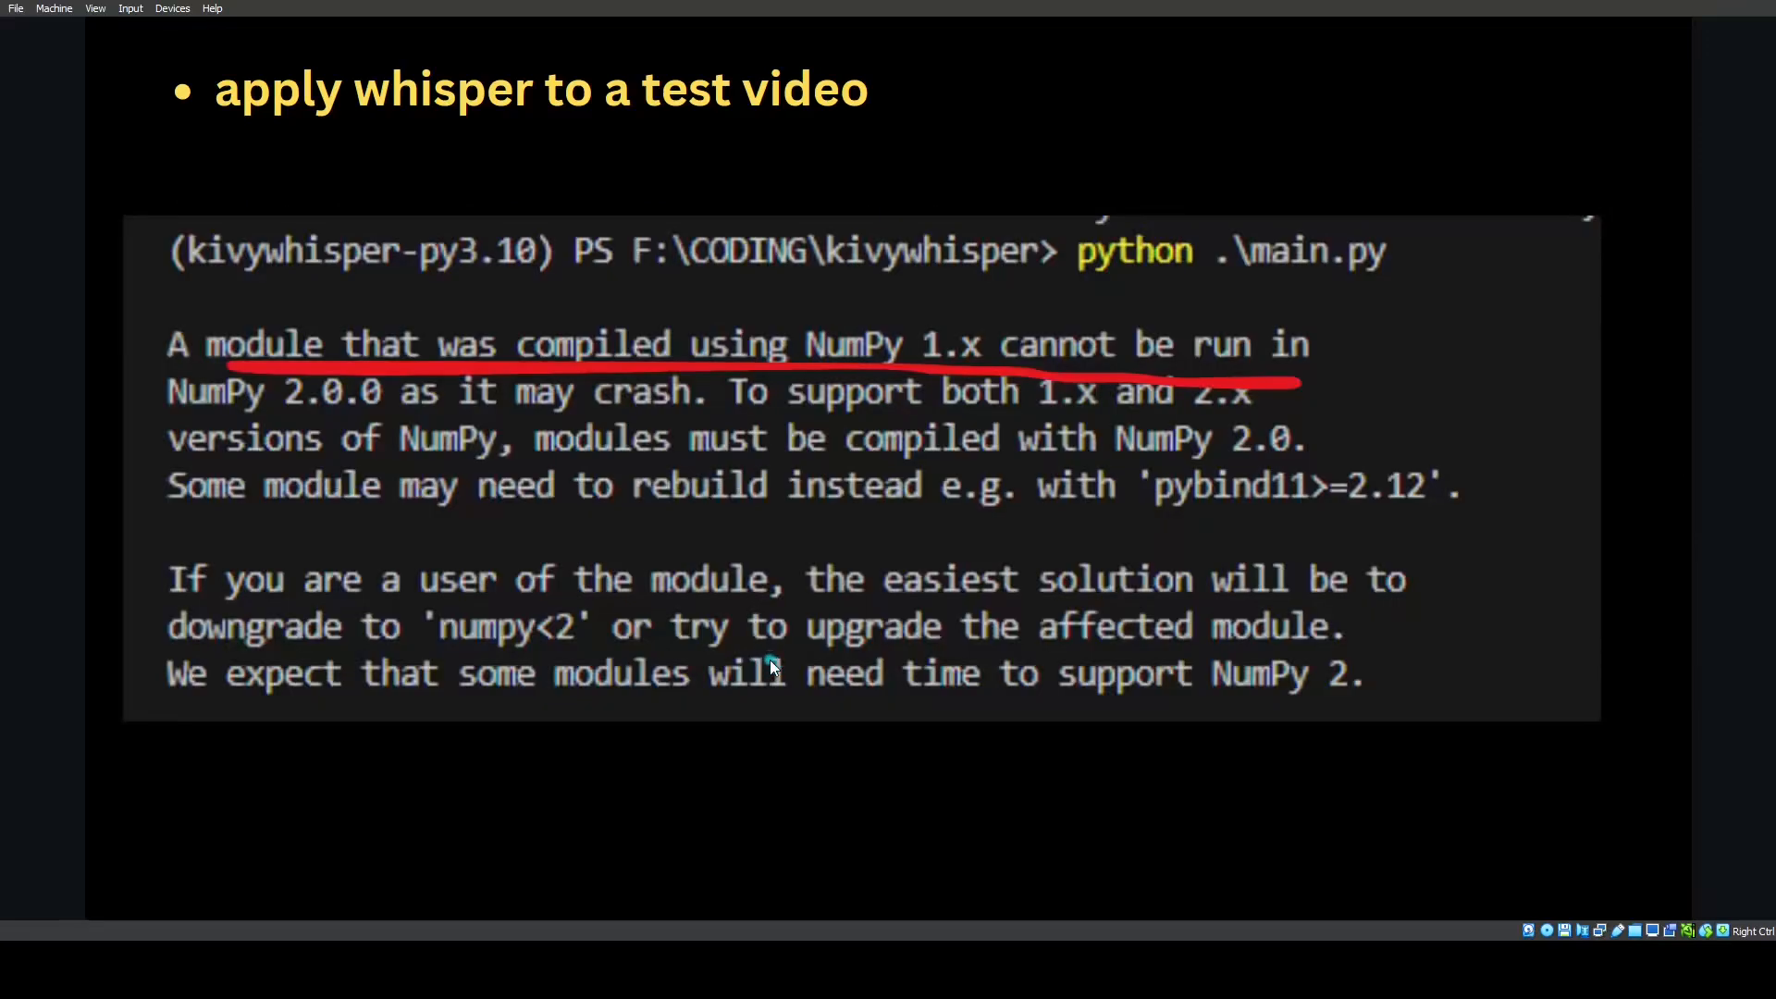
mouse_move(533, 428)
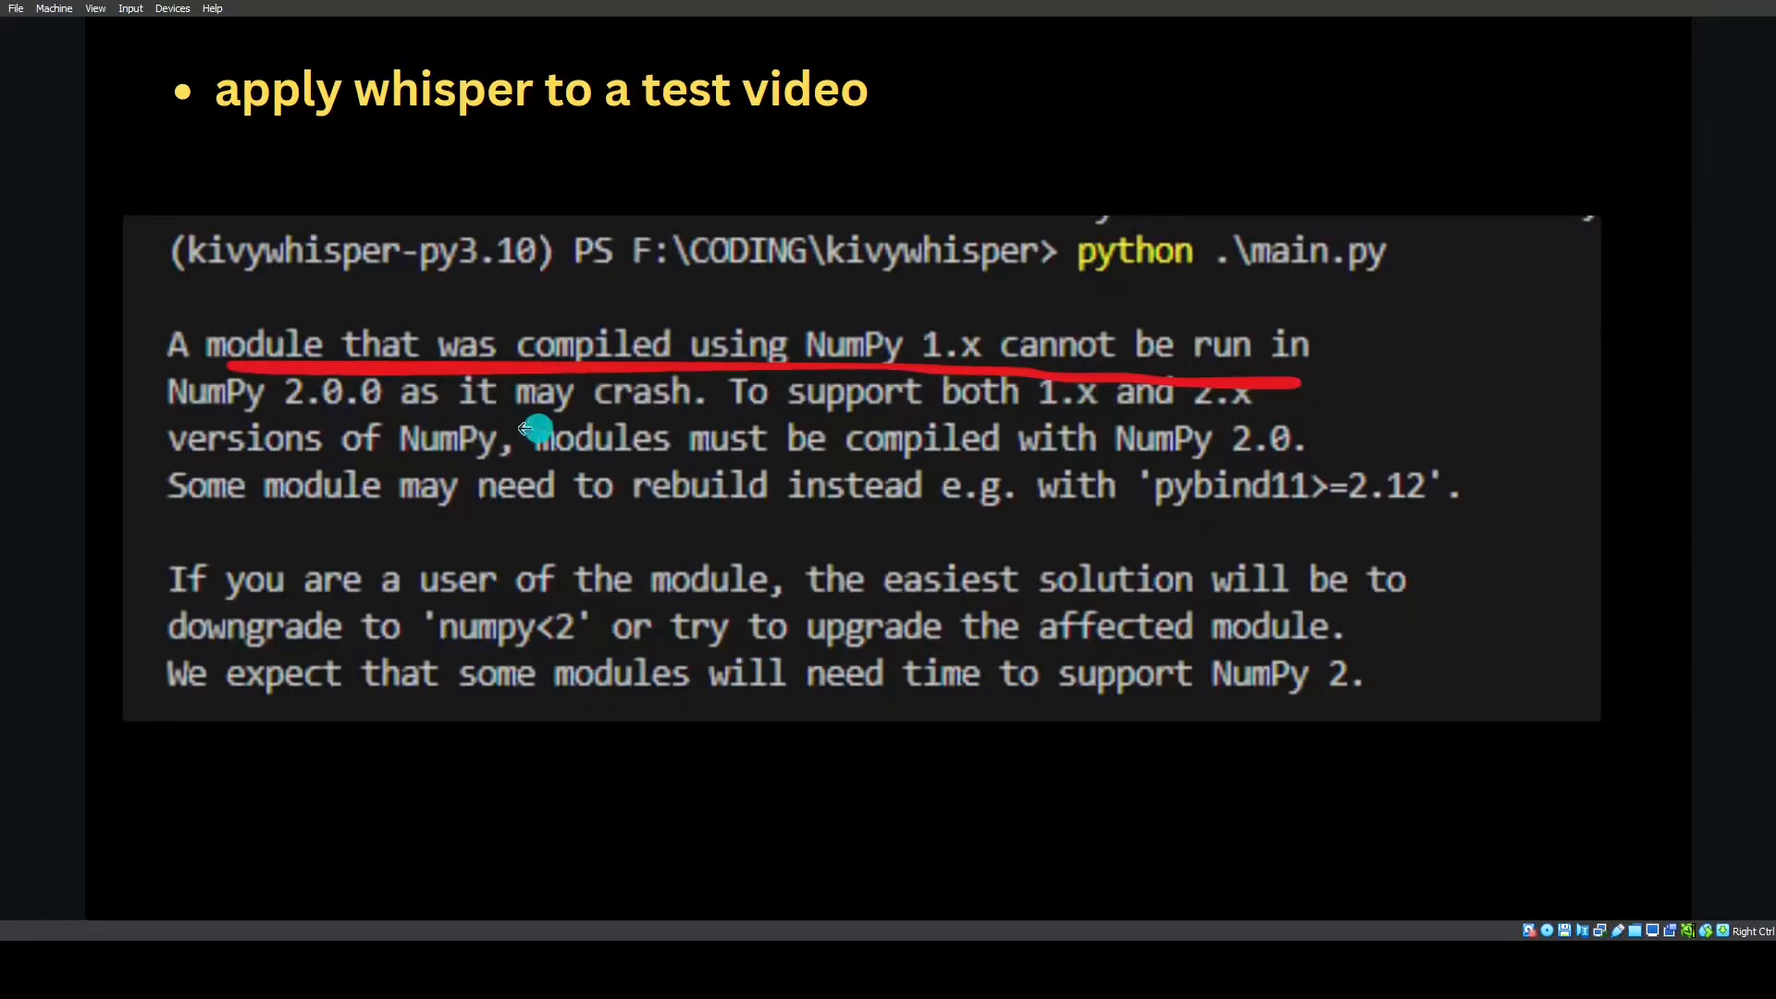
mouse_move(1245, 352)
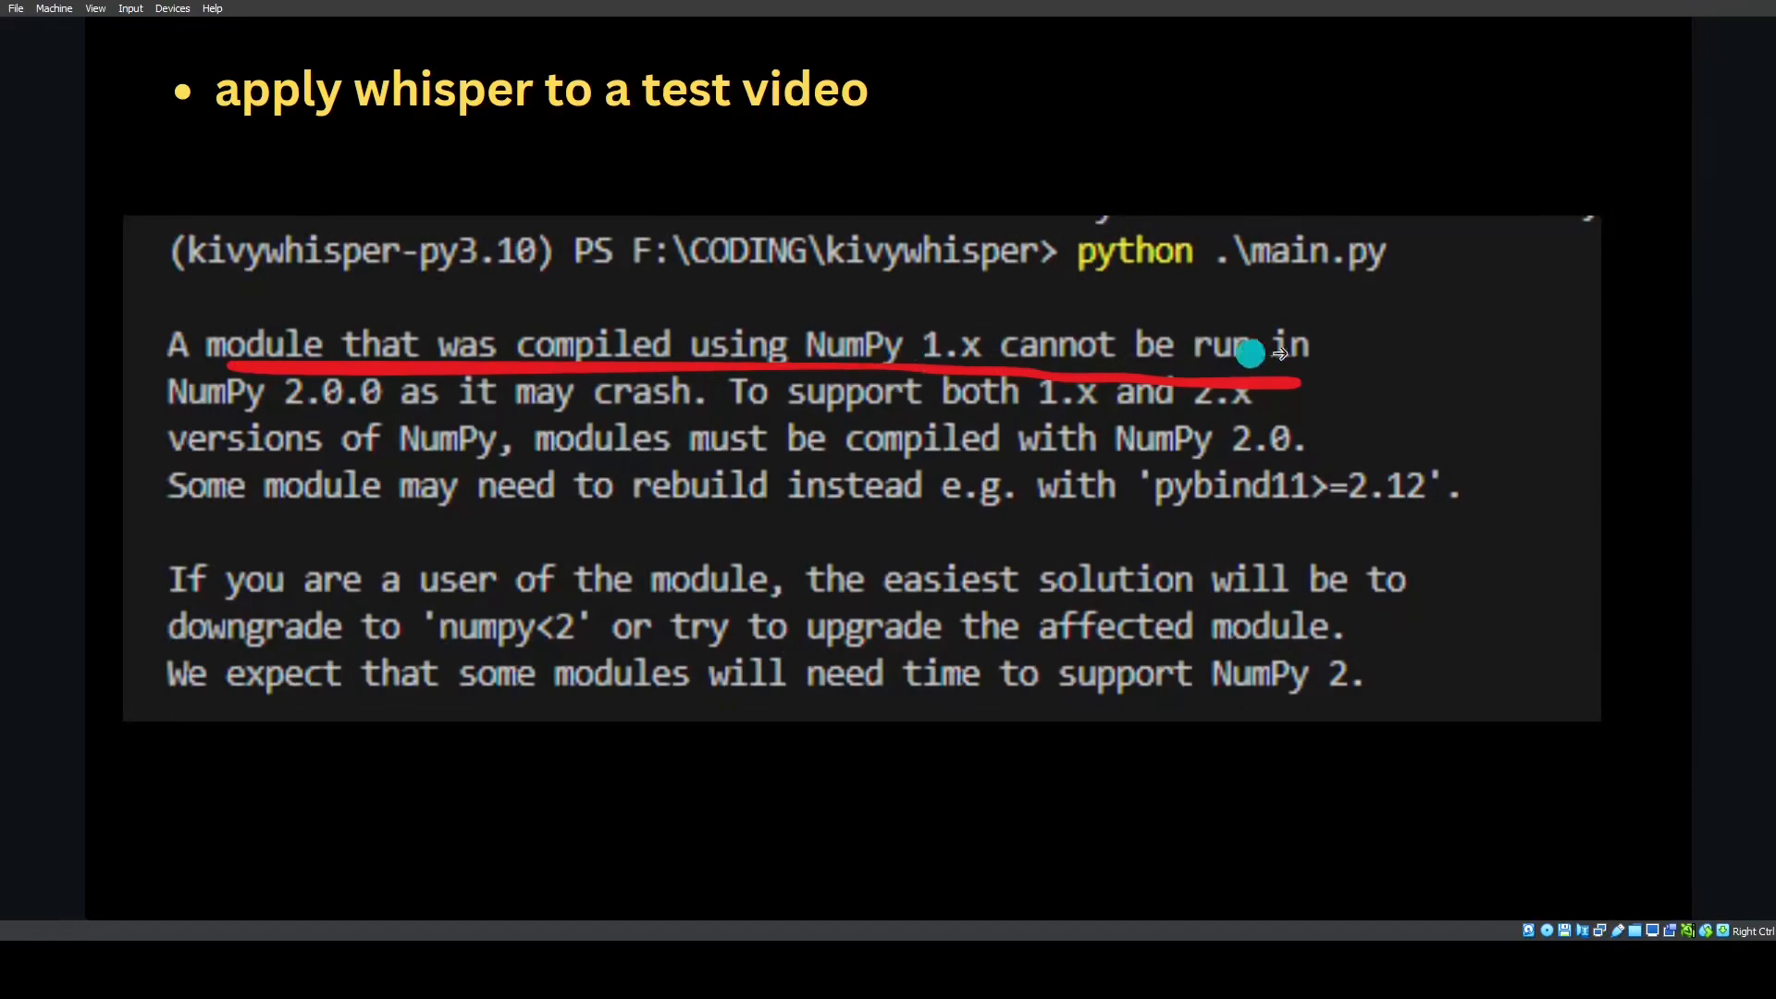
mouse_move(629, 417)
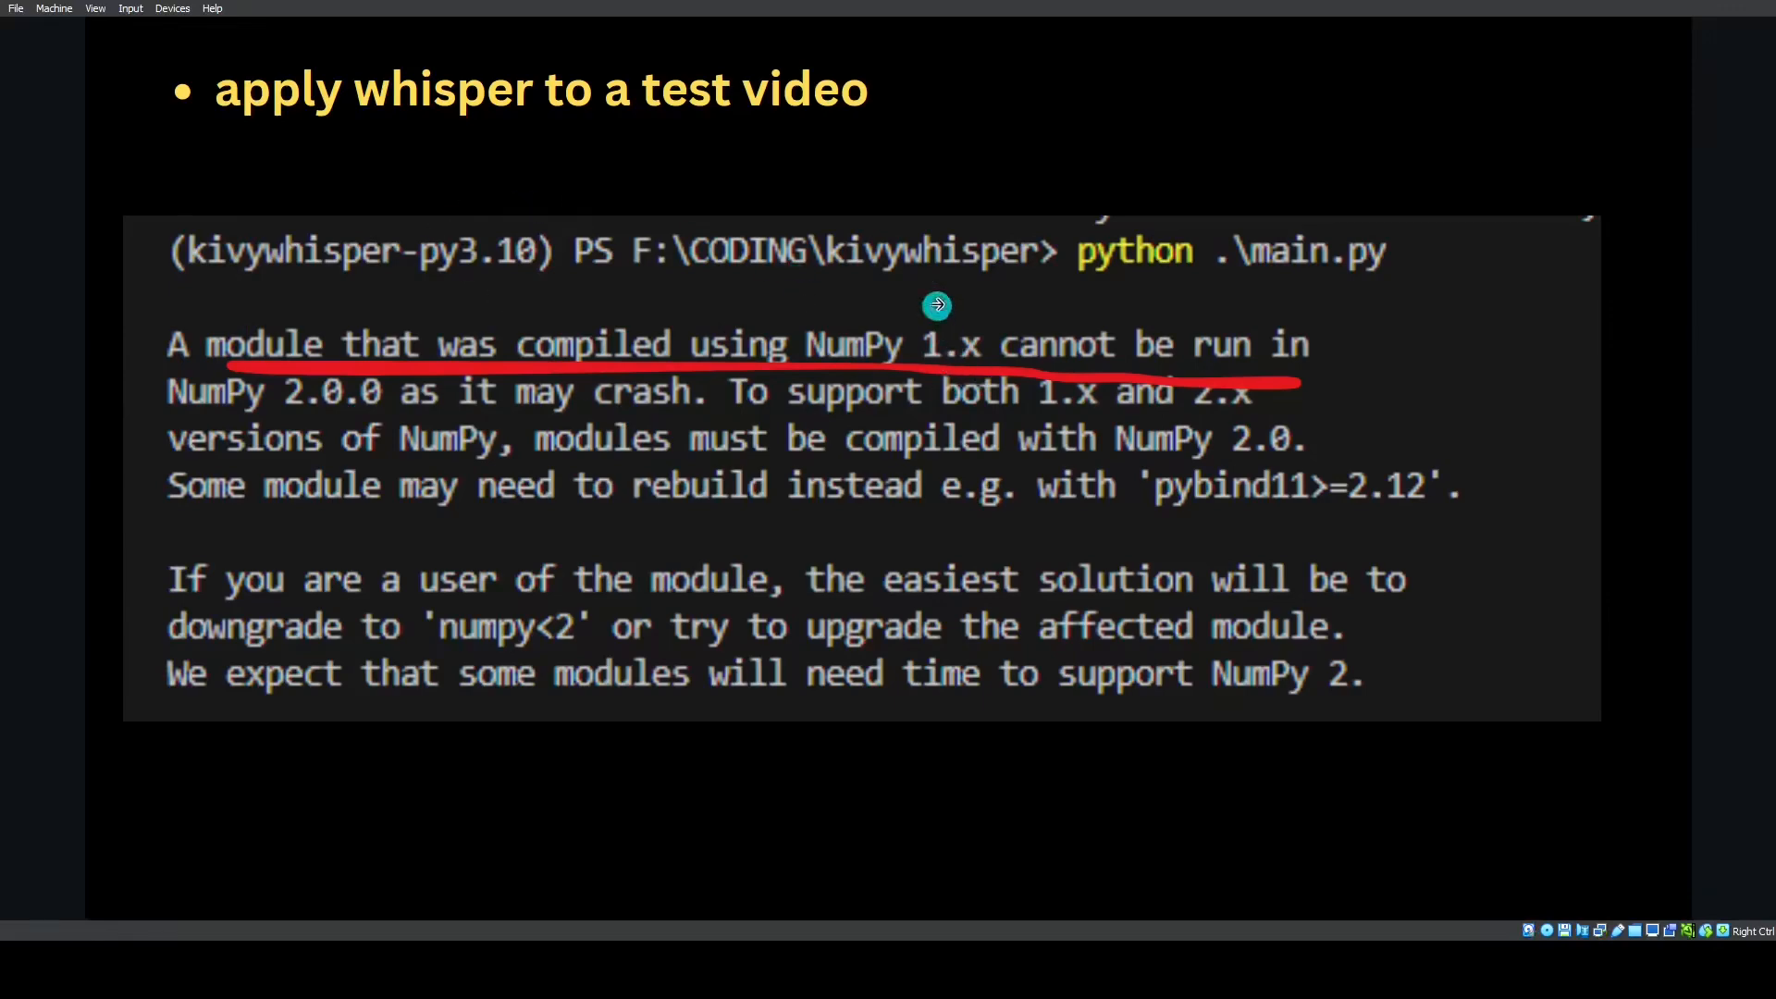
mouse_move(946, 376)
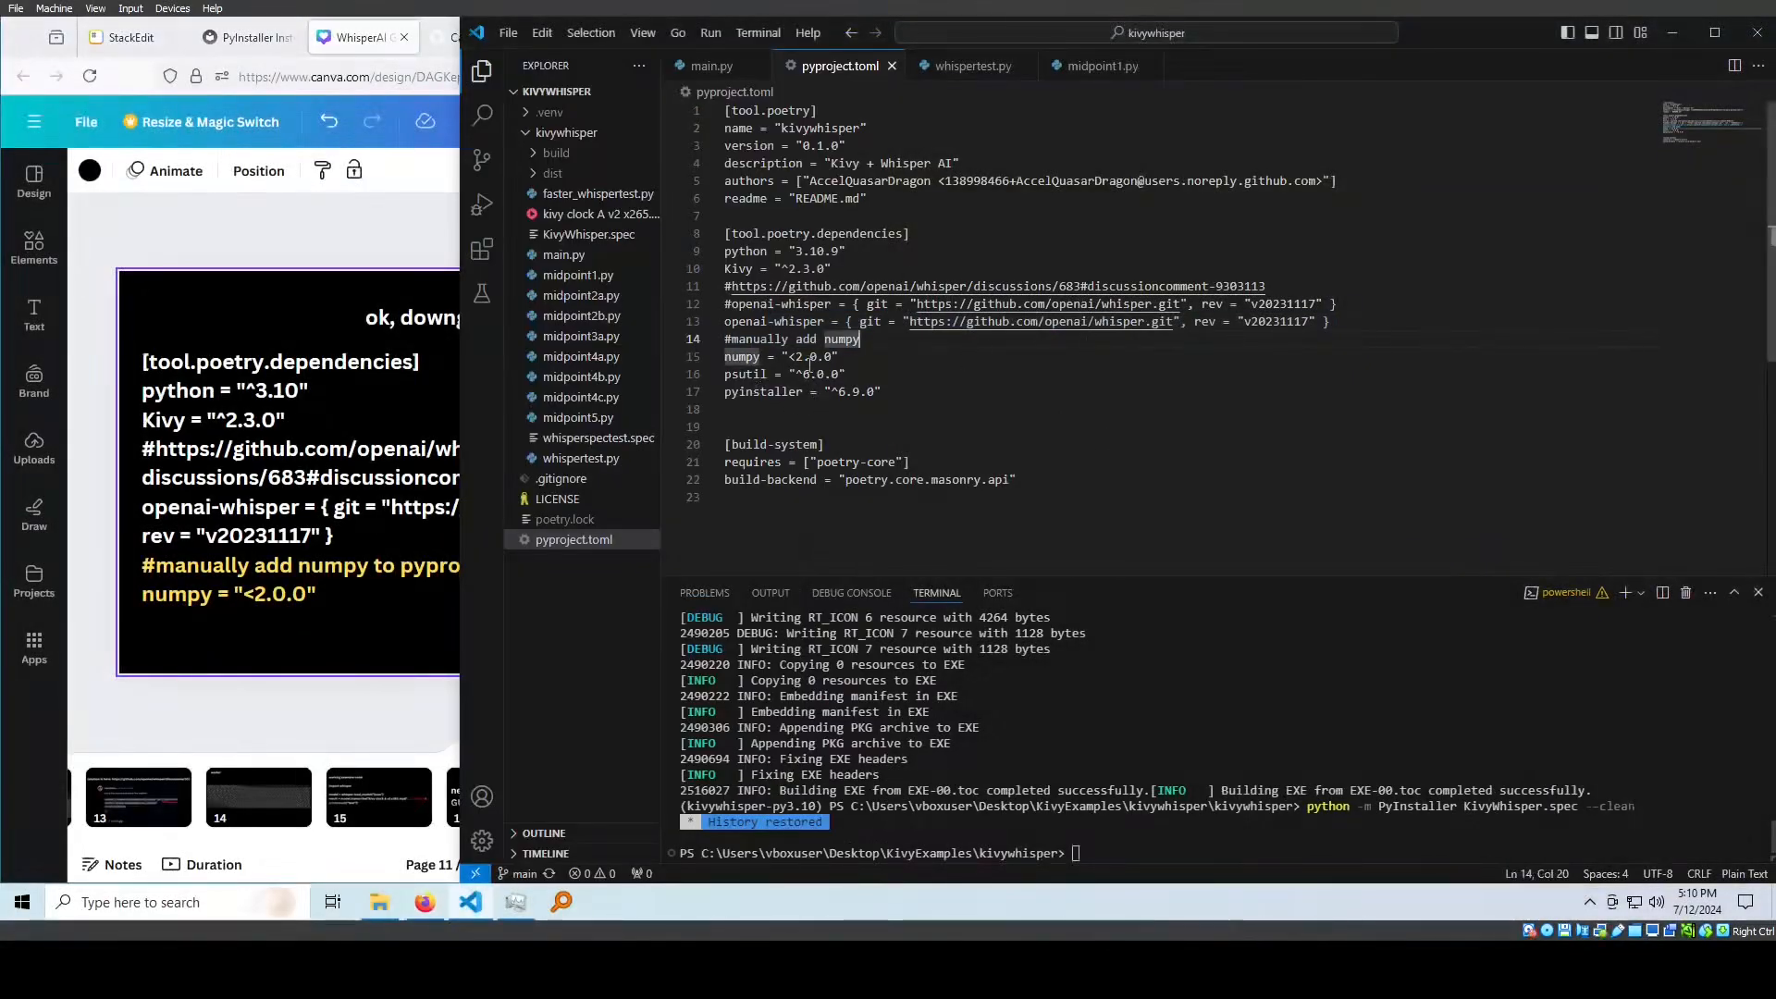
Bring up main.py in VS Code beside the slide pointing to its line 76
double_click(807, 357)
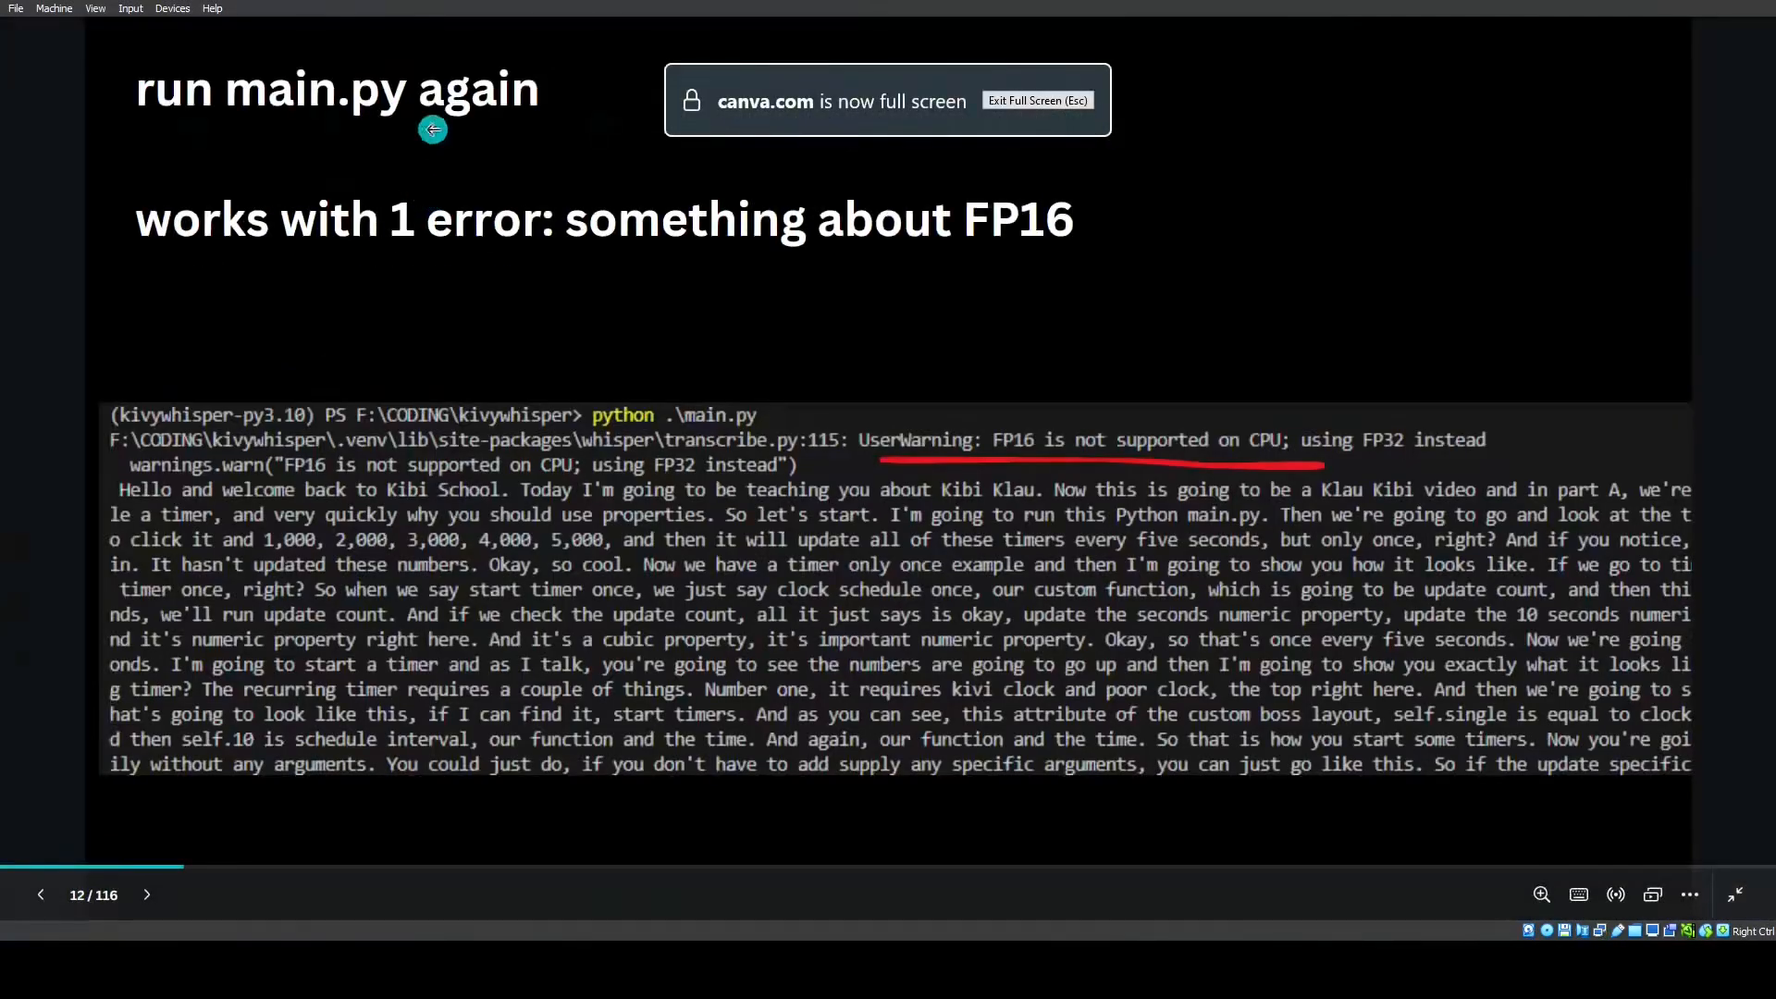
mouse_move(524, 137)
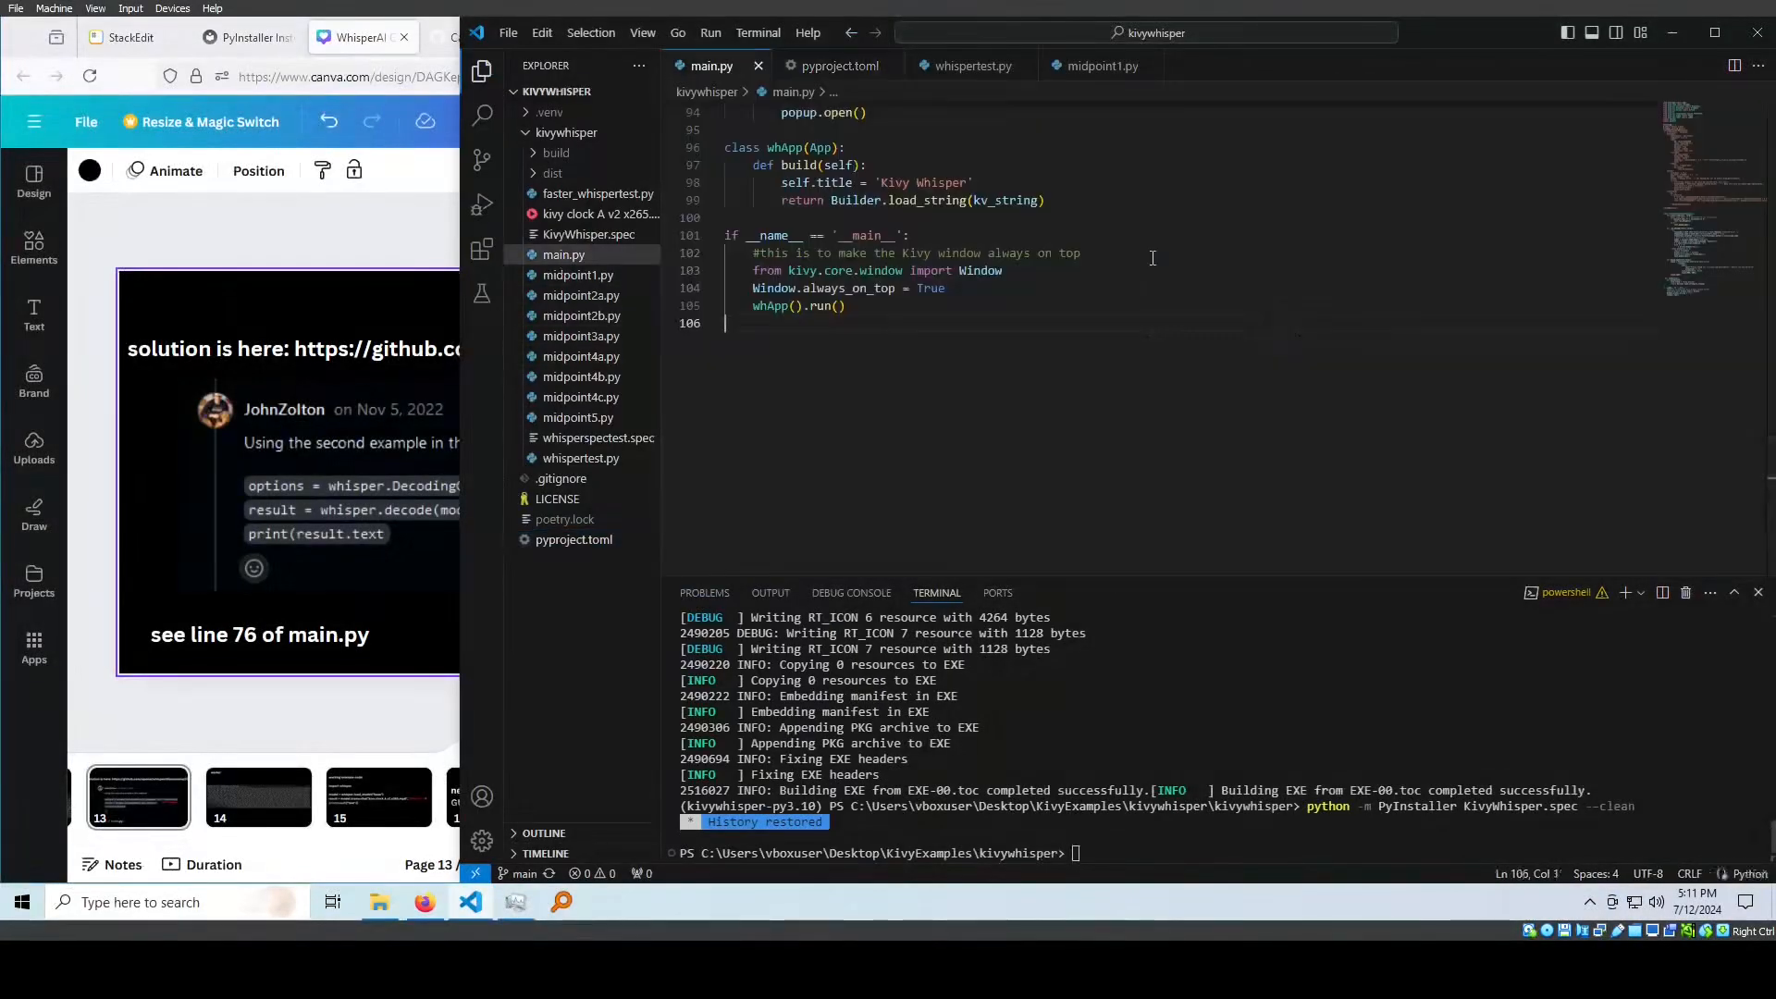
Jump to line 76 of main.py with Go to Line
key(ctrl+g)
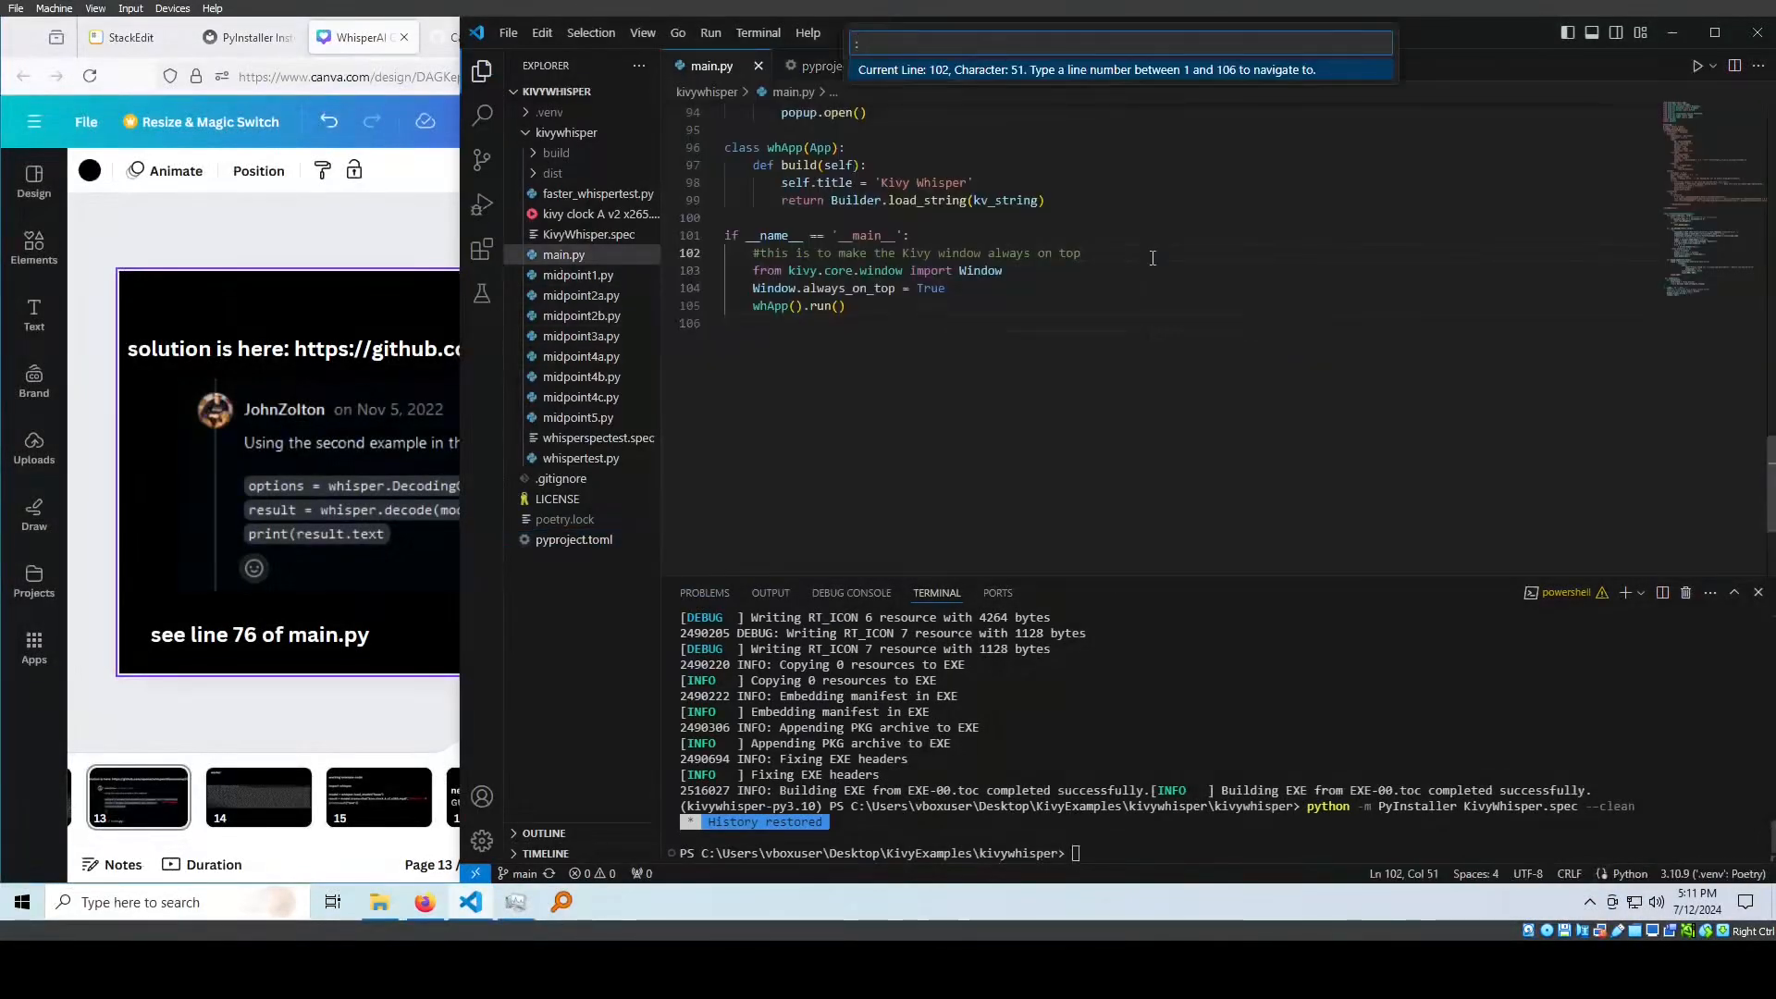
text(76)
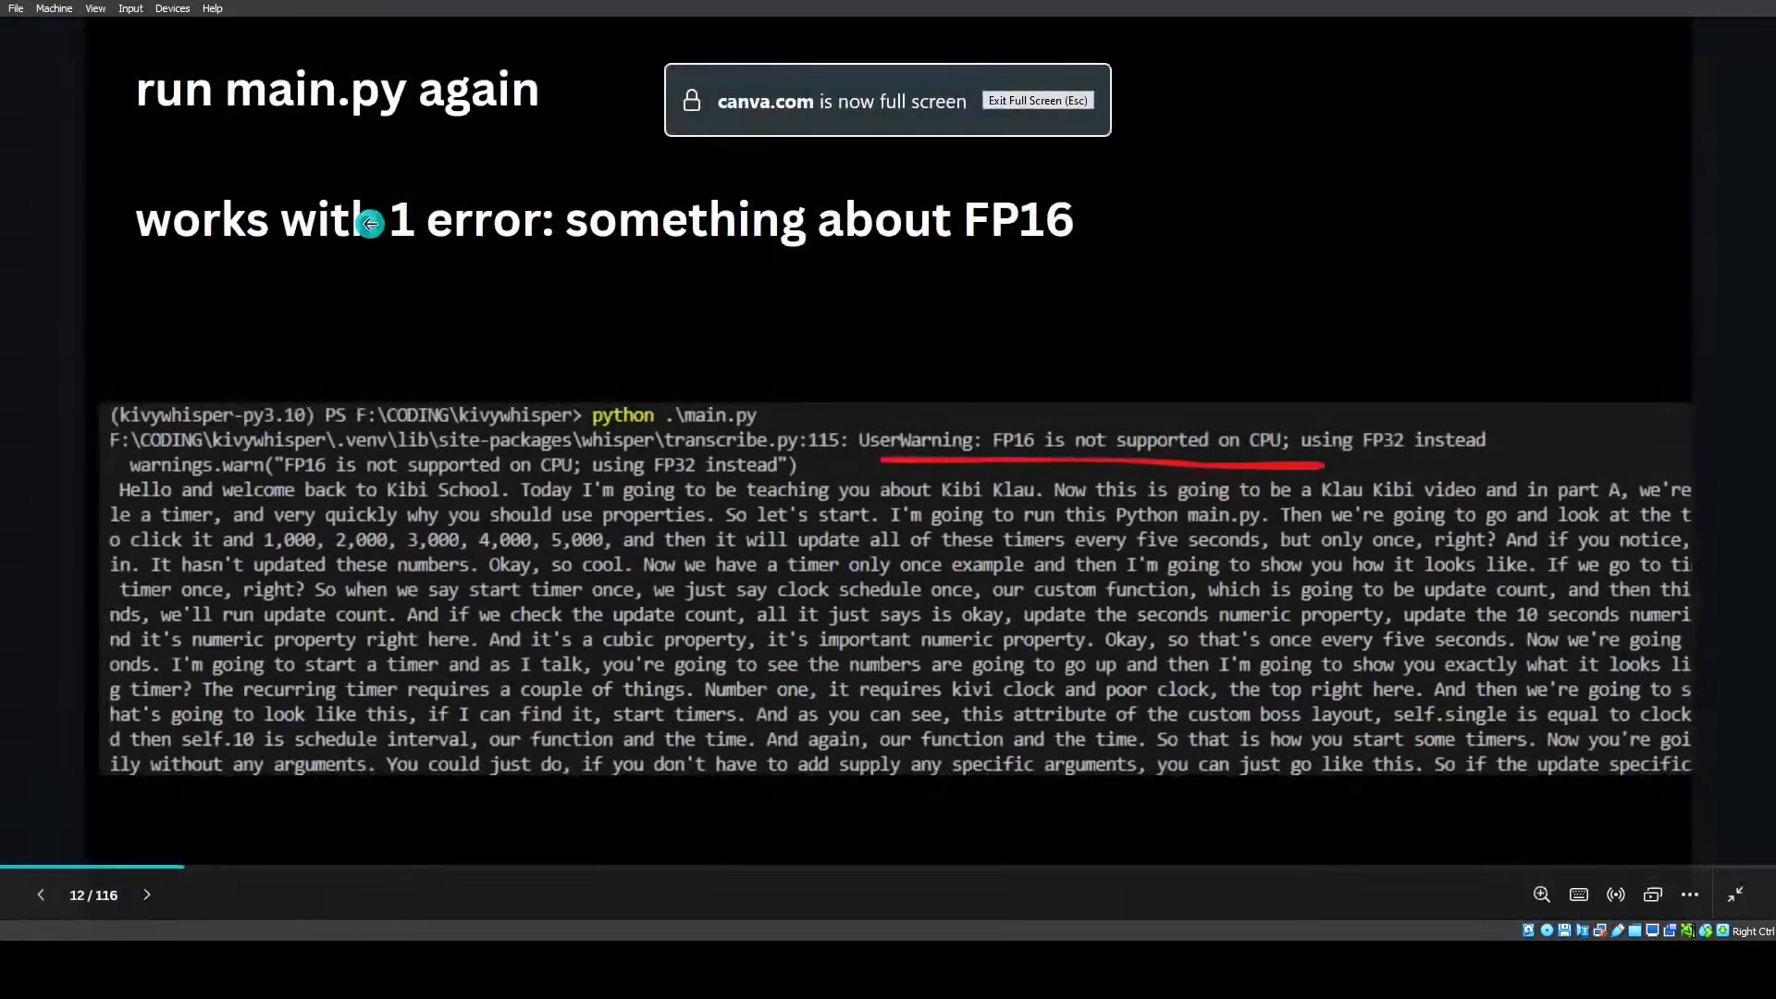
mouse_move(1527, 442)
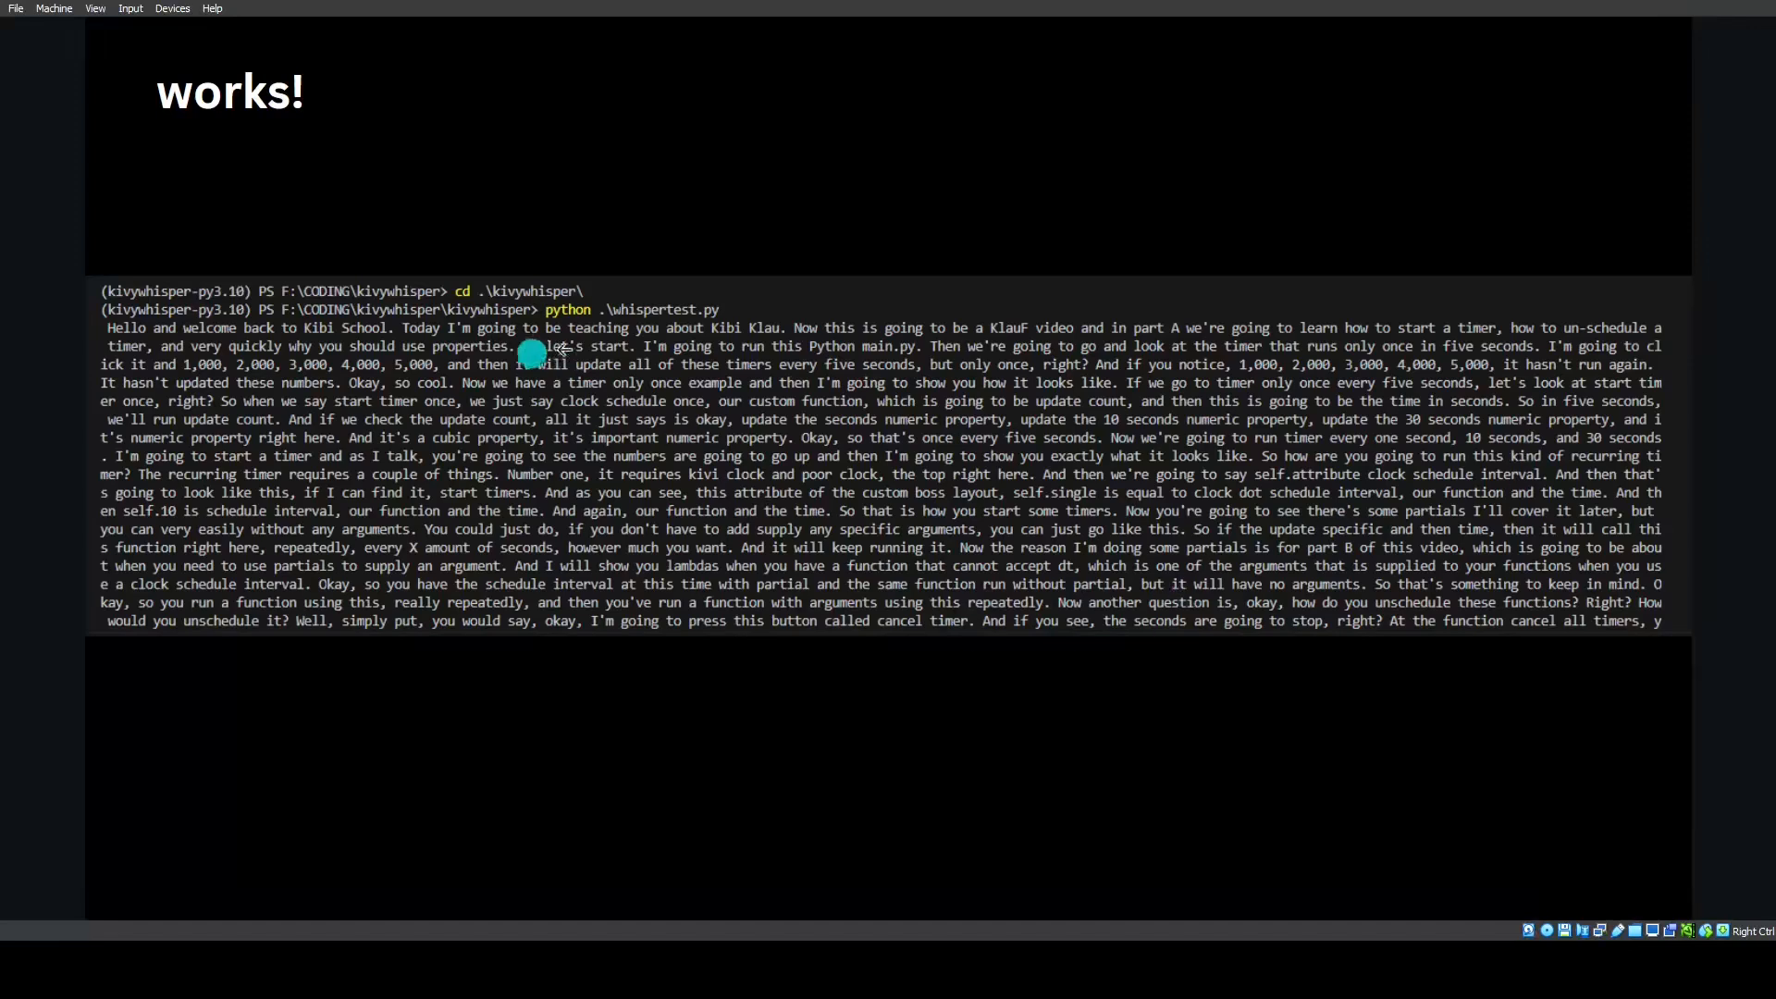
mouse_move(266, 346)
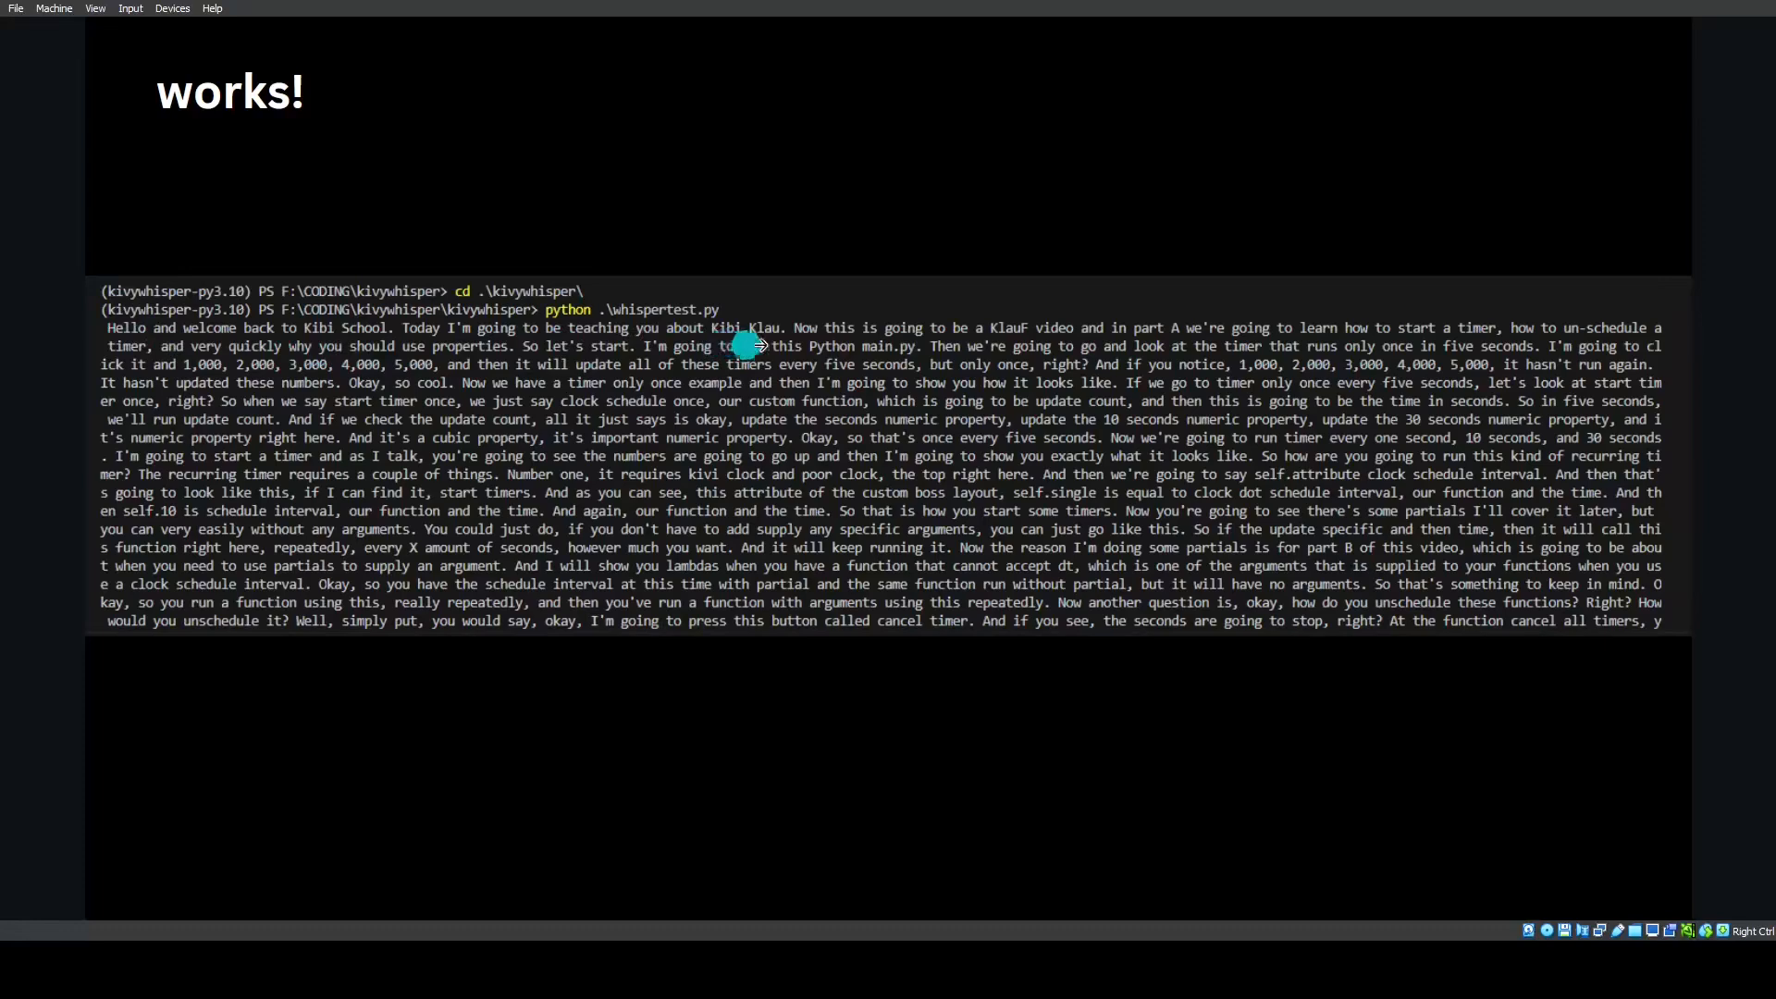
mouse_move(367, 316)
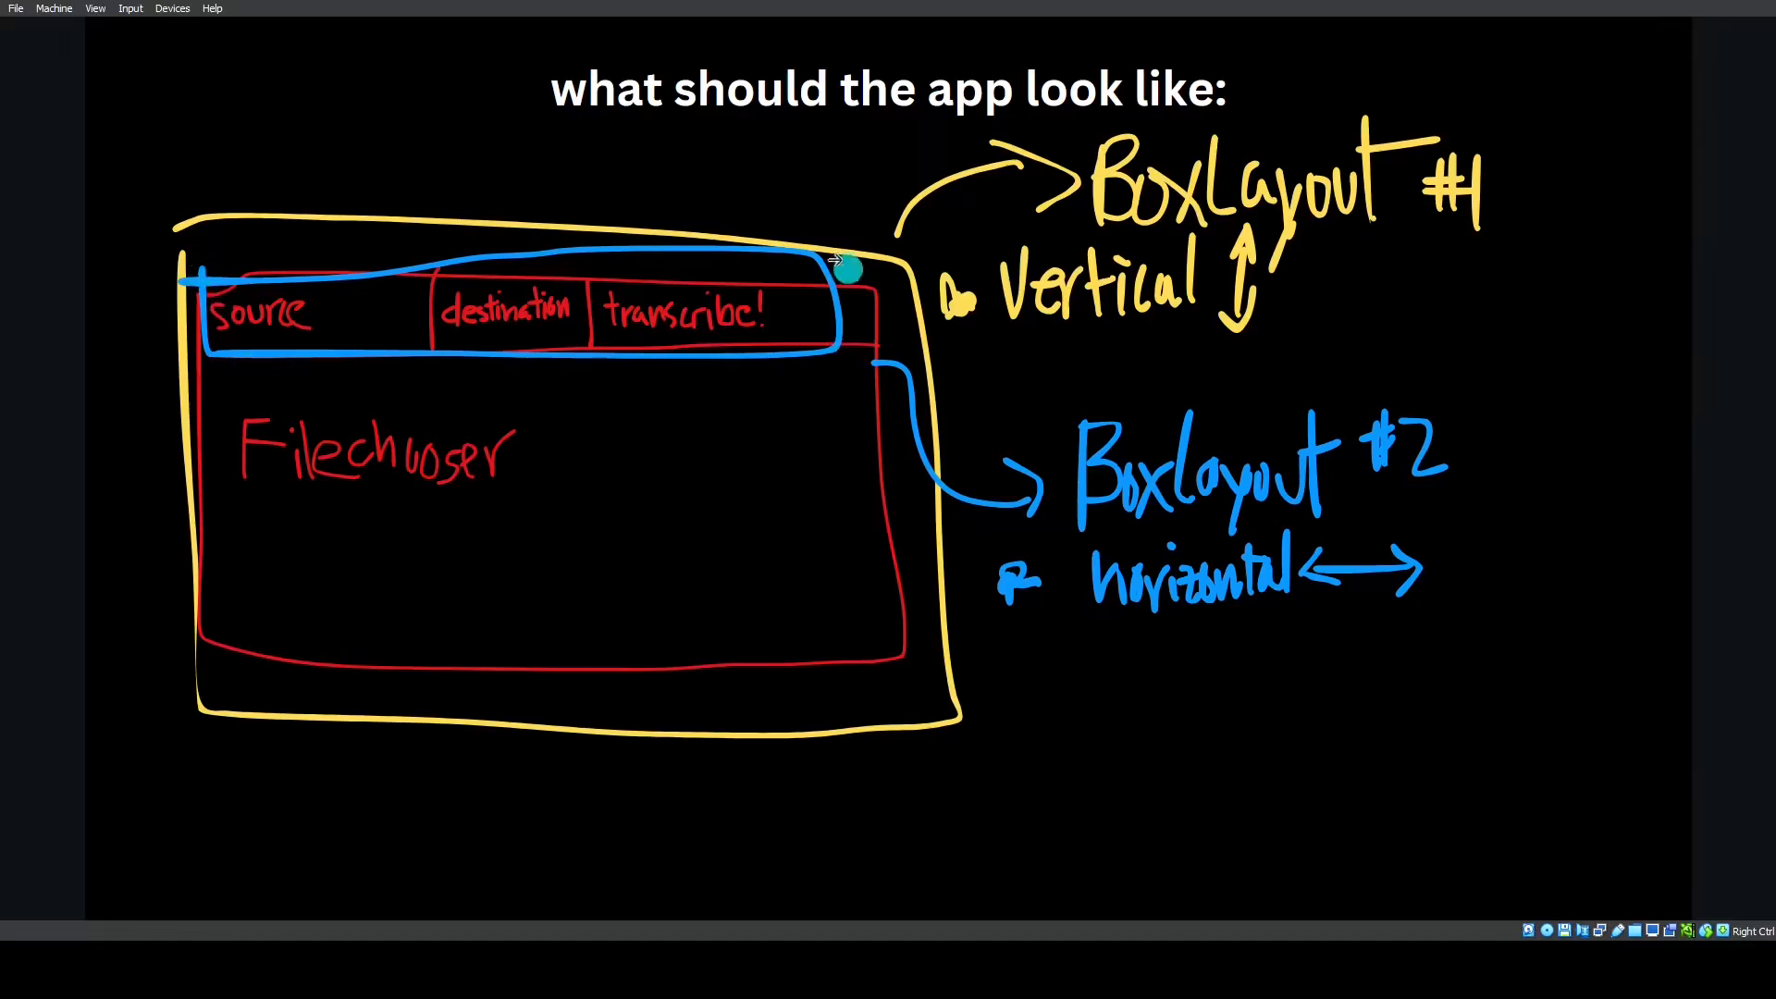
mouse_move(326, 301)
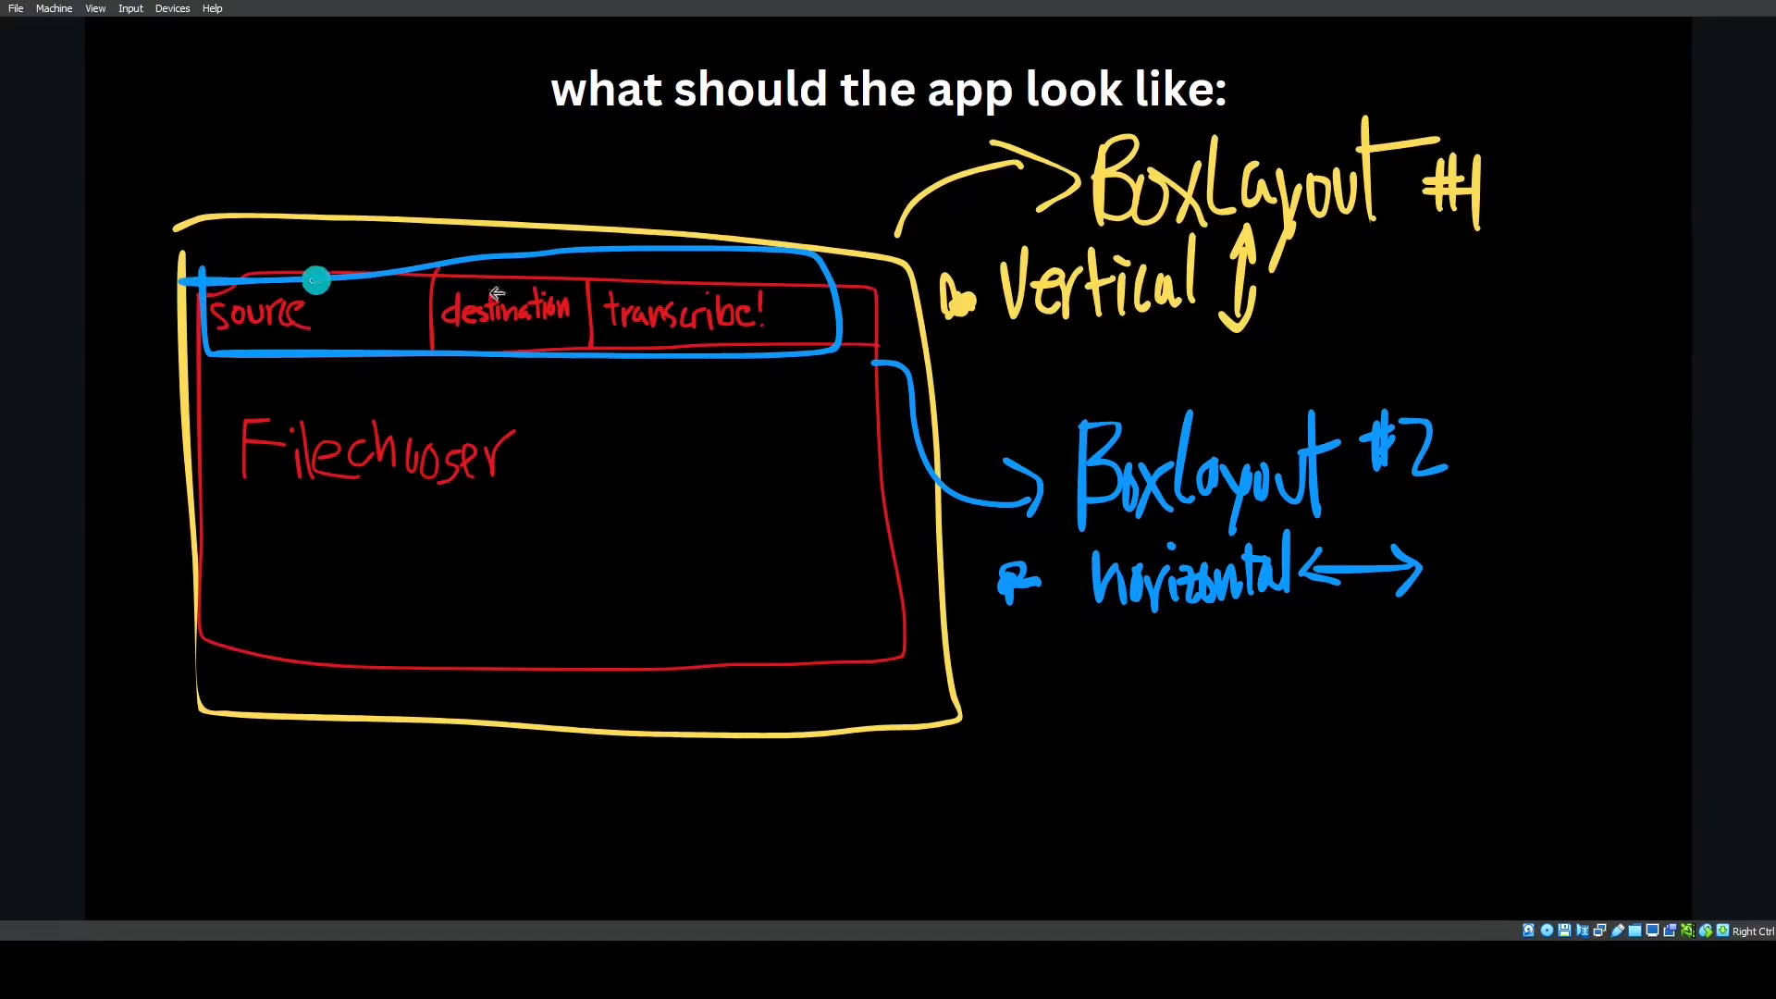
mouse_move(746, 329)
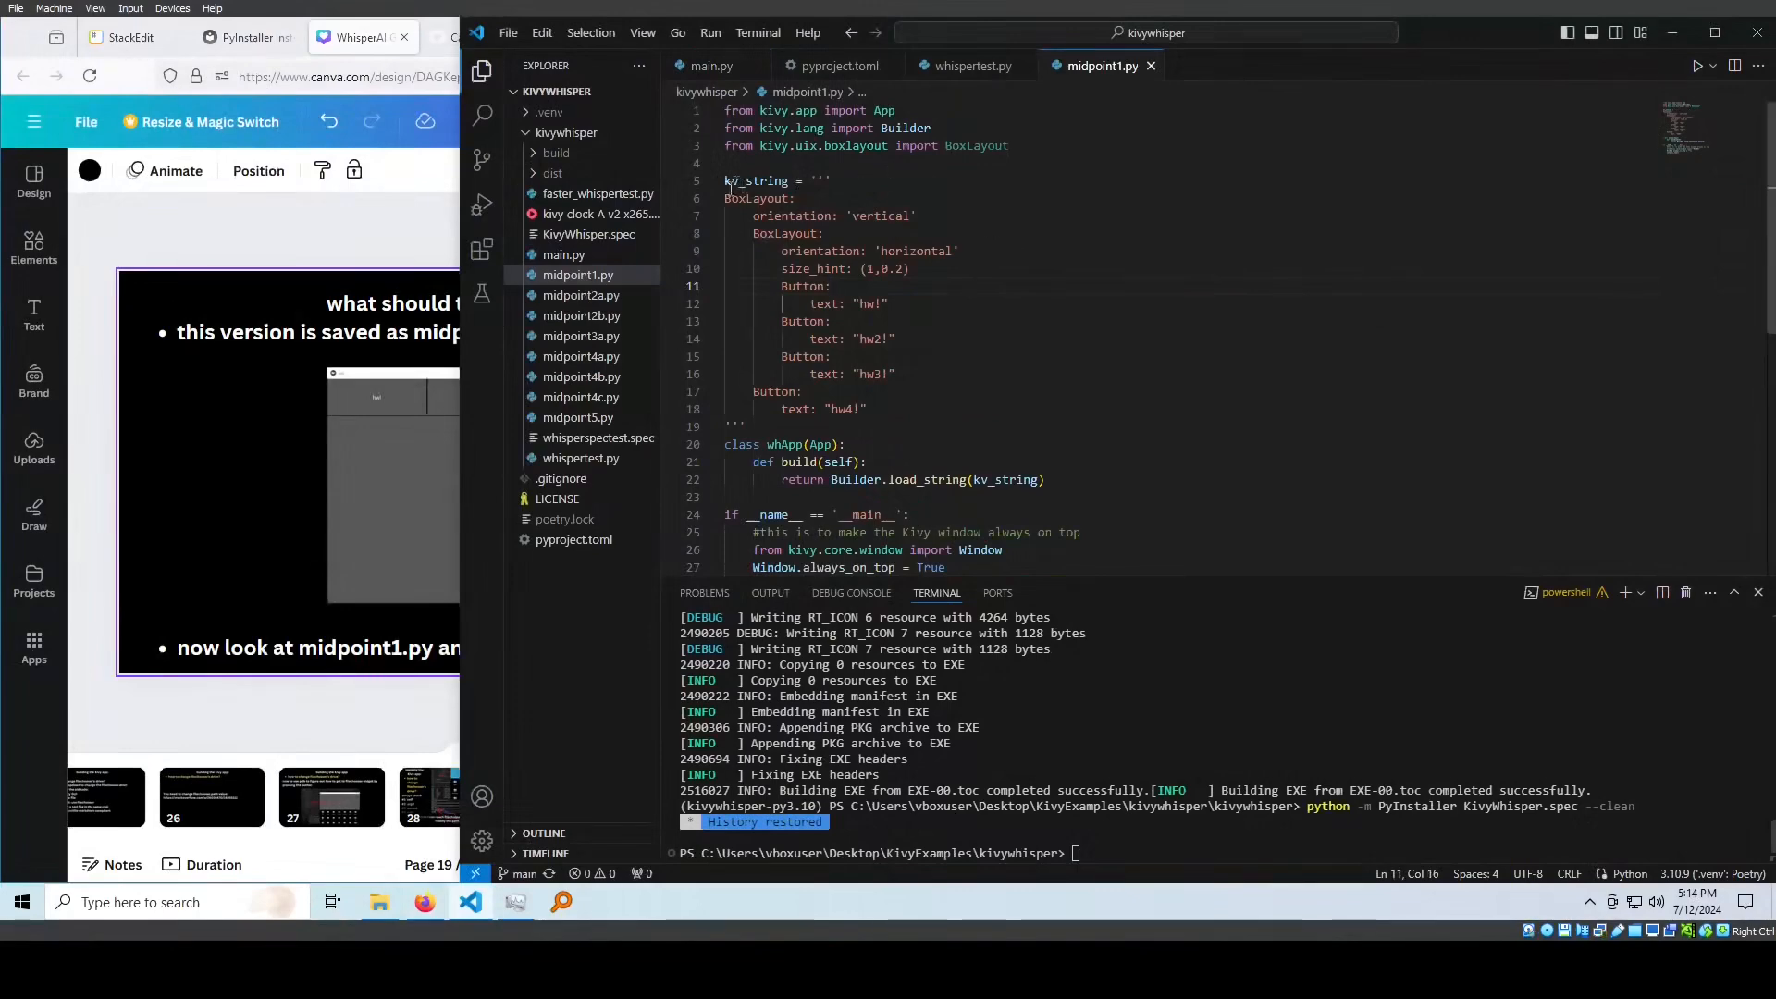
Highlight the three-button horizontal row in midpoint1.py's nested layout
click(795, 233)
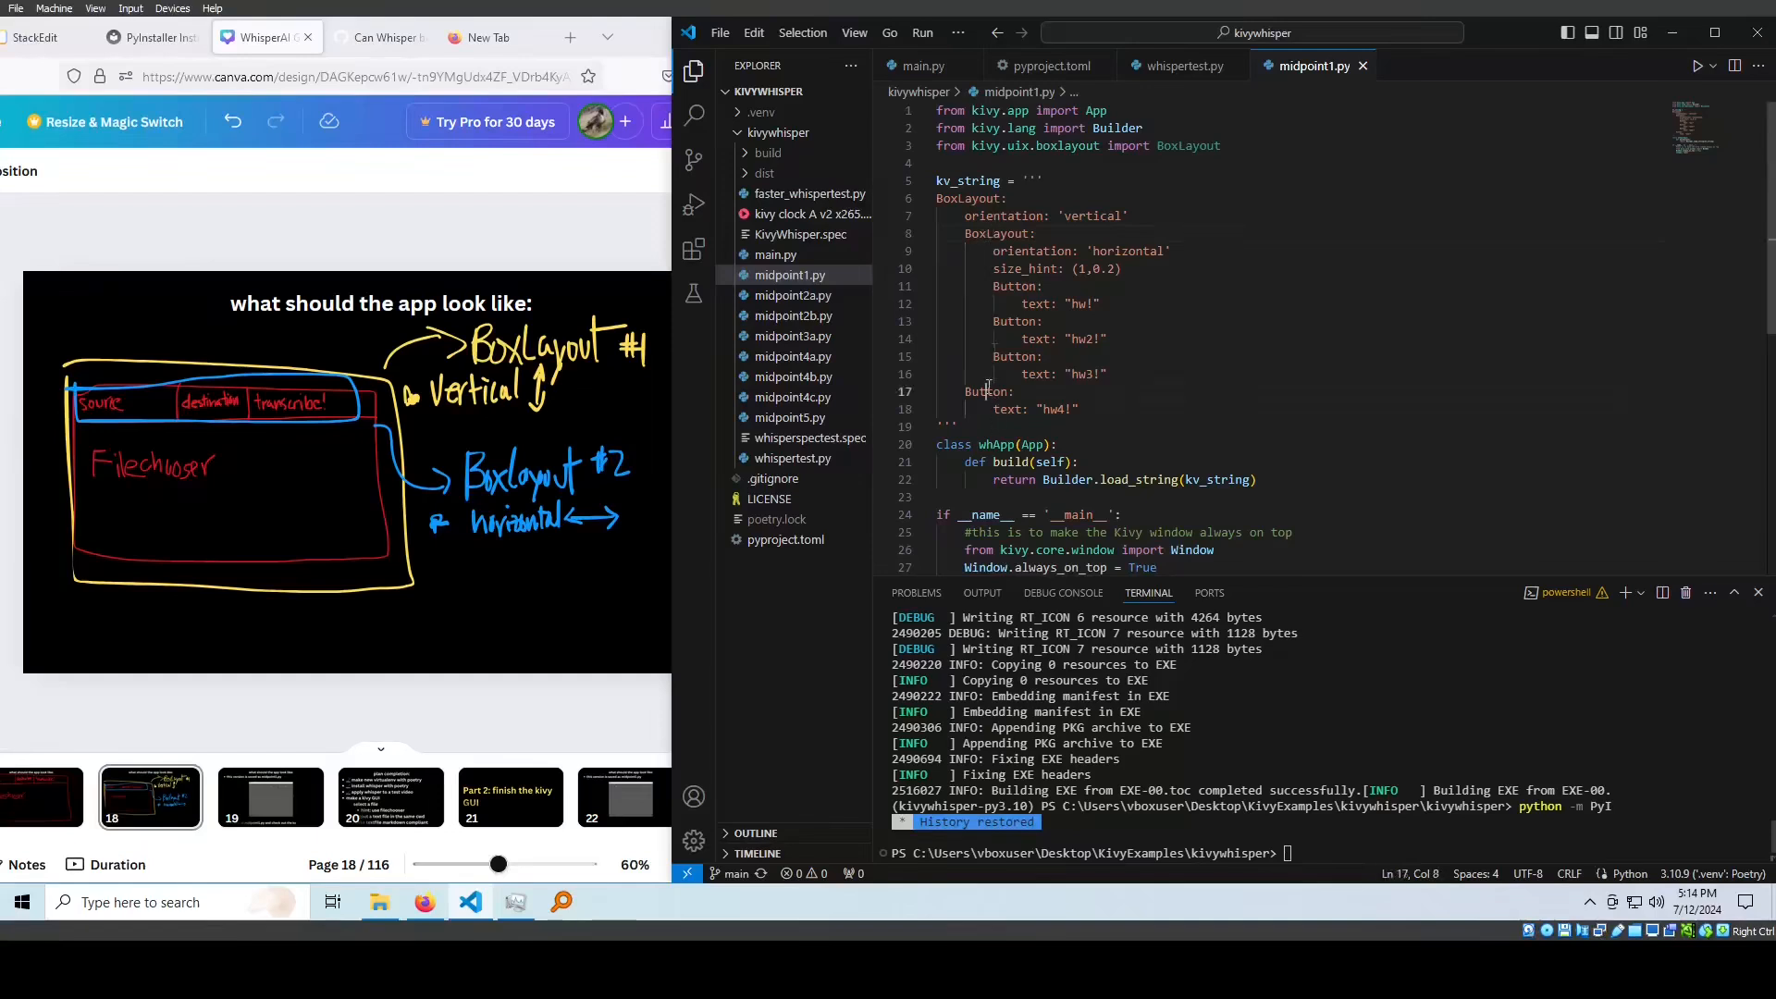
double_click(997, 233)
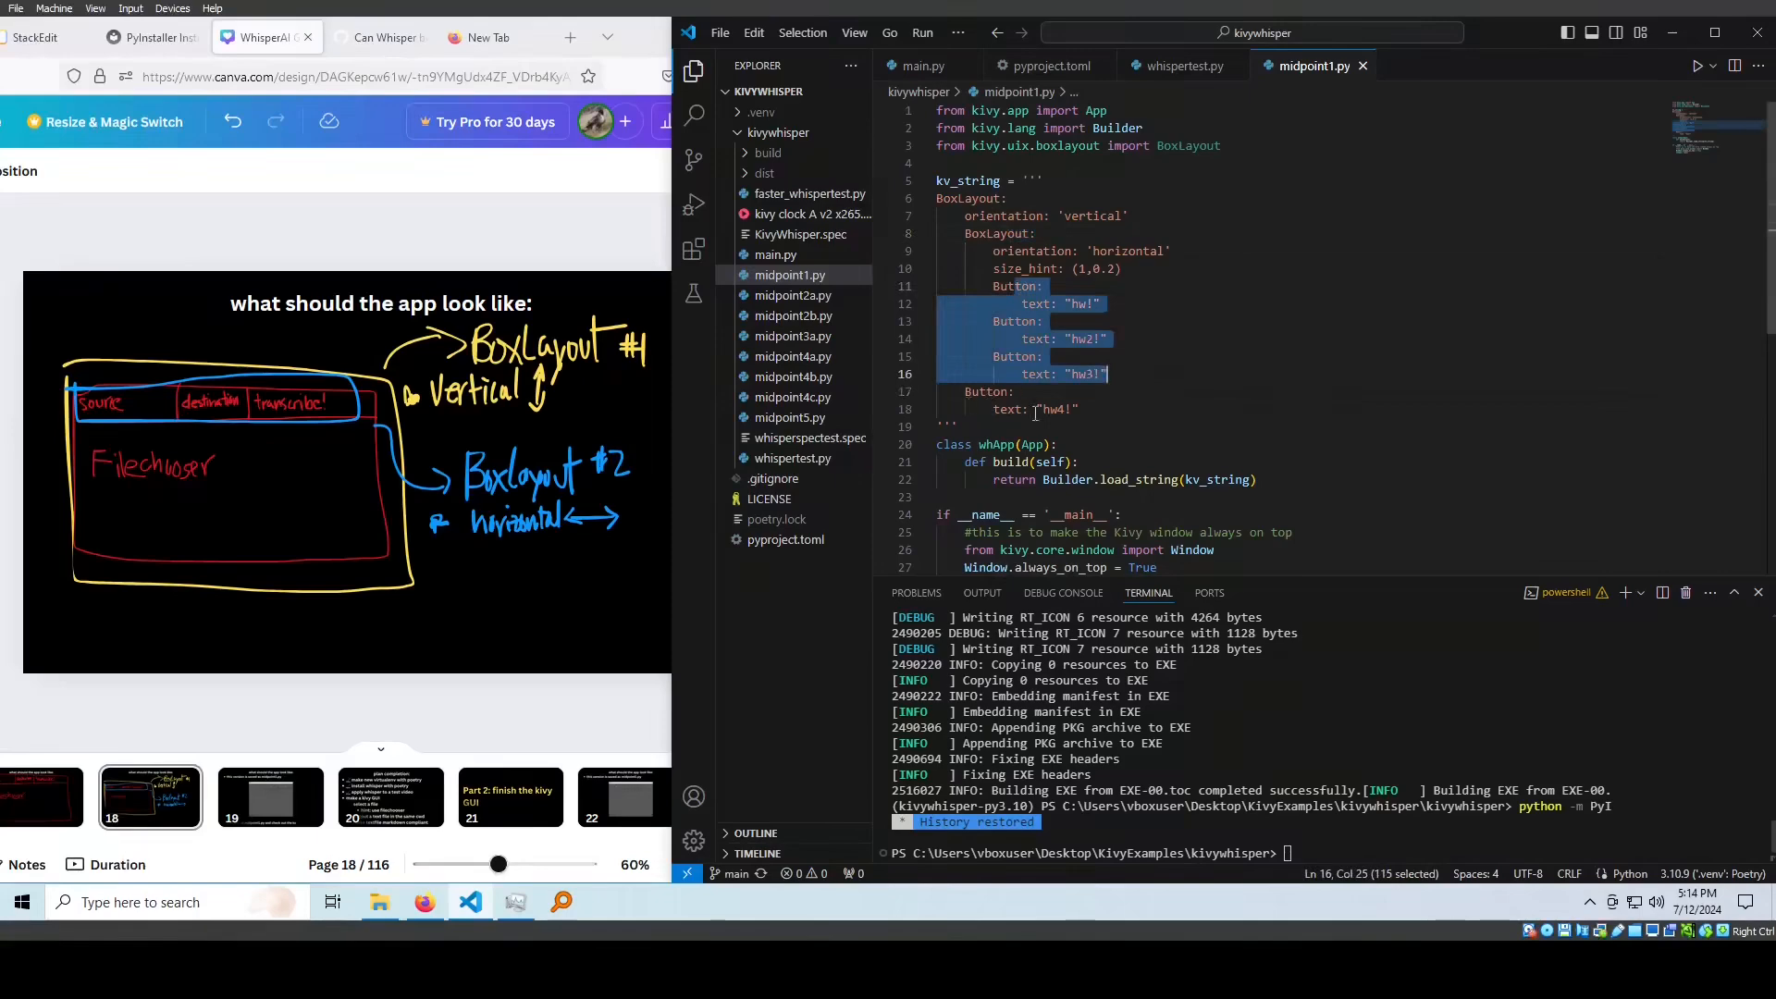
Start a fresh PowerShell terminal and change directory into the kivywhisper folder
click(1056, 409)
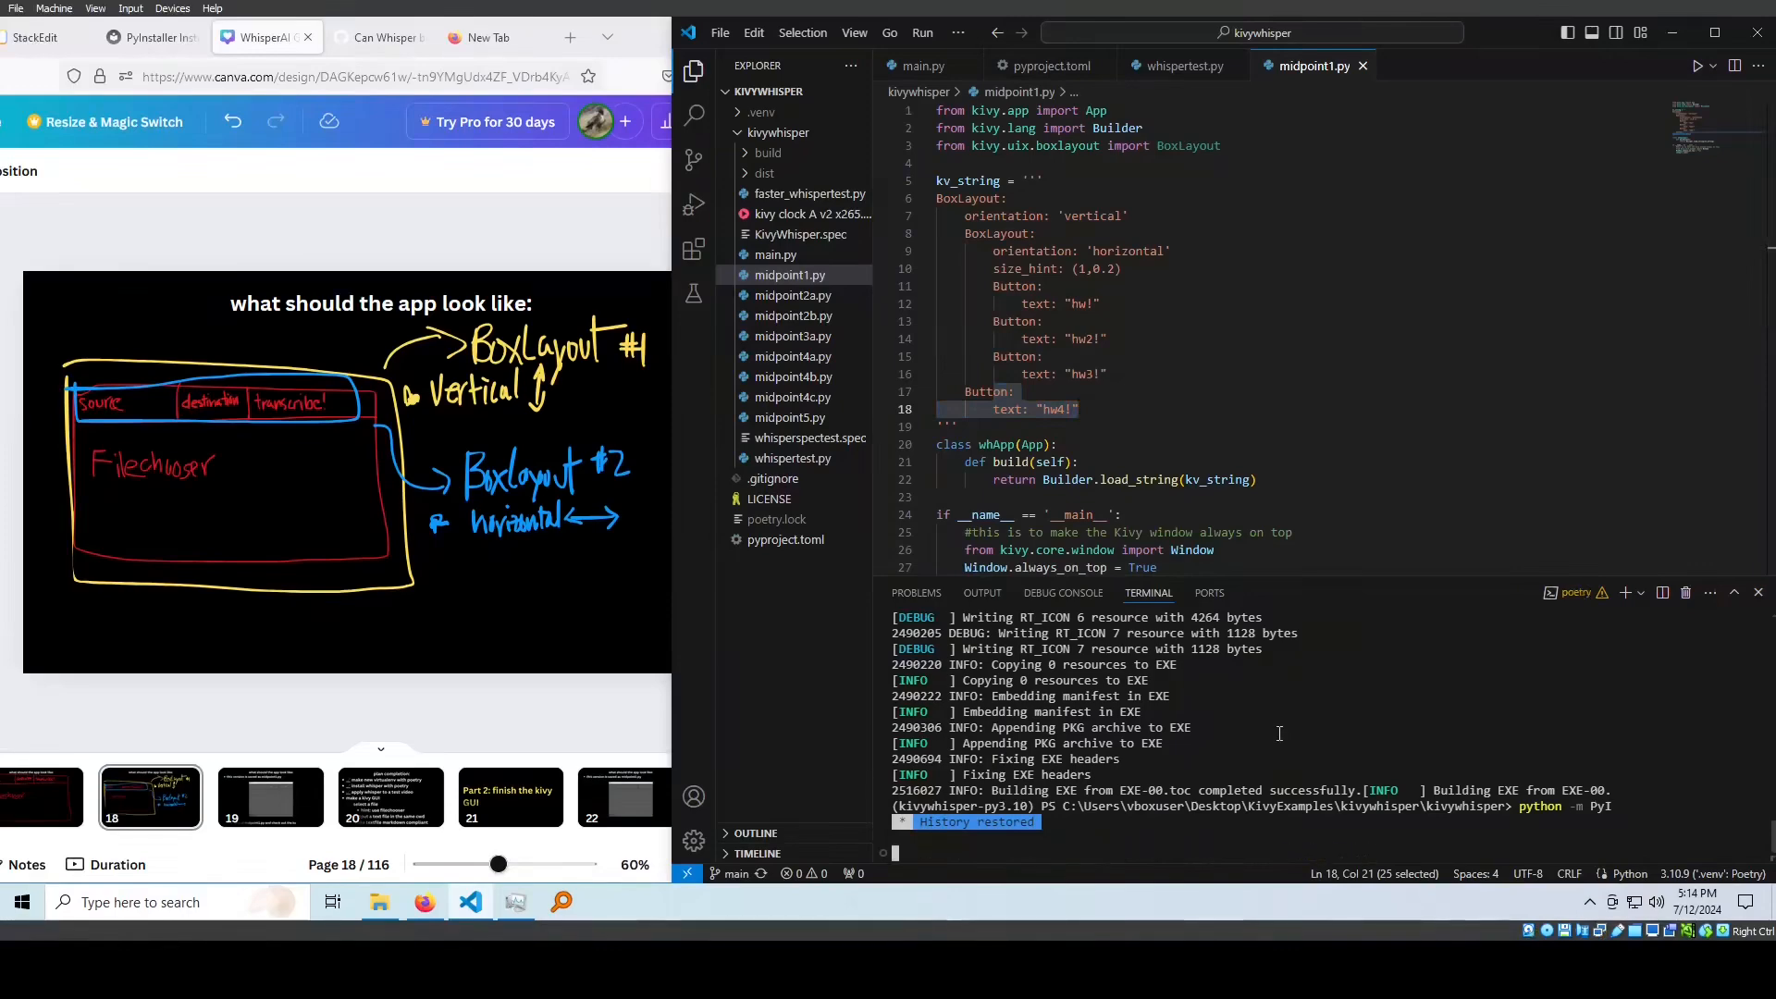
text(cd kivy)
text(python)
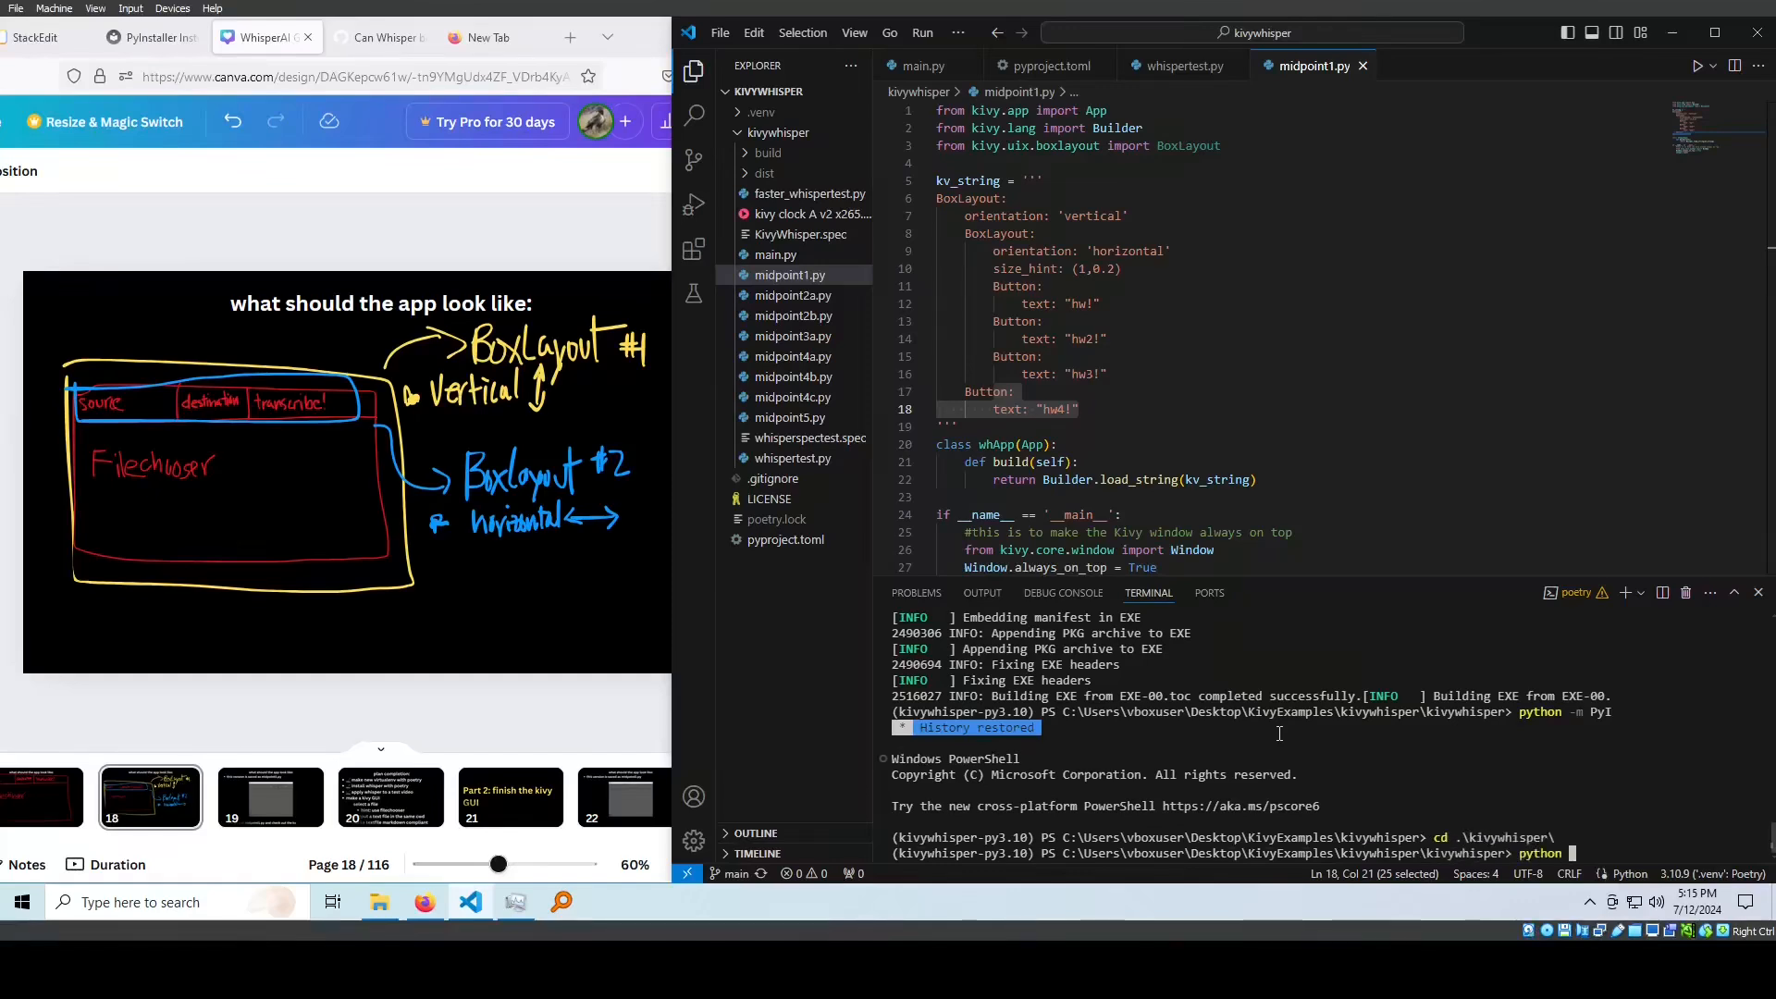
Run python midpoint1.py and try the large hw4! button in the resulting Kivy window
text(midpoint1)
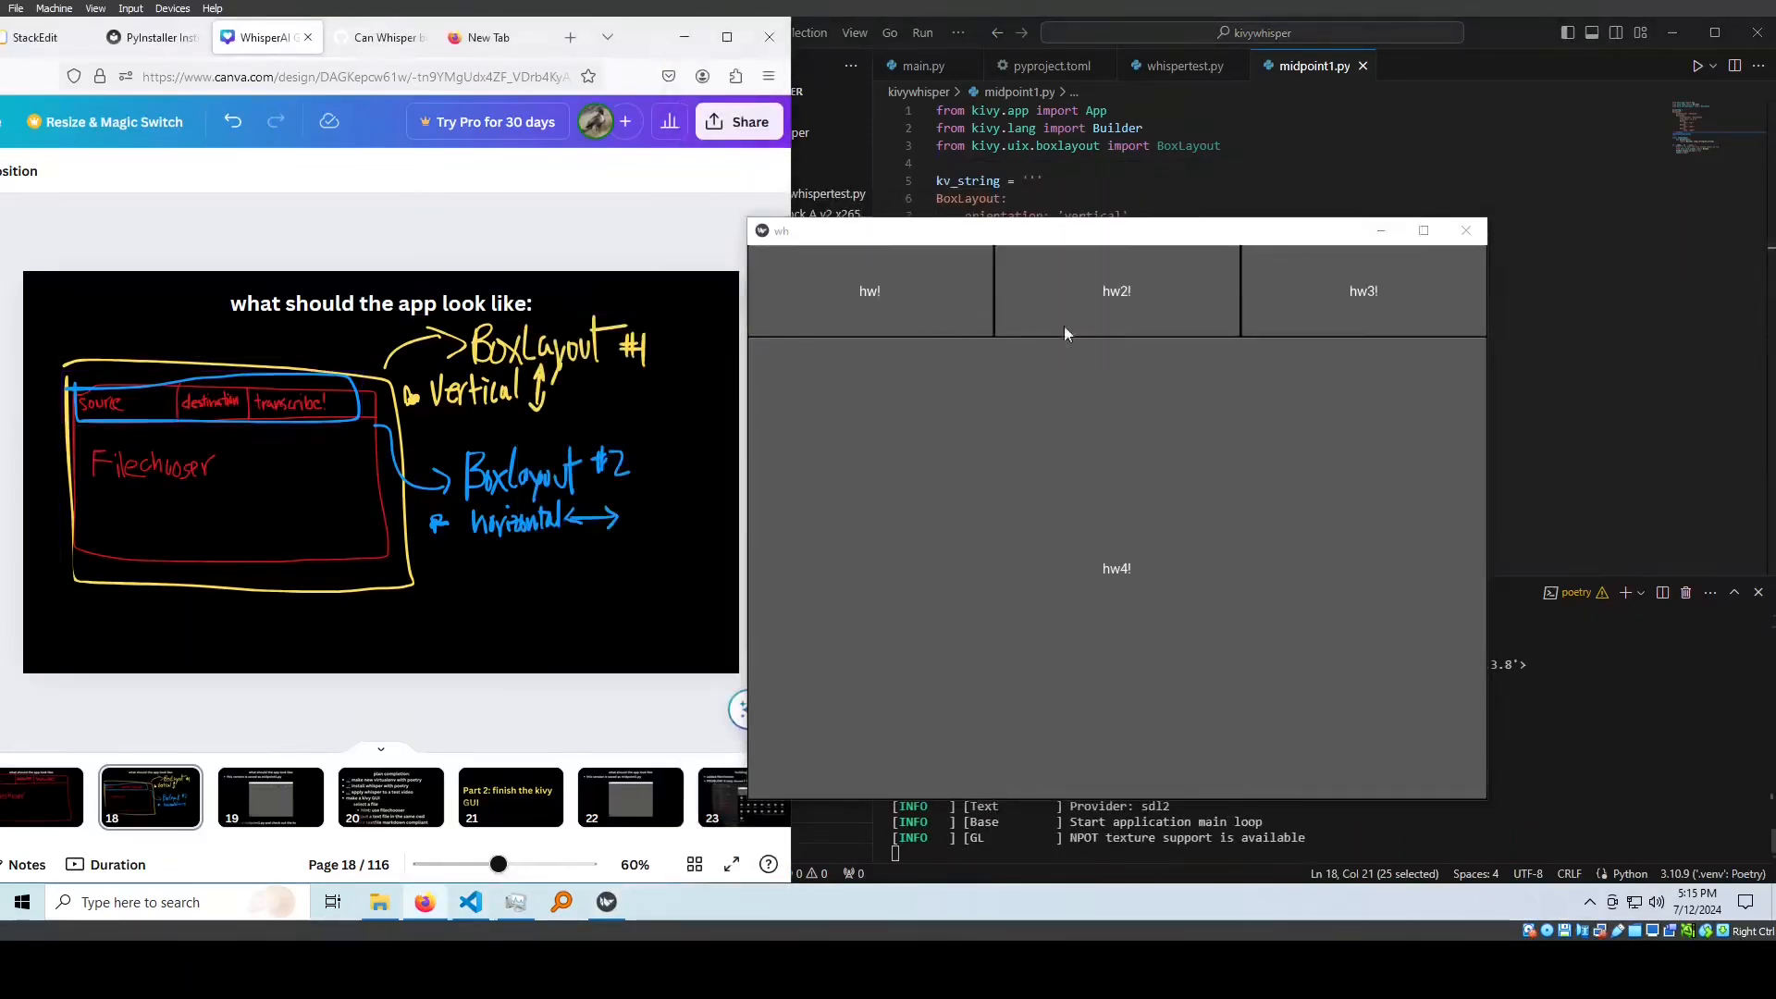
mouse_move(830, 555)
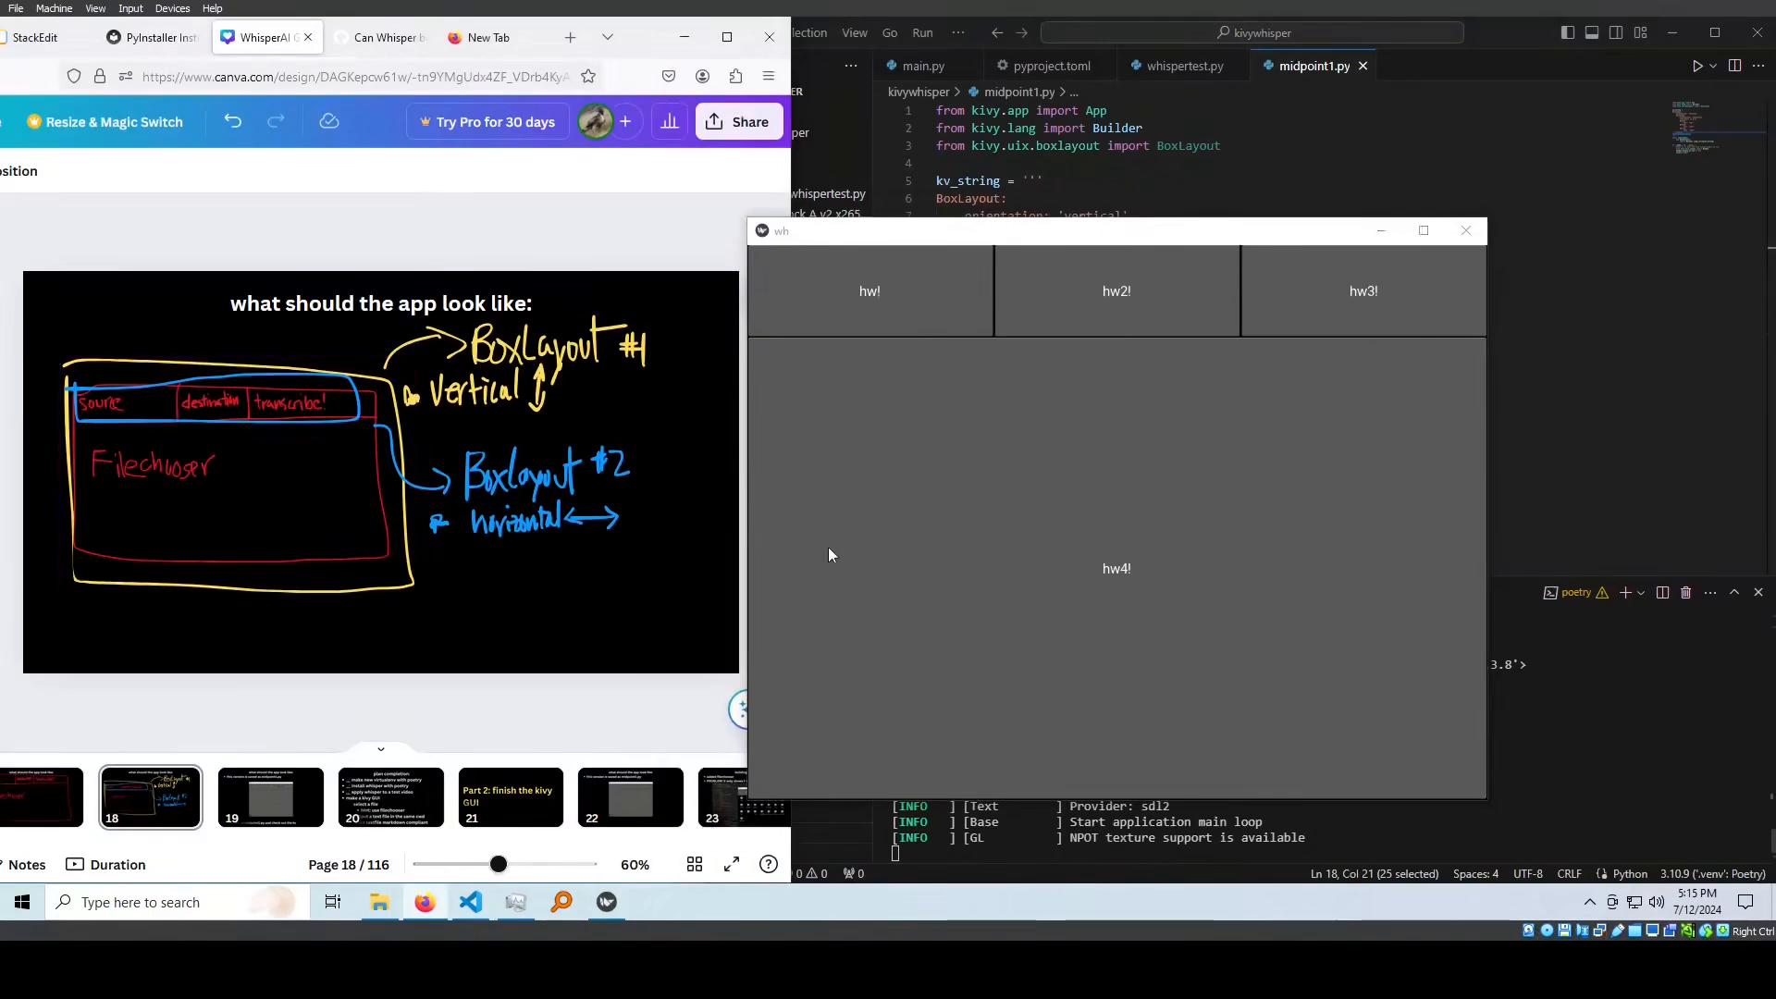
click(390, 796)
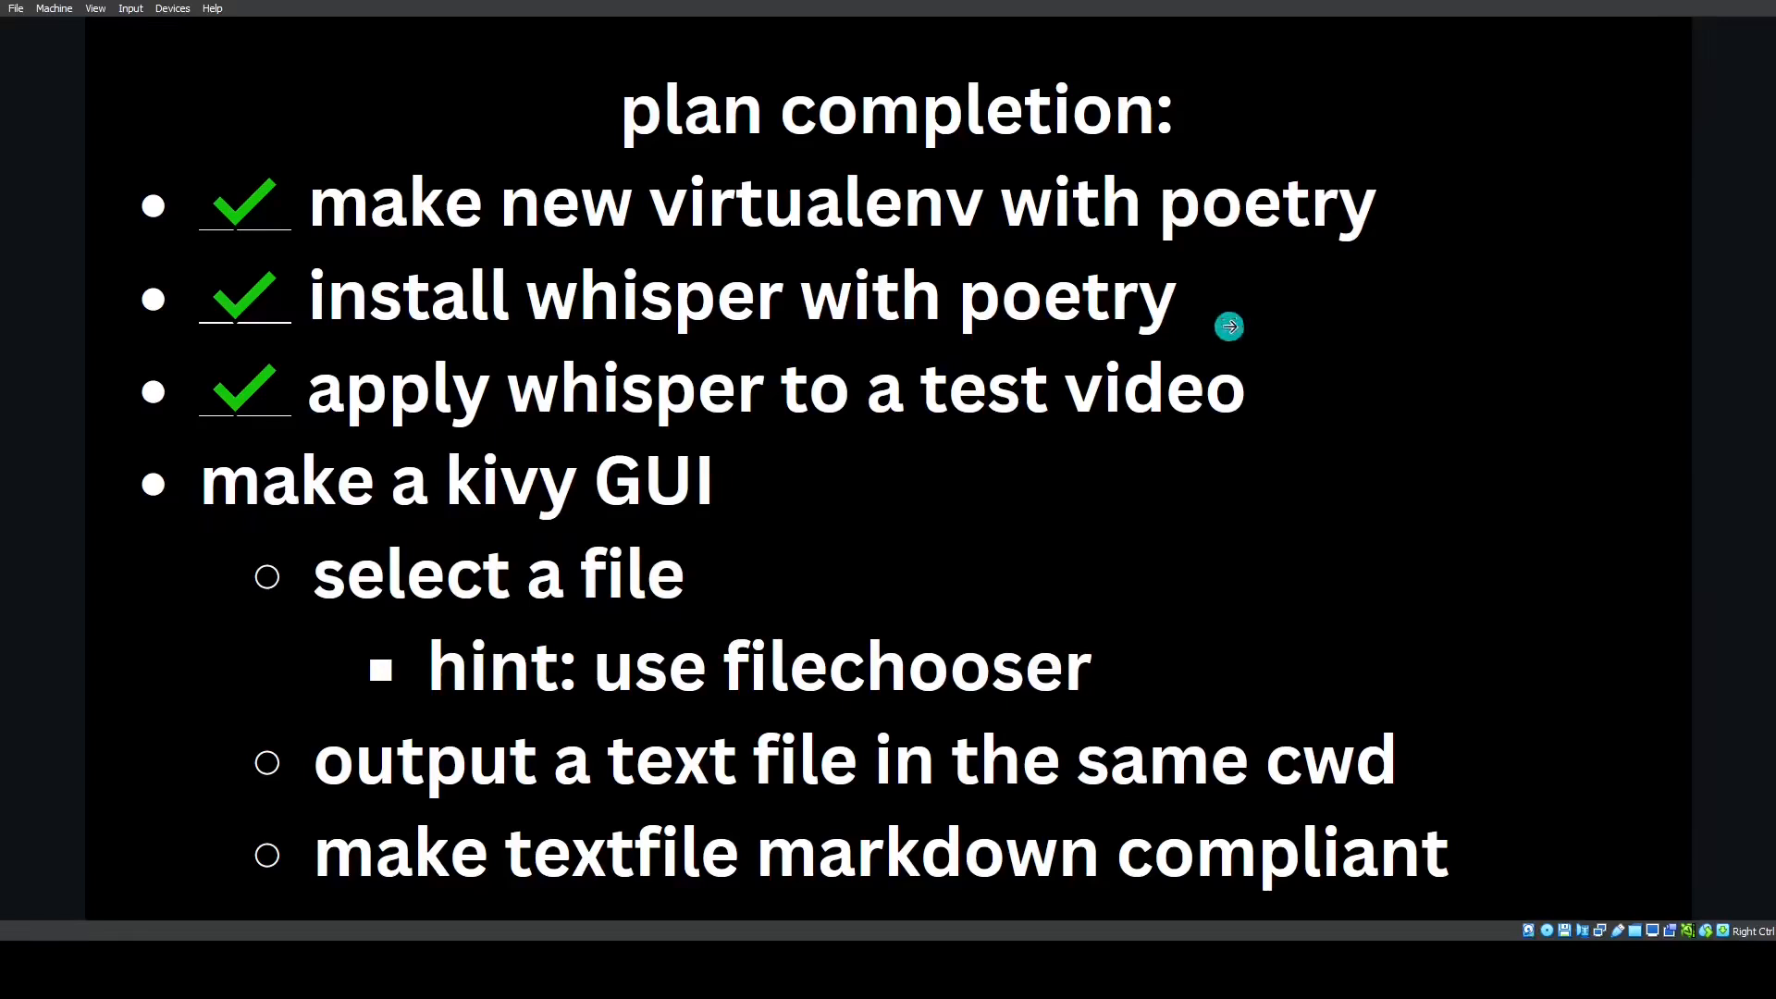
mouse_move(1220, 431)
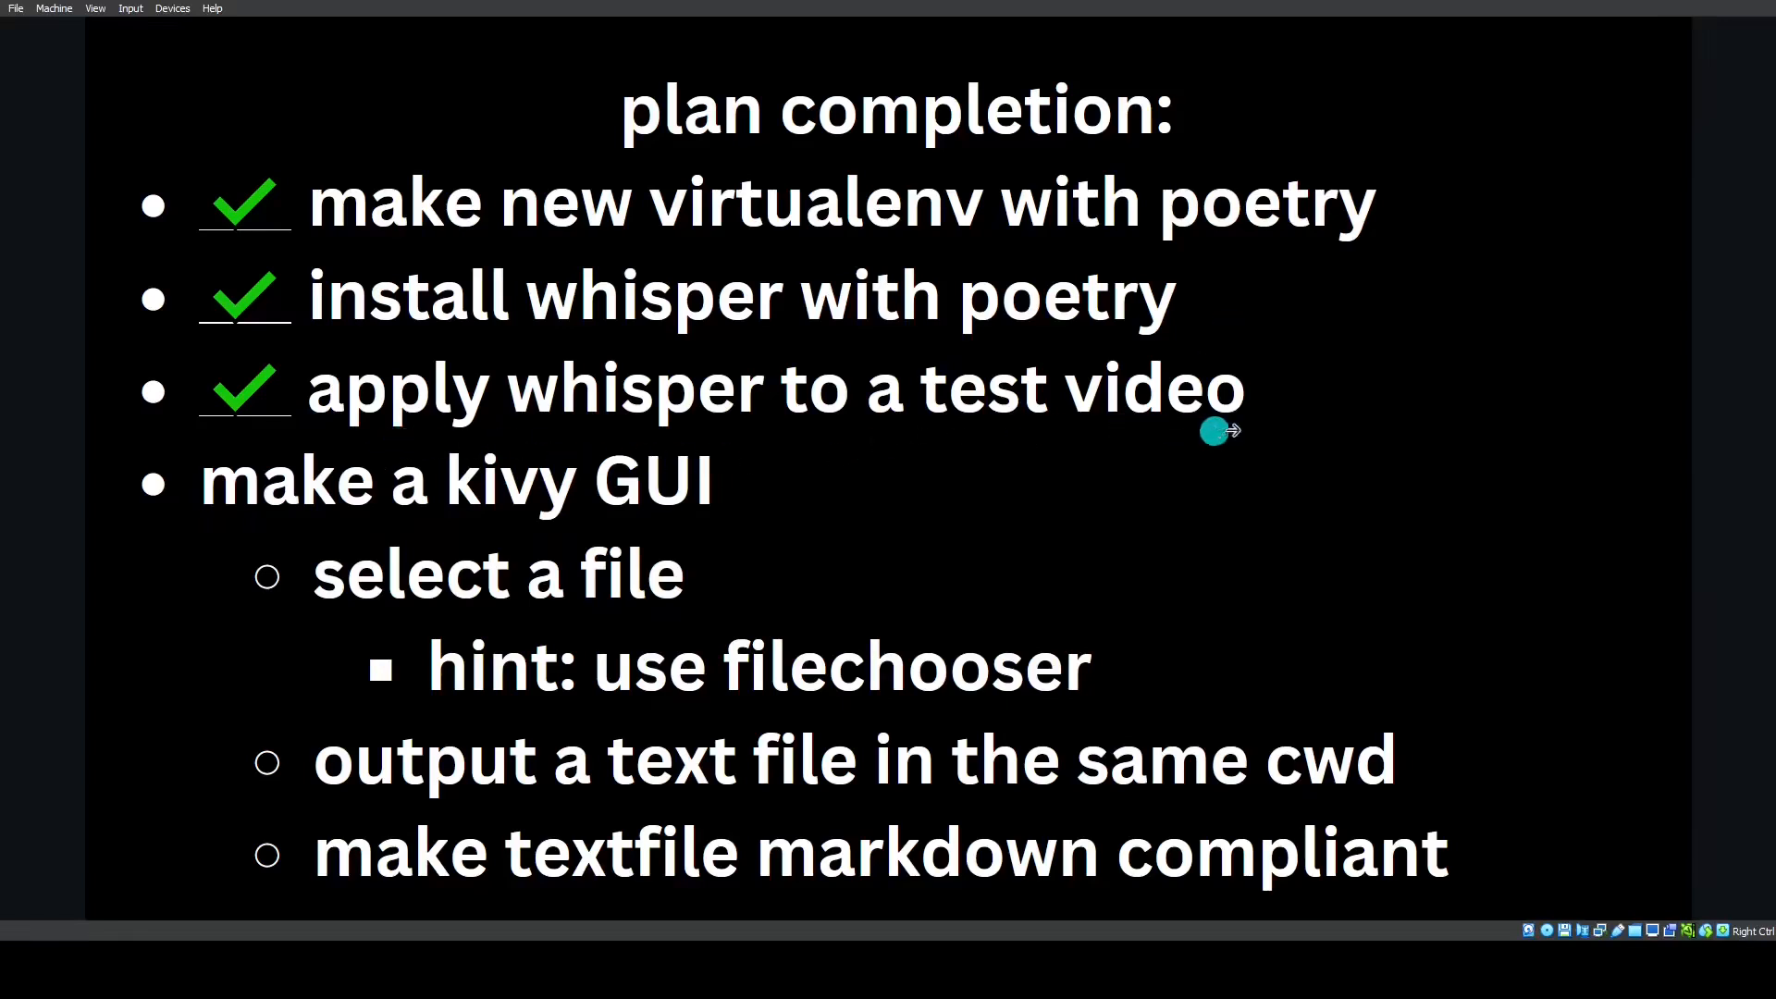
mouse_move(1278, 418)
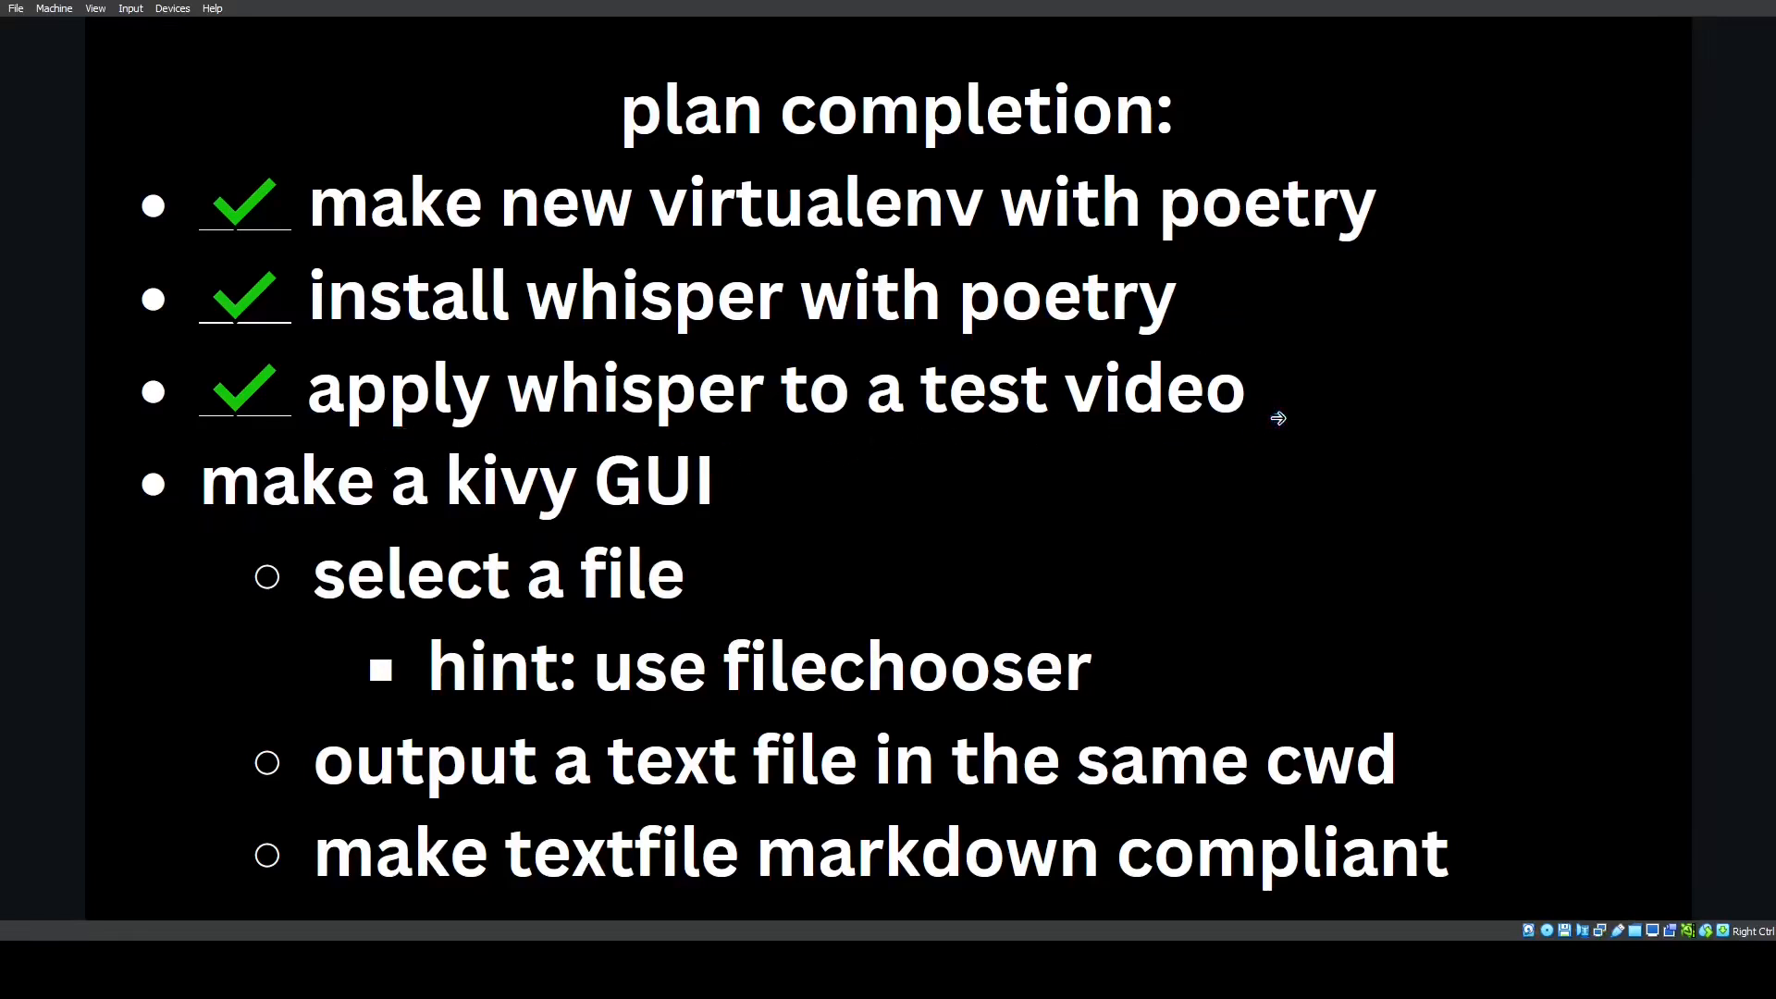
Return to the full-screen plan-completion slide with three steps ticked
click(748, 498)
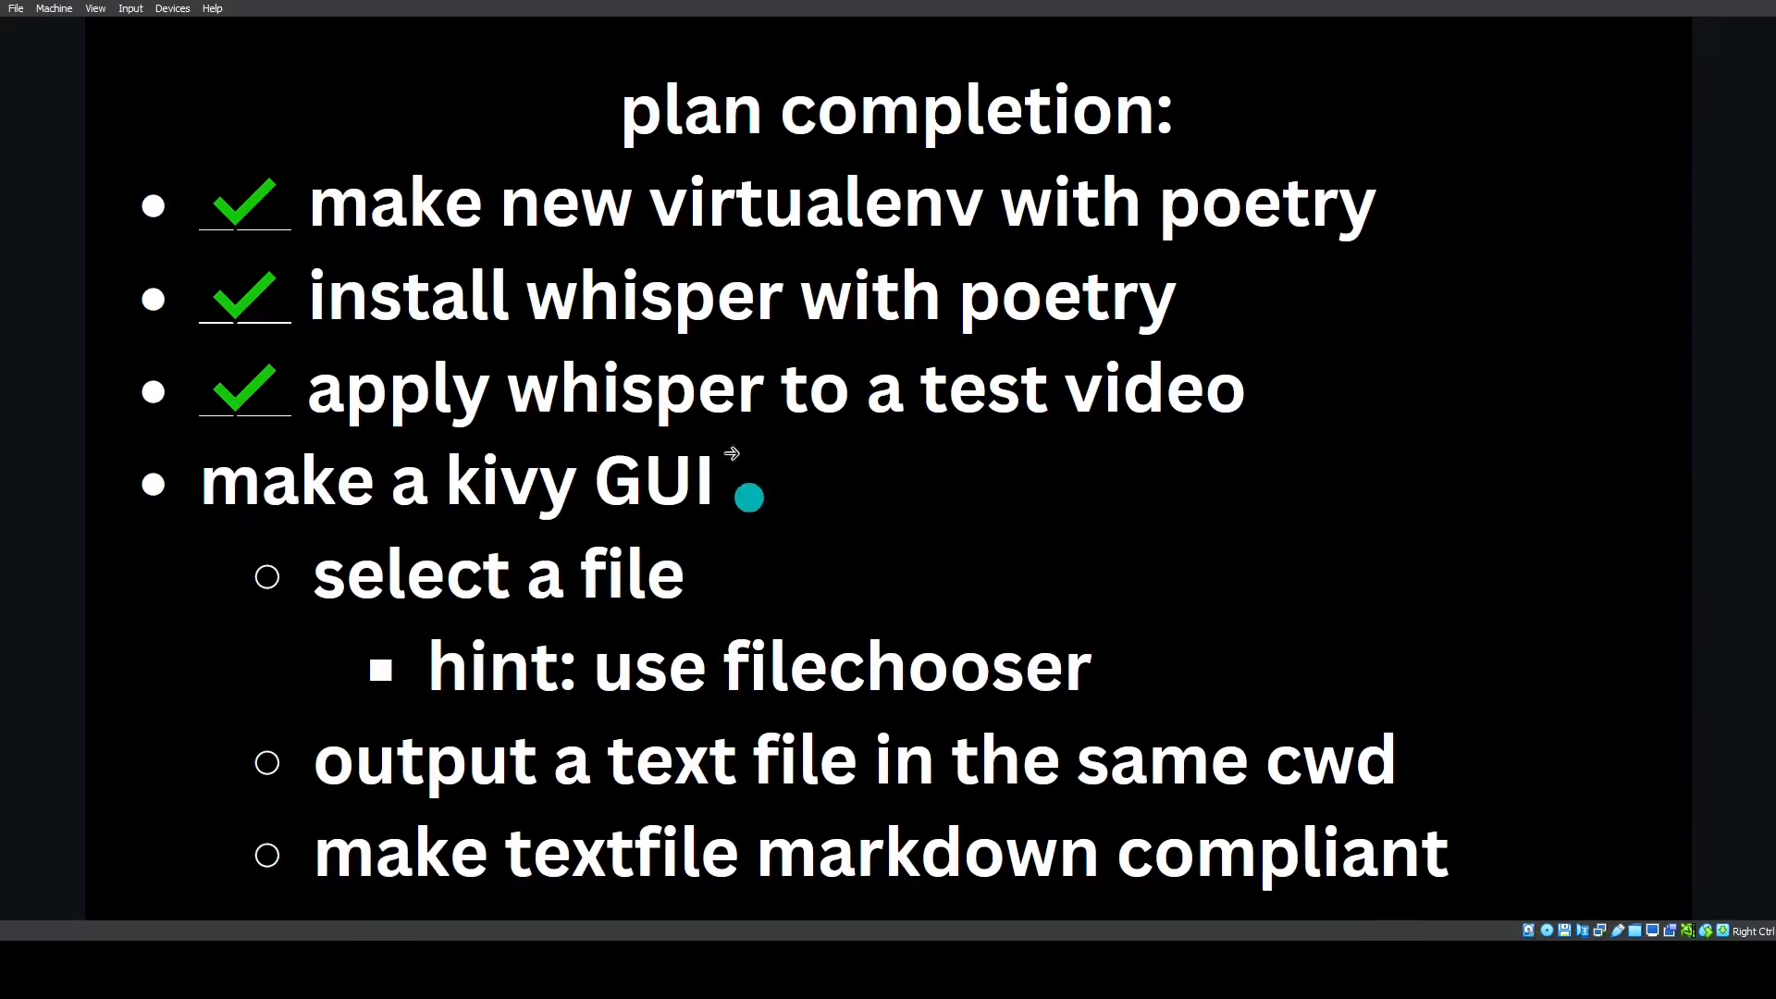
mouse_move(599, 582)
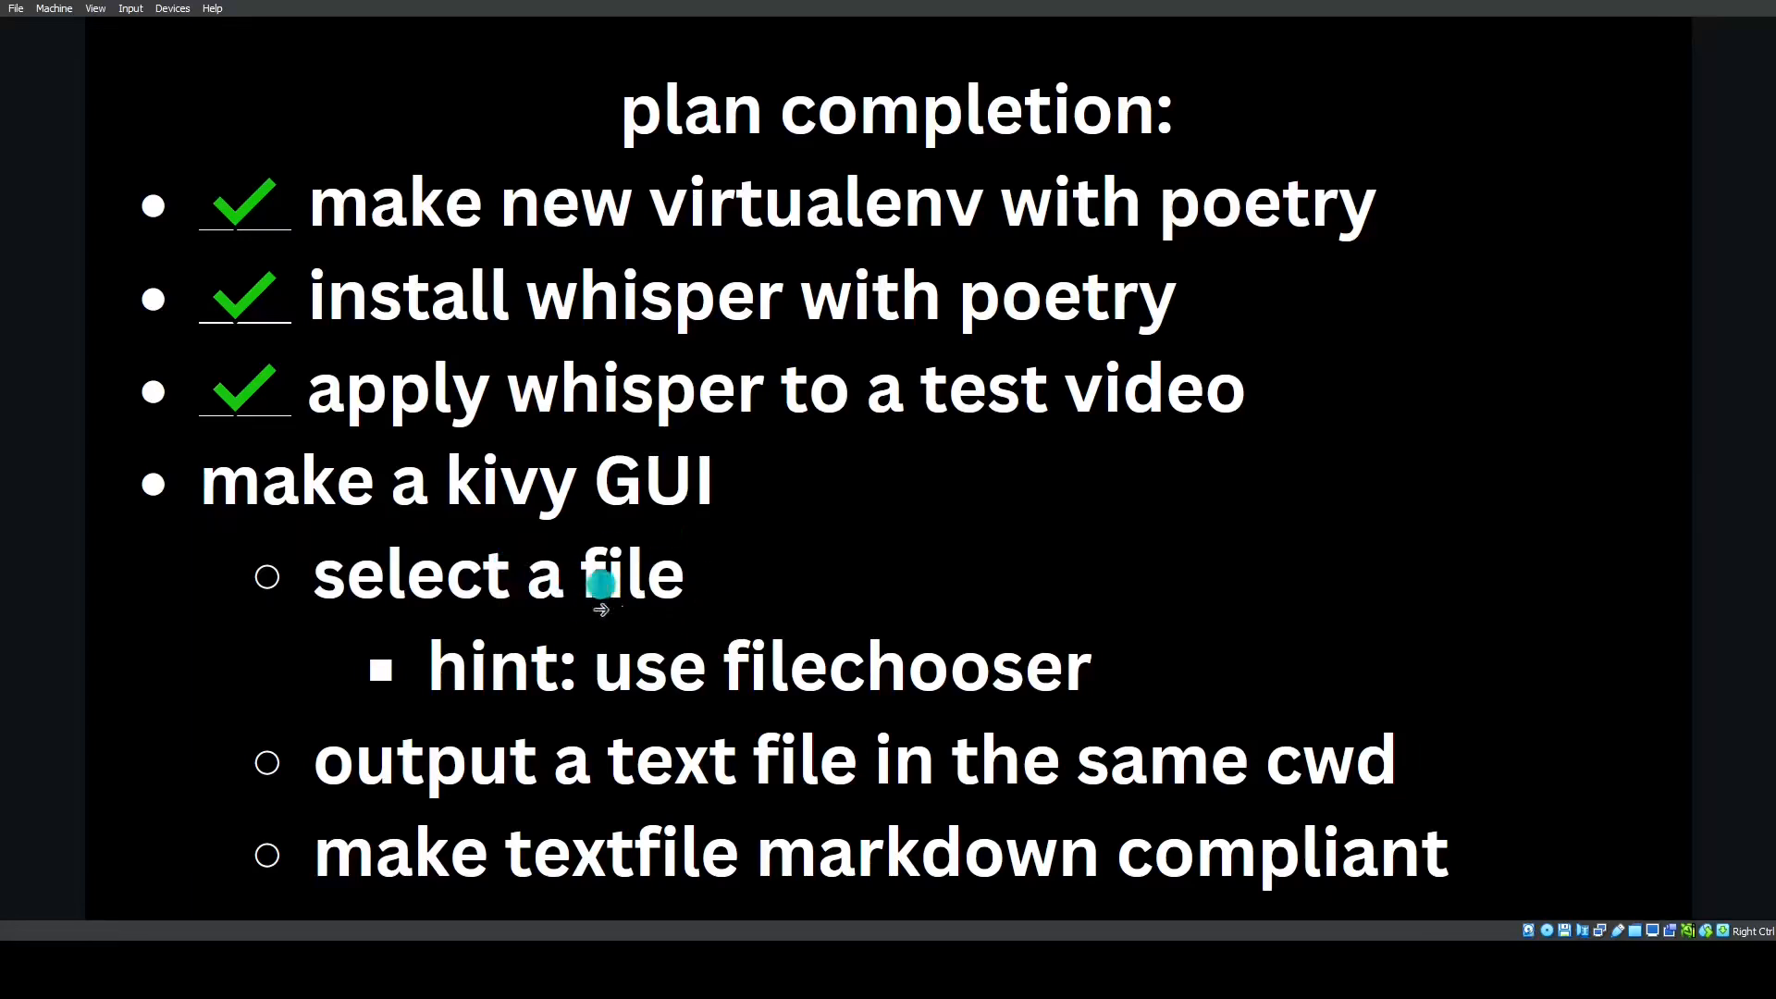